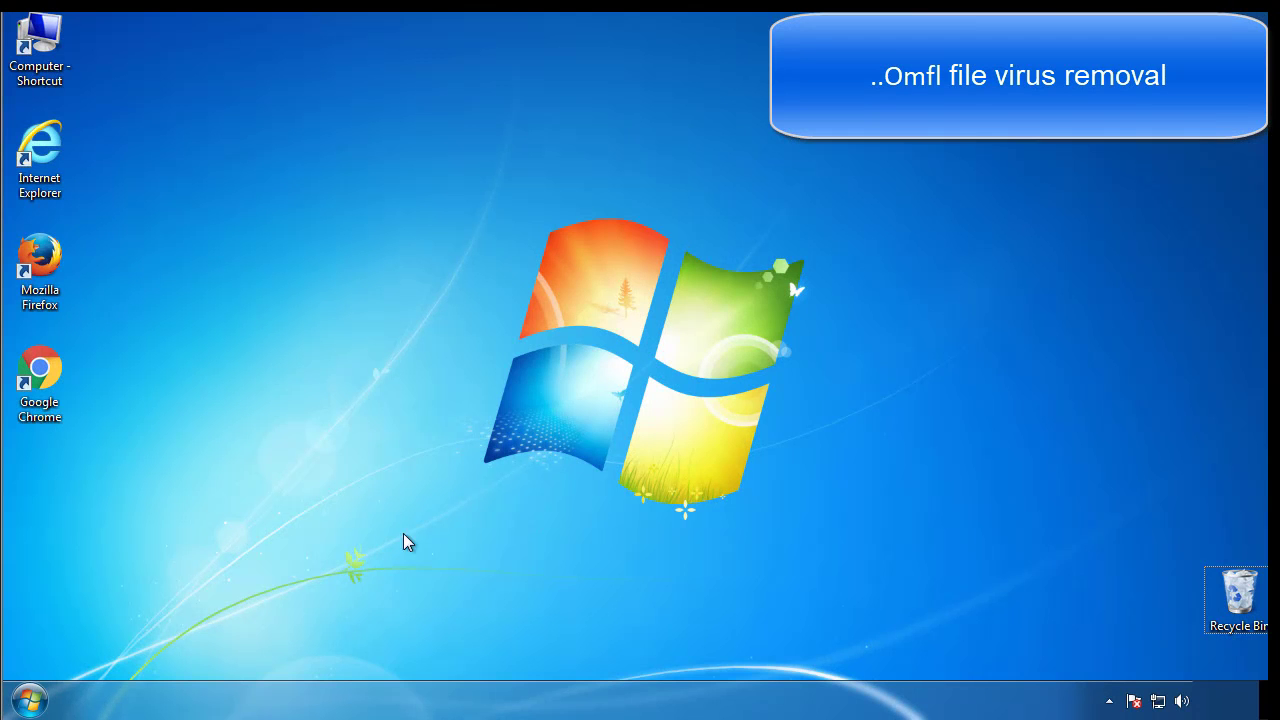
Step: Enable Safe boot (Minimal) on the Boot settings of msconfig
click(28, 700)
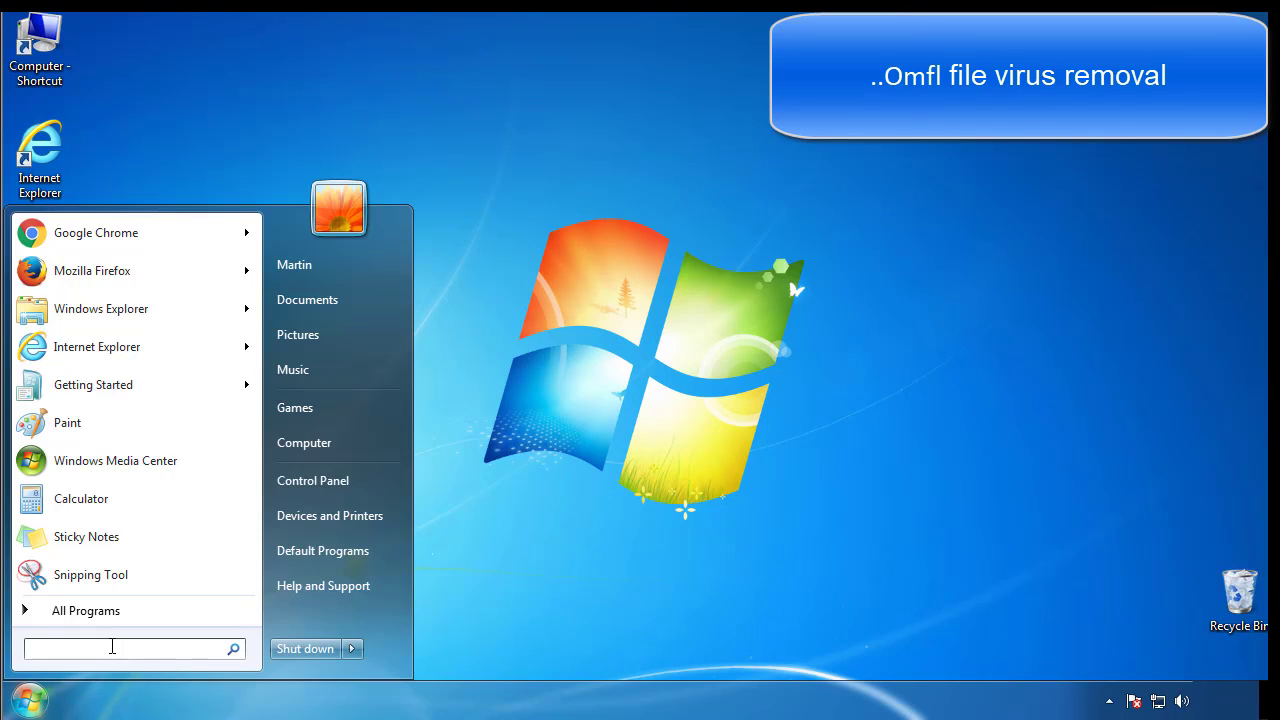
text(mscon)
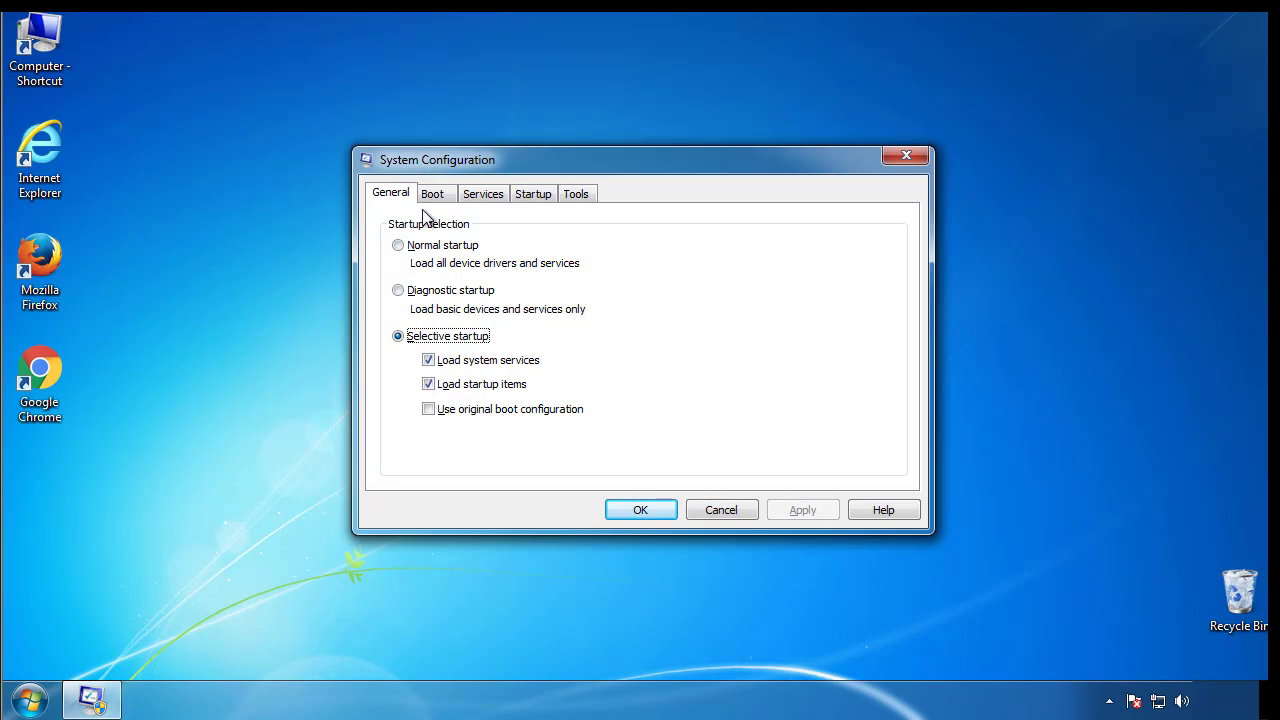
click(432, 192)
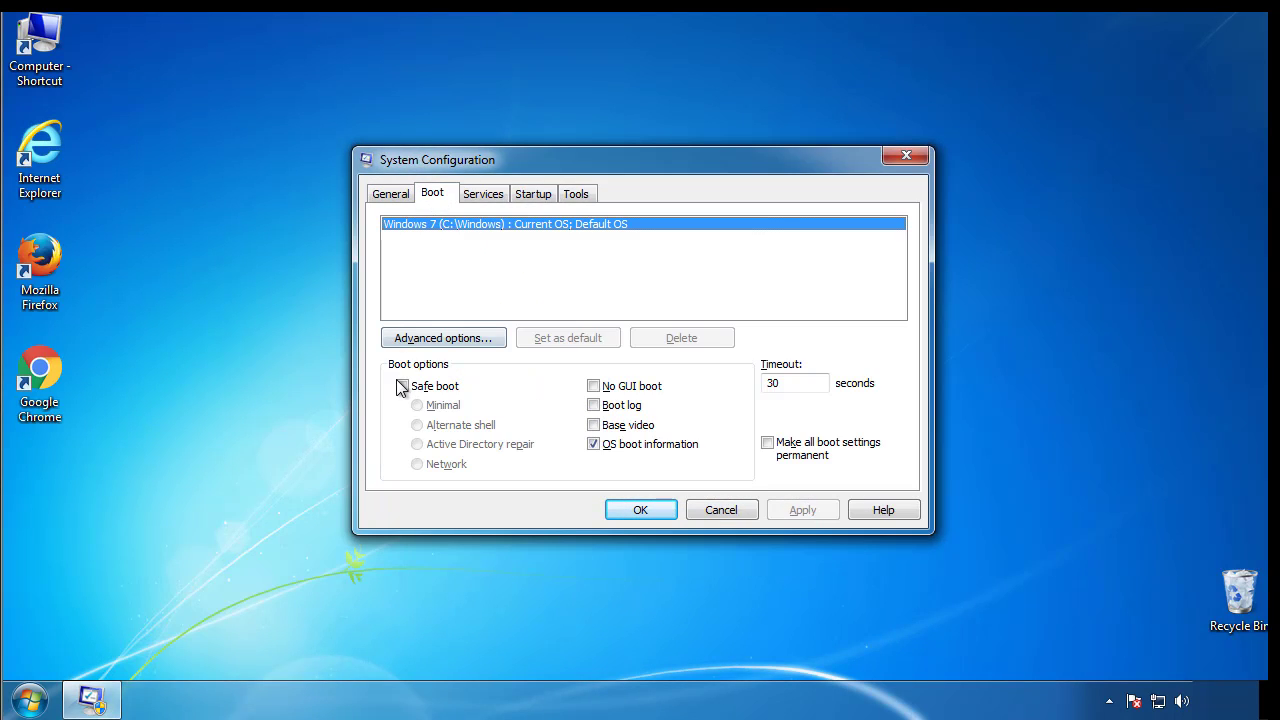
click(402, 384)
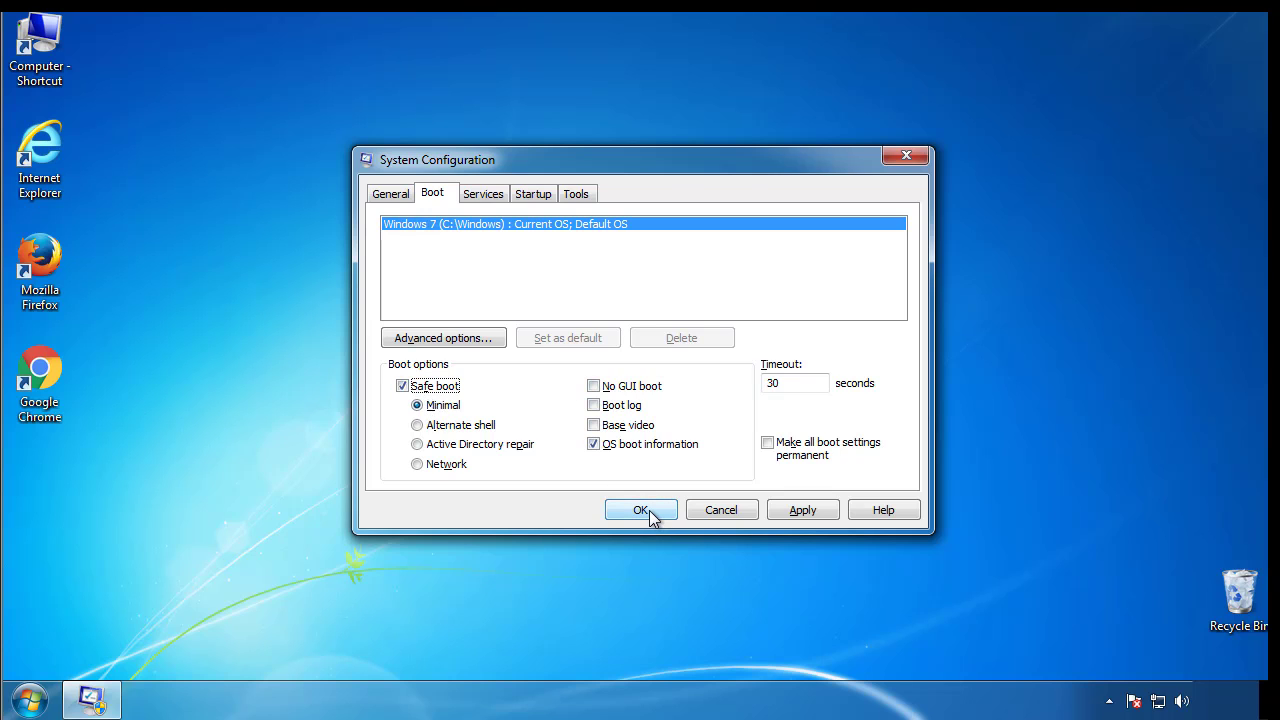
Step: Apply the boot settings and restart the computer into Safe Mode
click(640, 510)
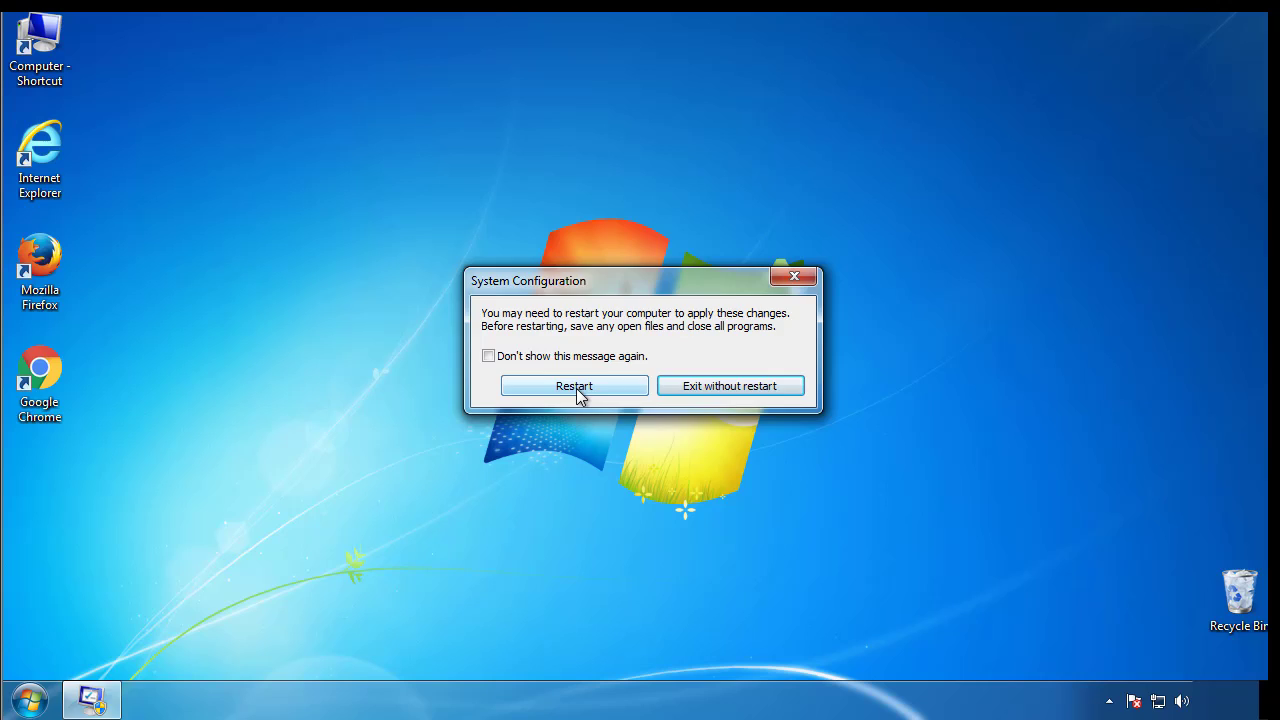
click(574, 386)
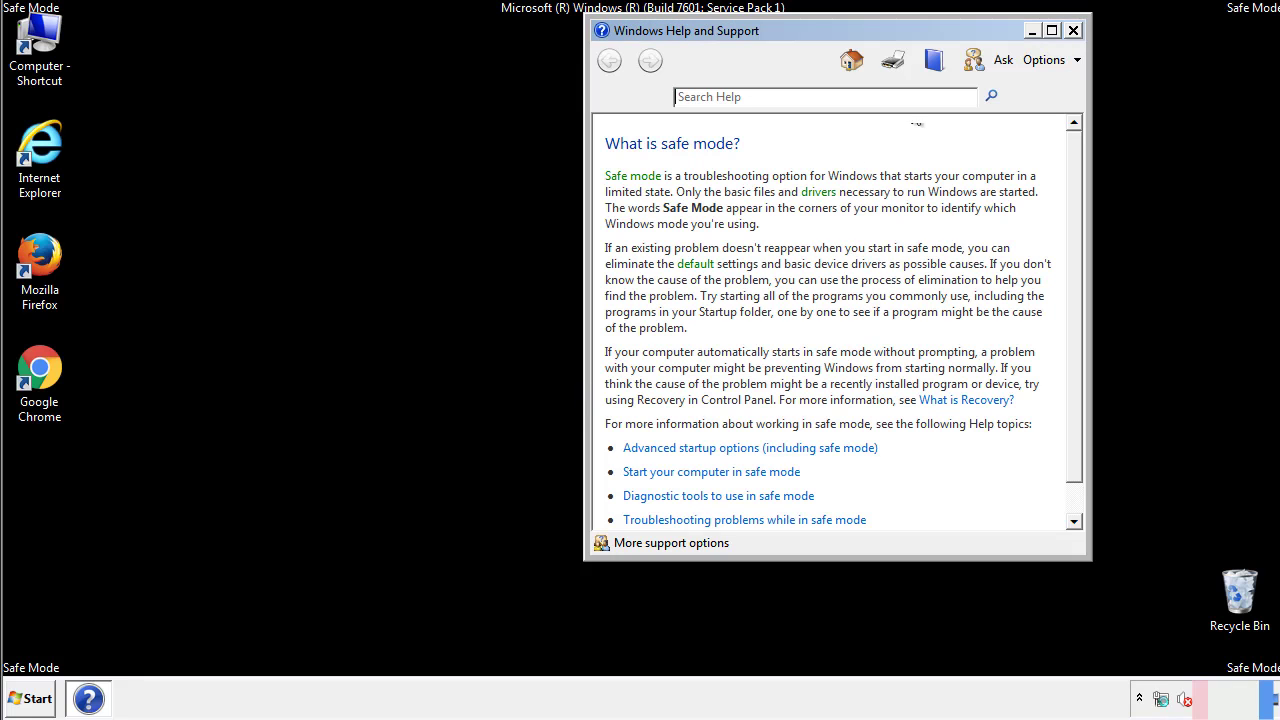
Step: Dismiss the Safe Mode help and reach Folder Options in Control Panel
click(1072, 30)
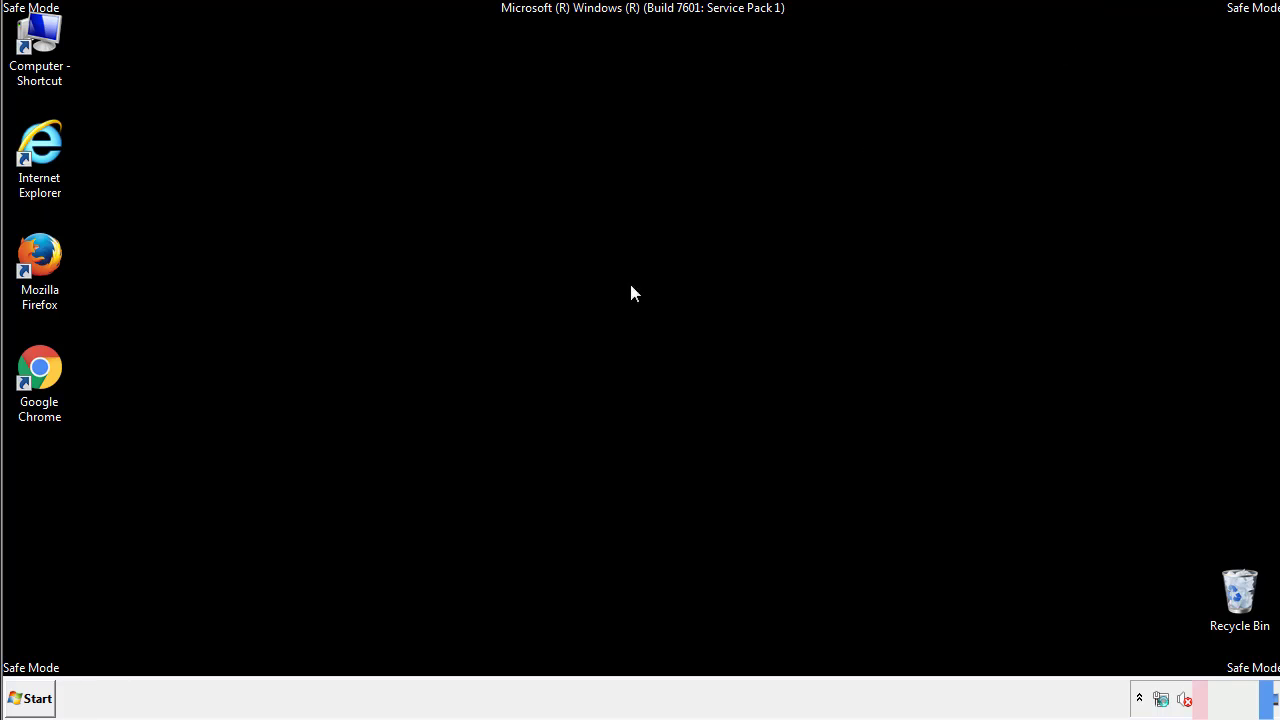
click(30, 698)
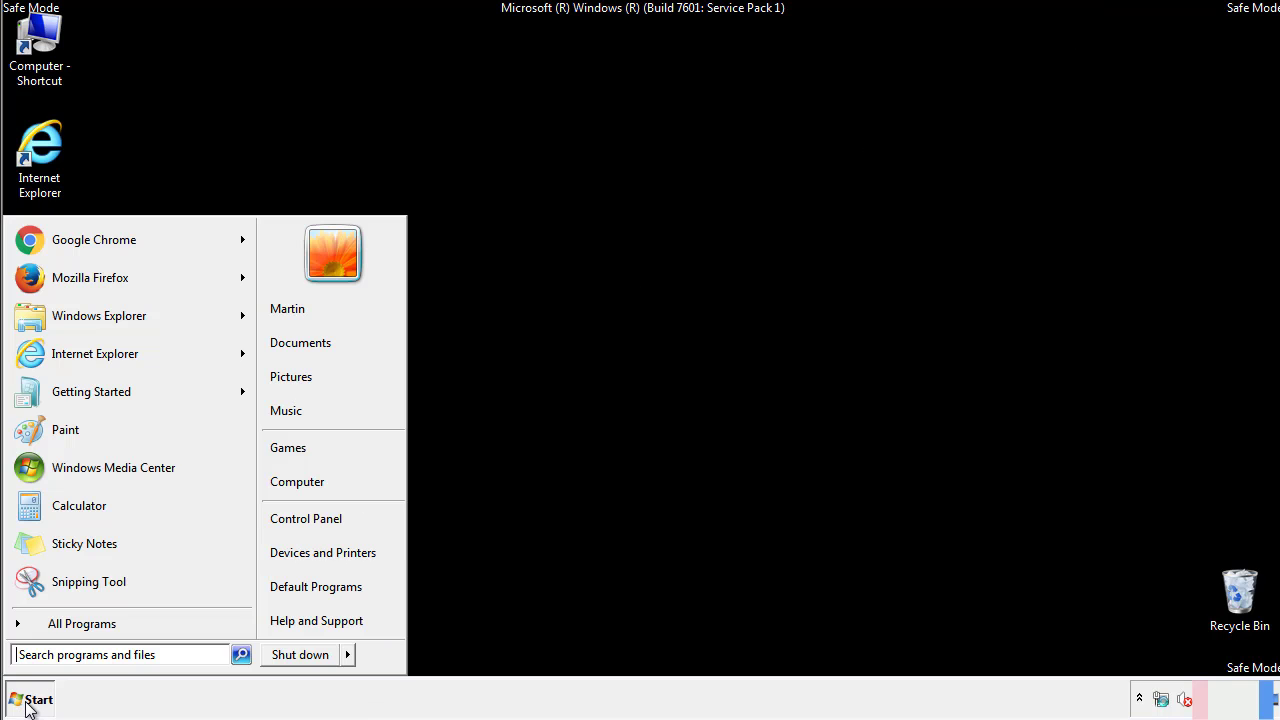
click(320, 524)
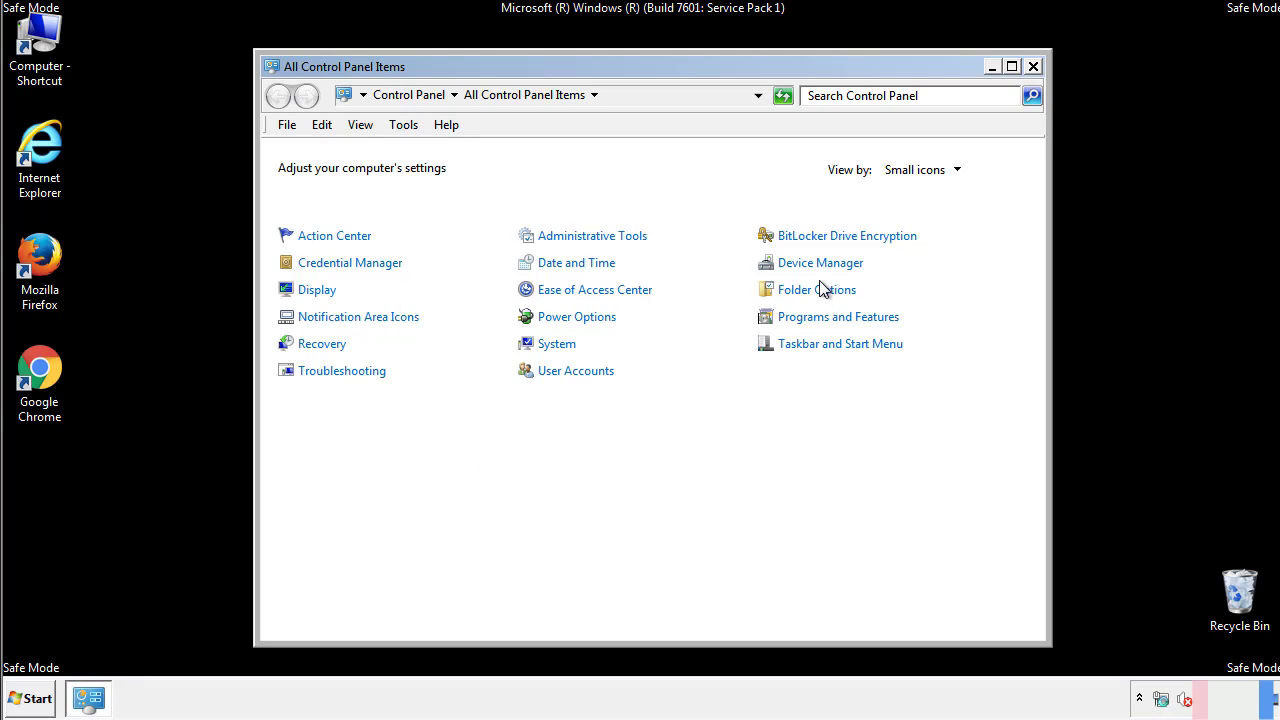
click(816, 288)
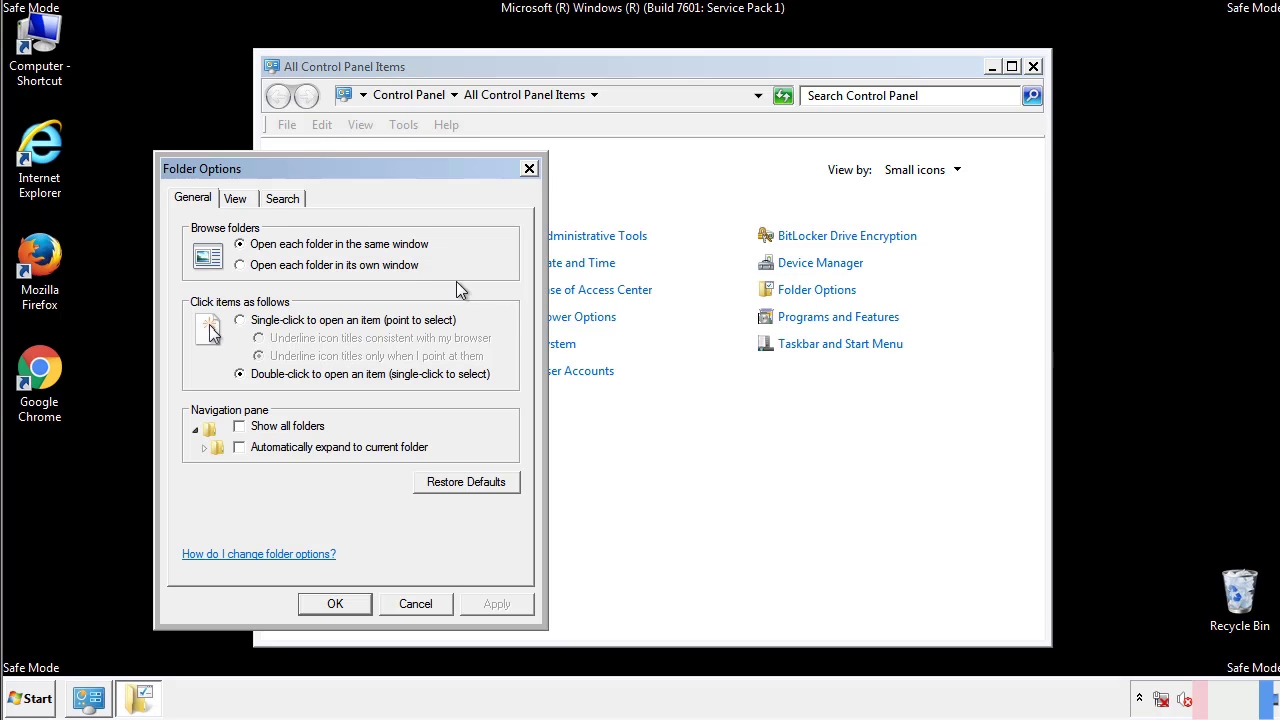
Step: Show hidden files, folders and drives, then close Control Panel
click(236, 198)
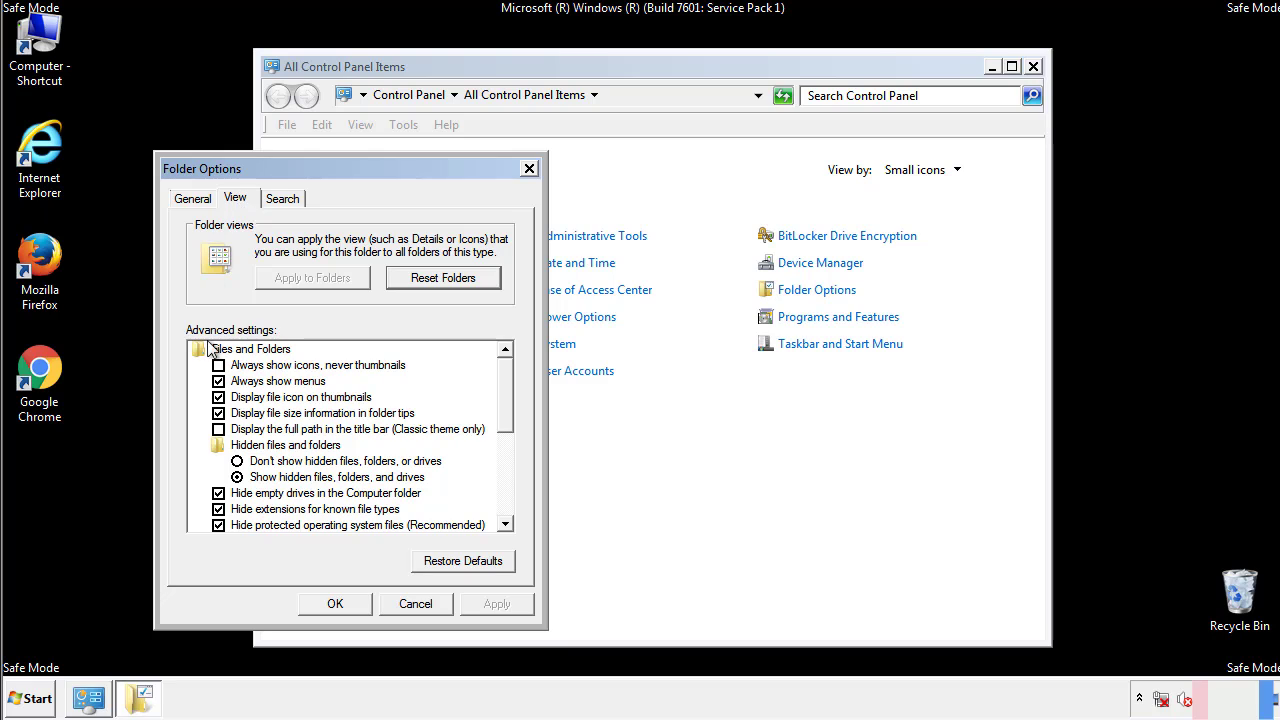
mouse_move(272, 480)
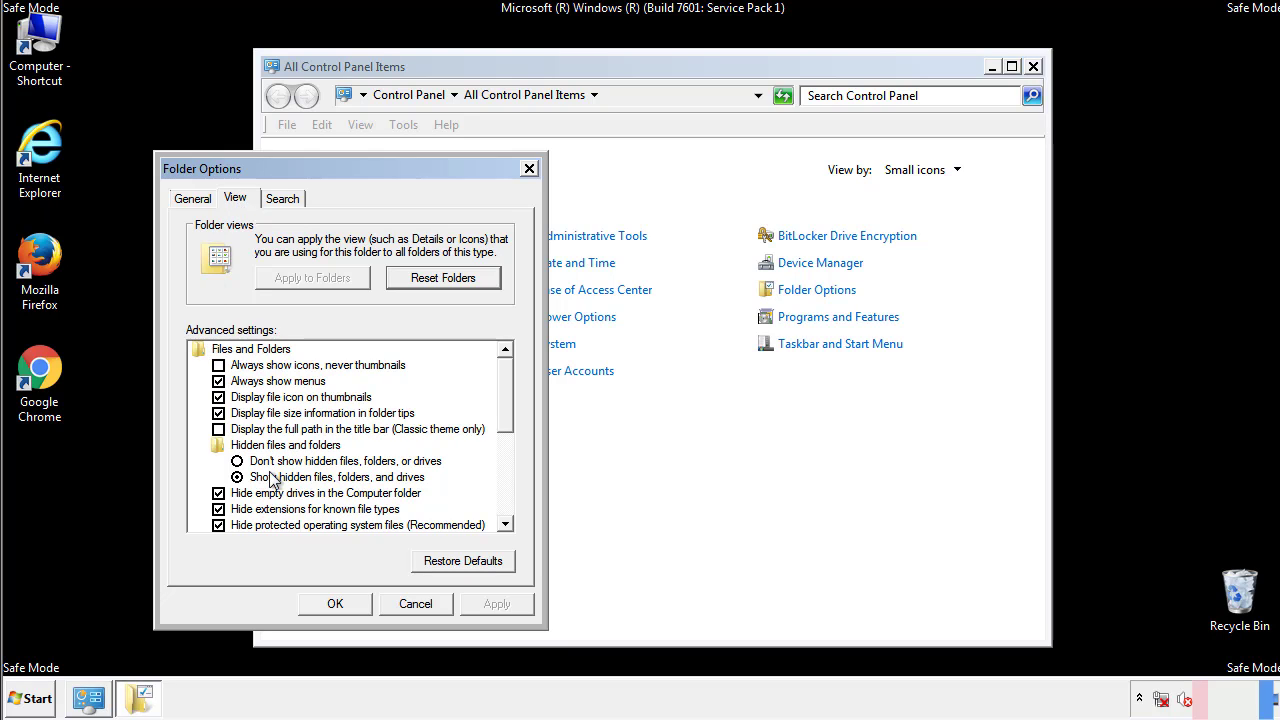
click(236, 476)
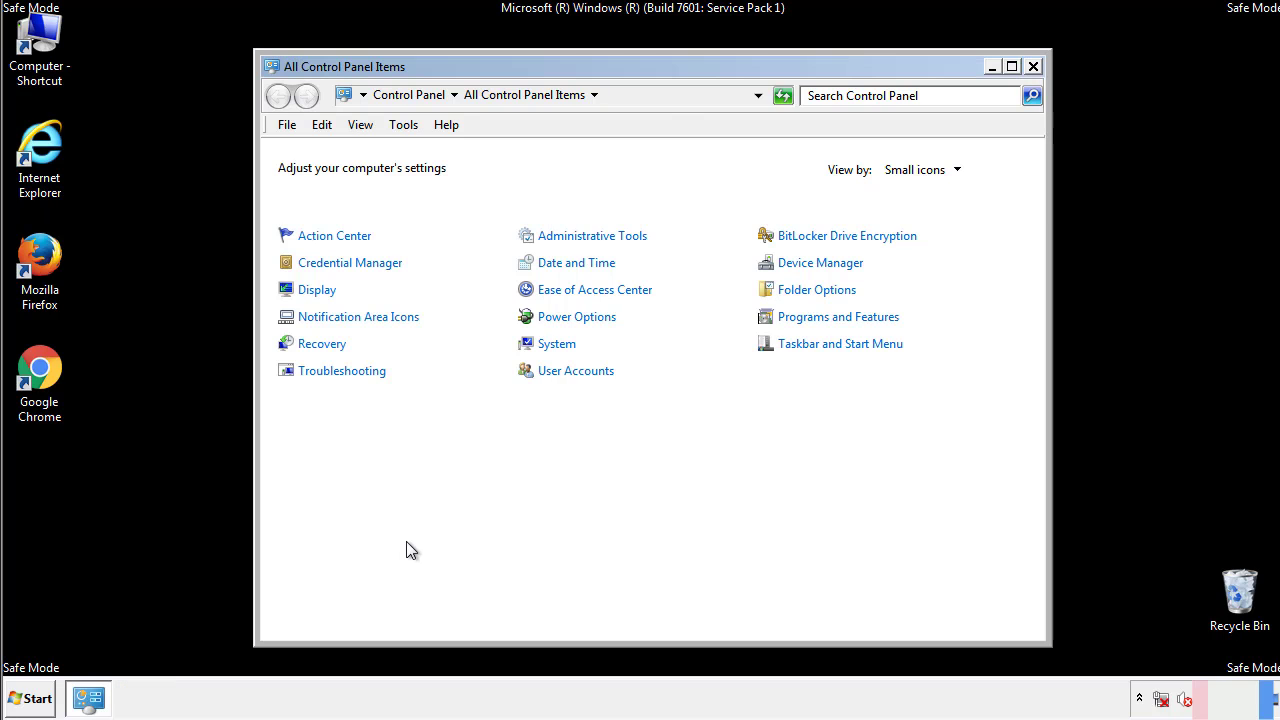
click(1032, 66)
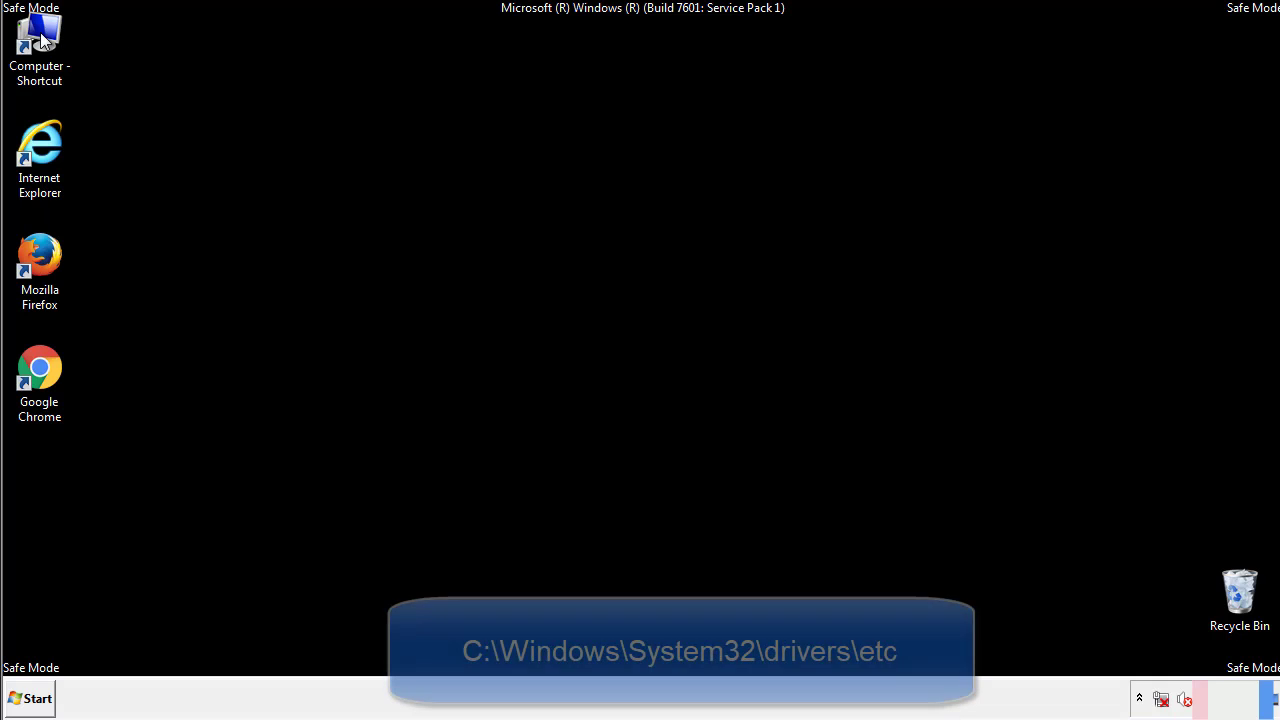
Step: Browse from Computer into Local Disk (C:) toward the Windows system folders
double_click(40, 36)
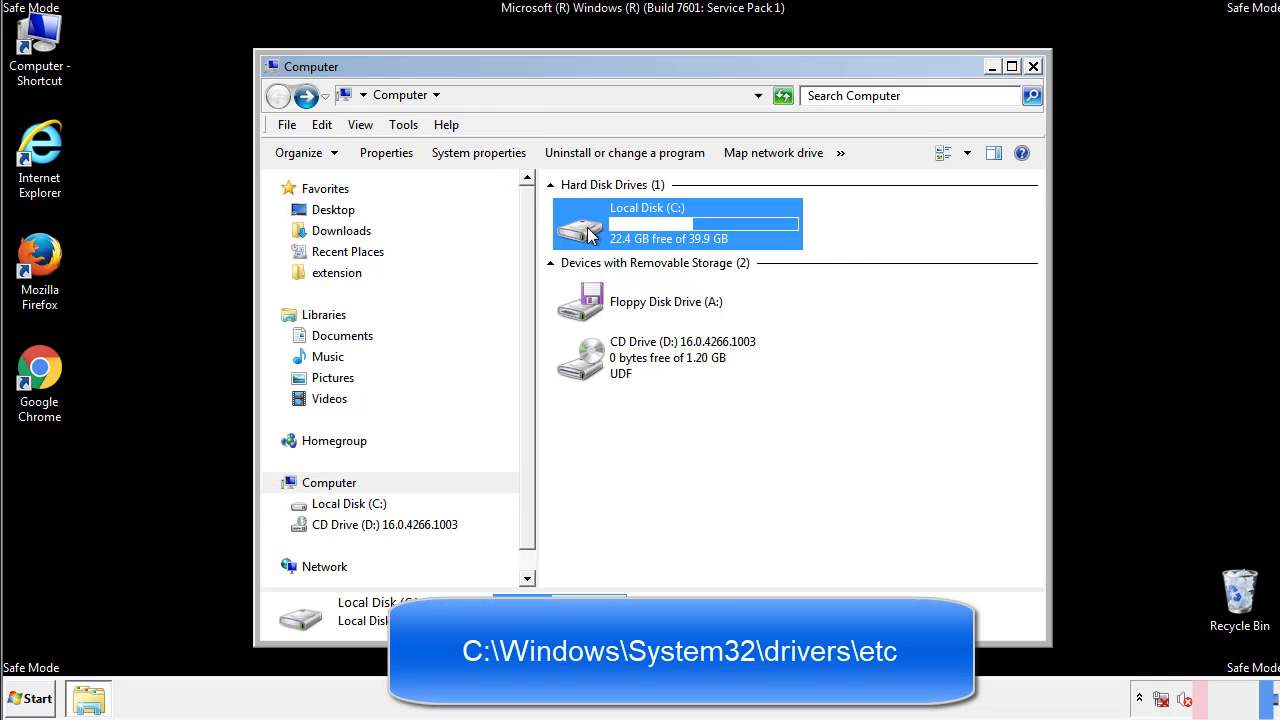
double_click(676, 224)
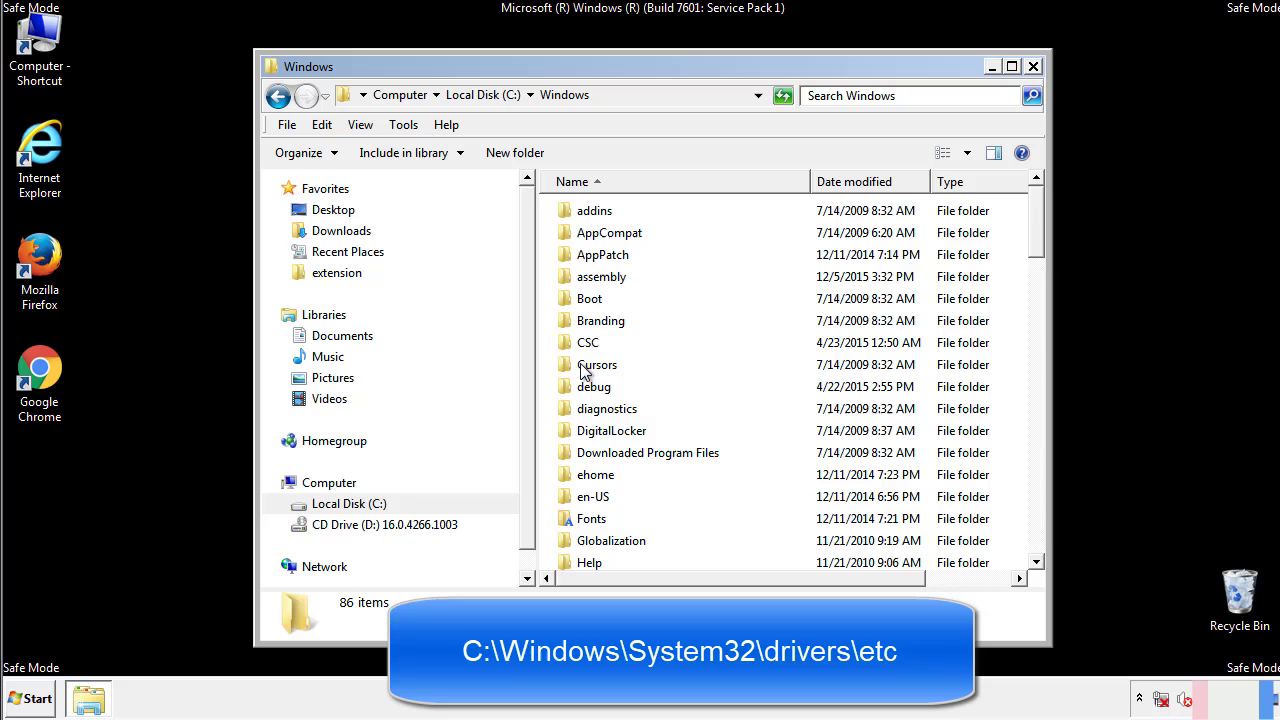
scroll(down, 3)
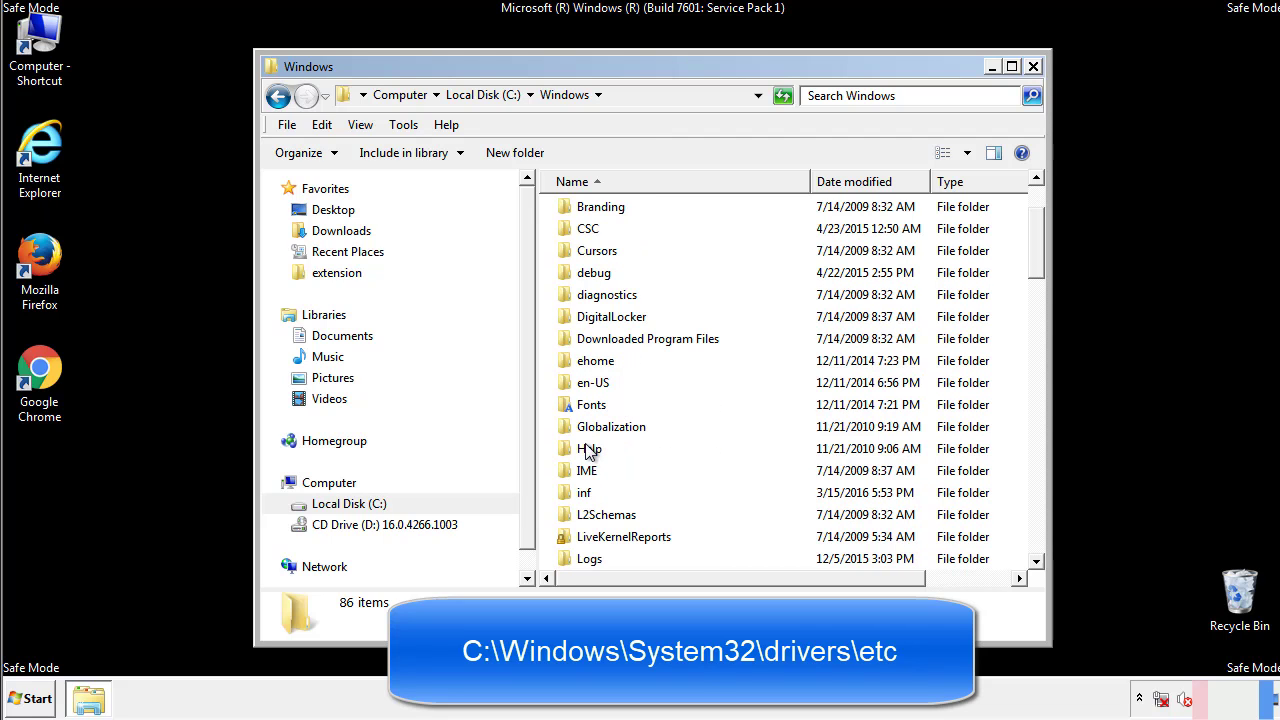
scroll(down, 3)
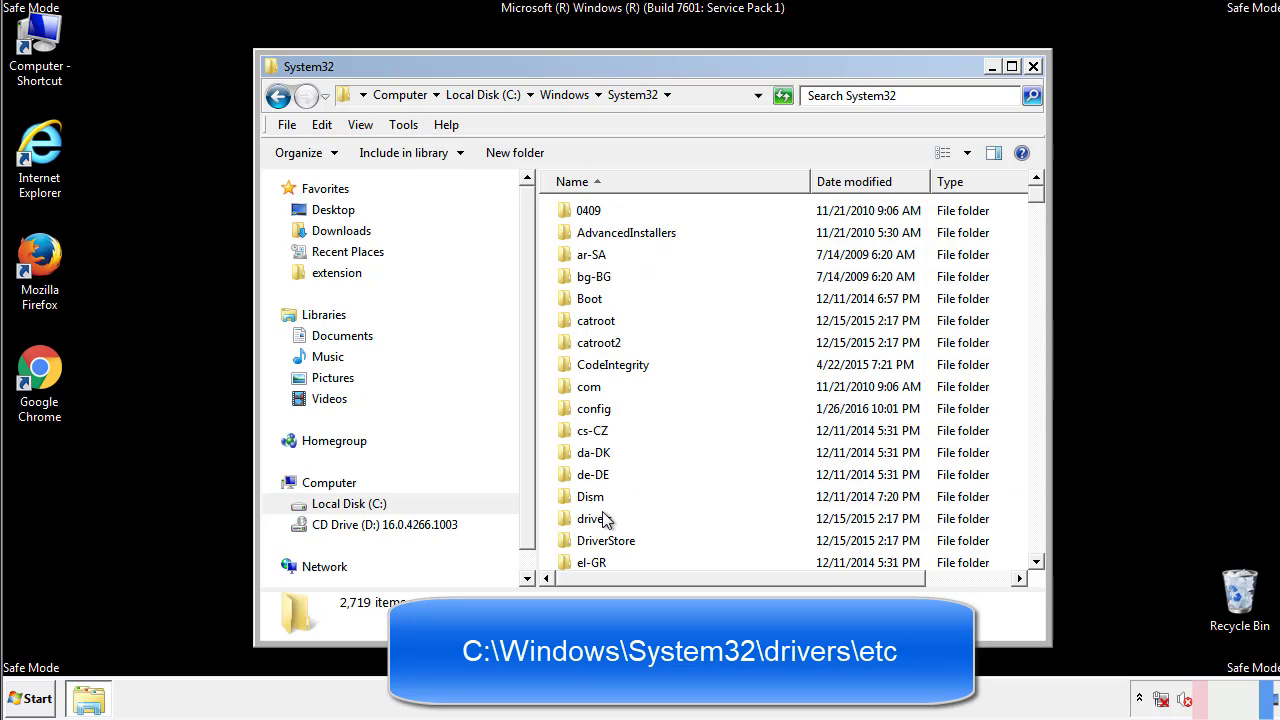
mouse_move(596, 524)
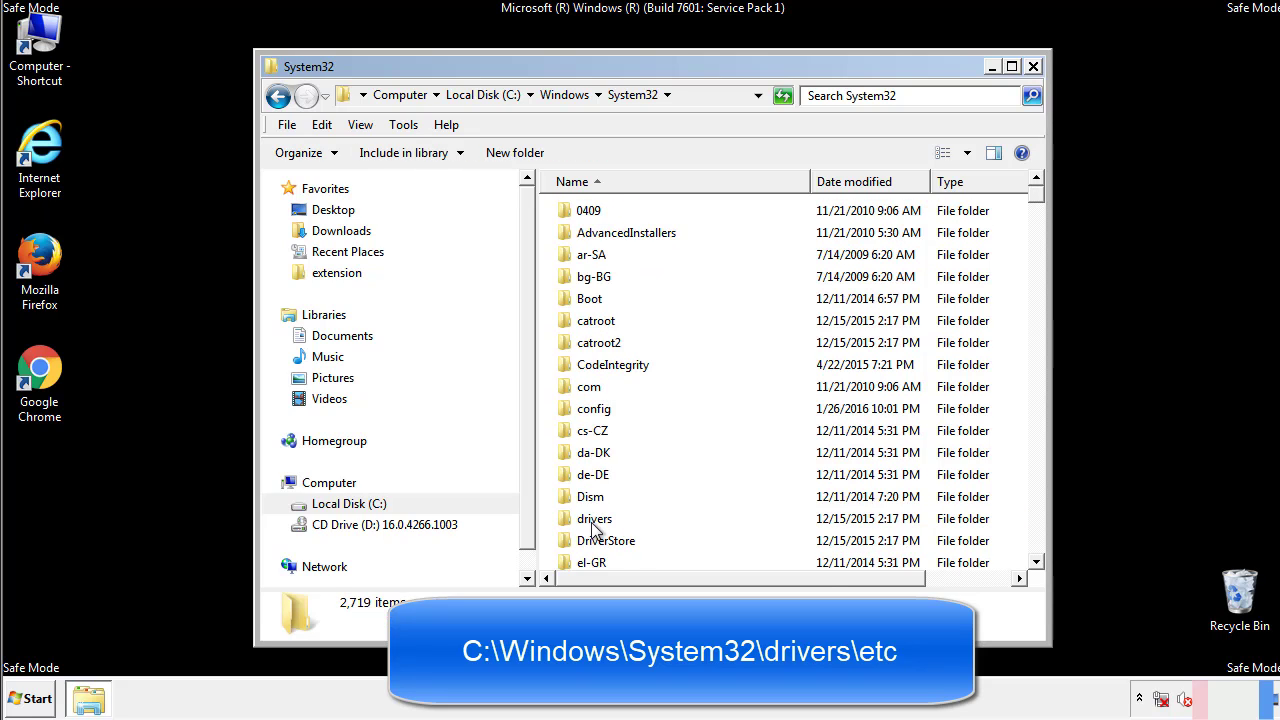
Step: Reach drivers\etc and launch the hosts file, bringing up Open with
double_click(594, 518)
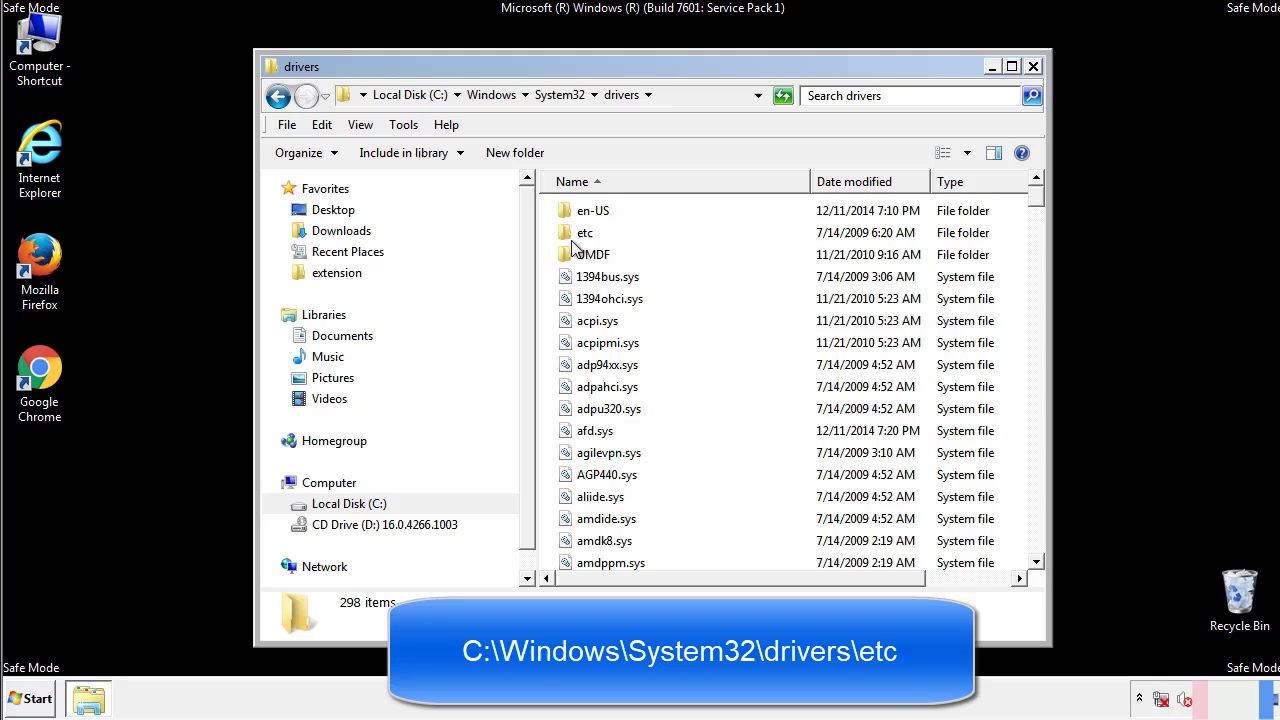
double_click(584, 232)
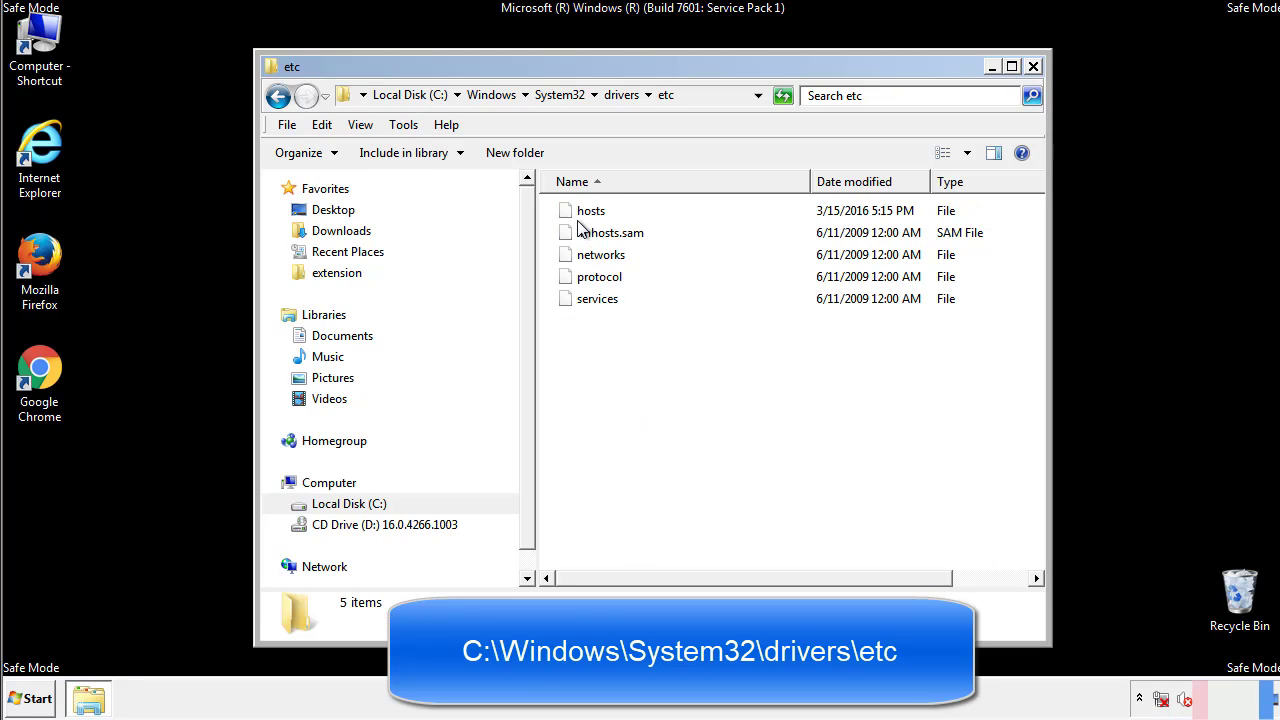
double_click(590, 210)
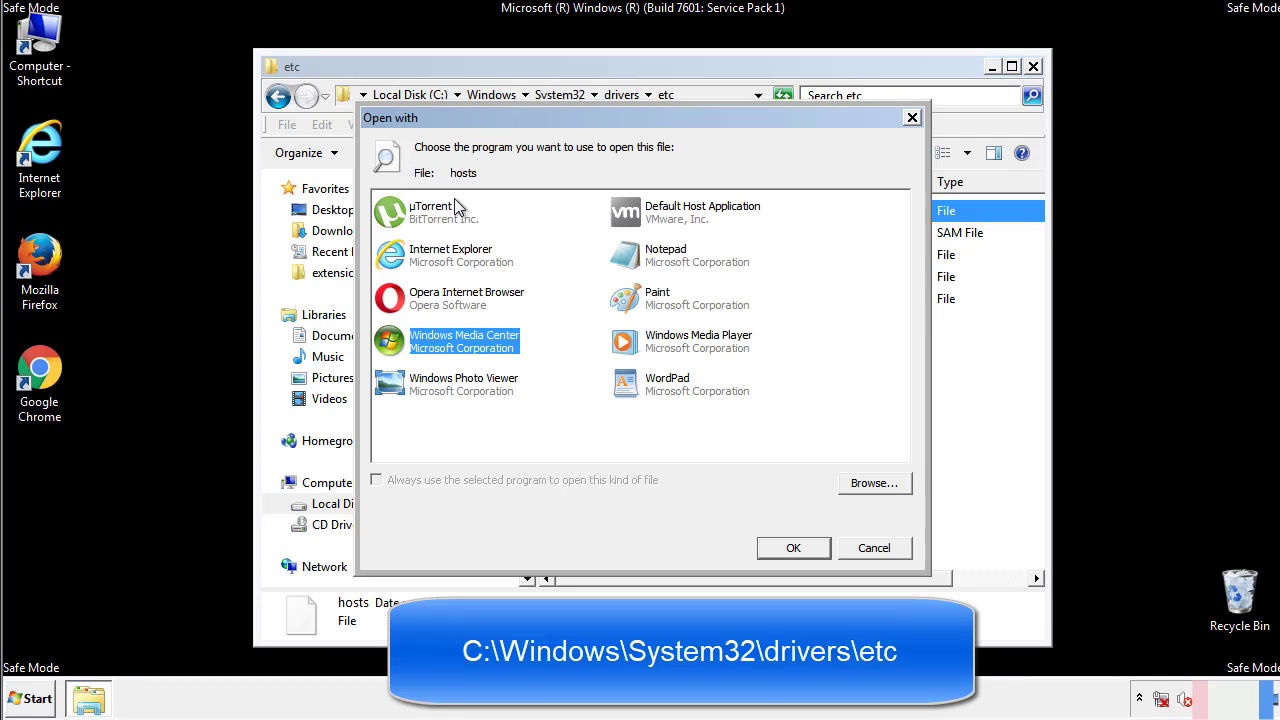
mouse_move(648, 260)
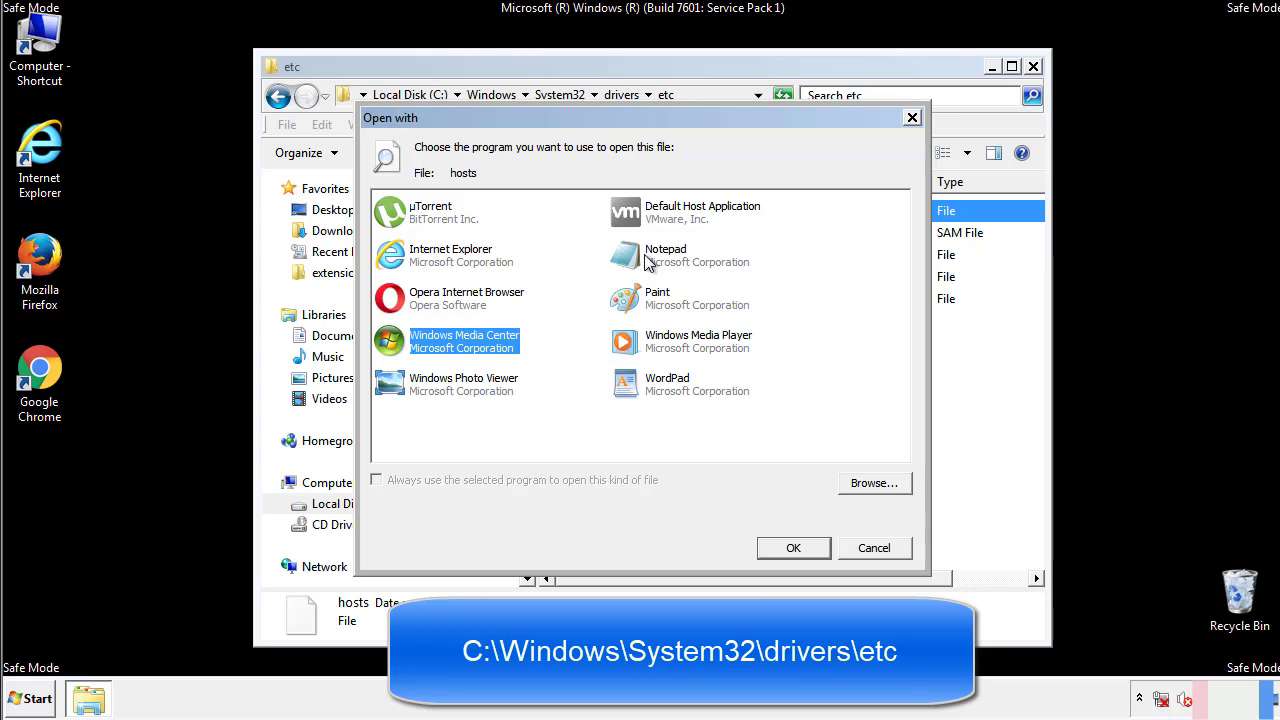
Step: Delete the four suspicious IP entries from hosts in Notepad, save, and close the etc folder
click(792, 548)
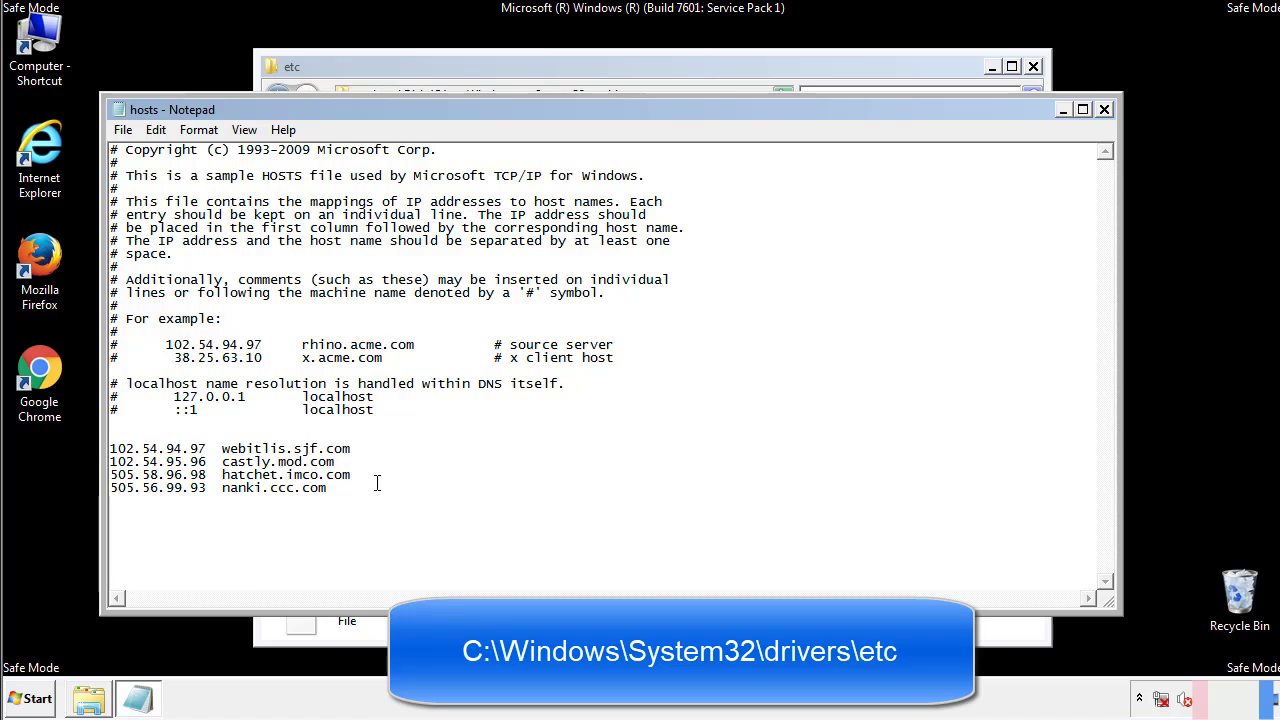
drag(112, 448, 324, 488)
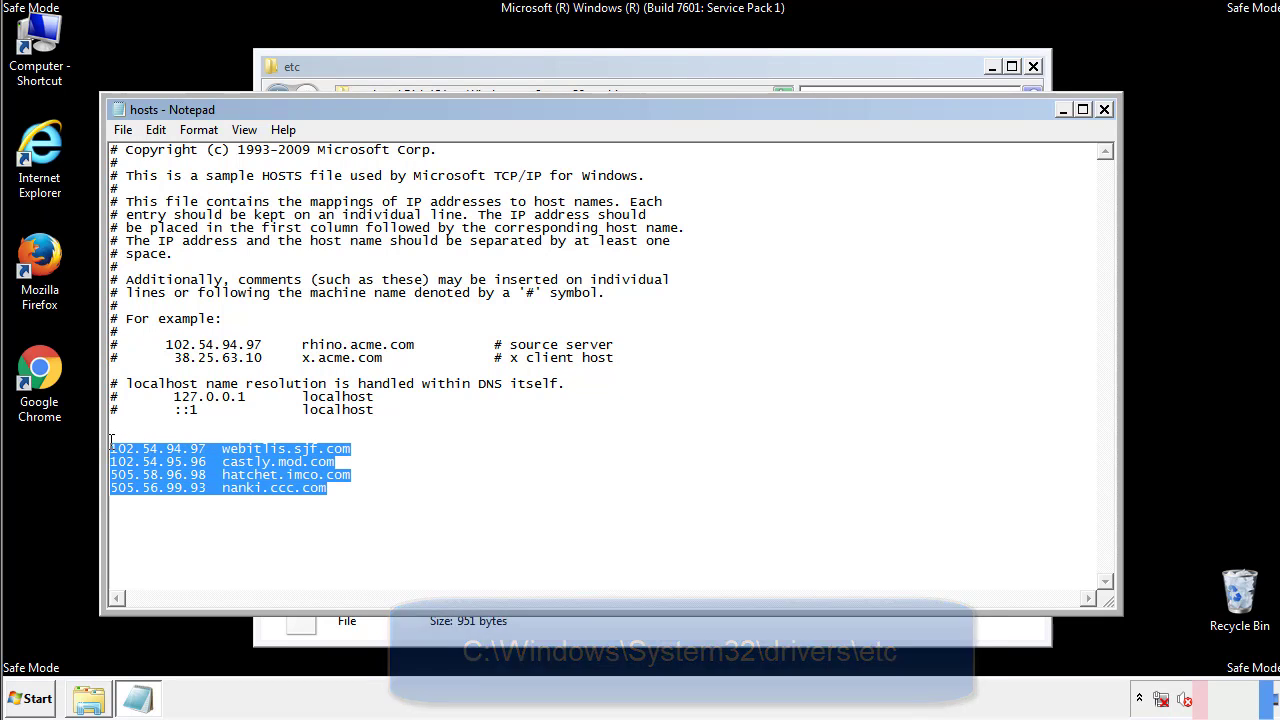
key(Delete)
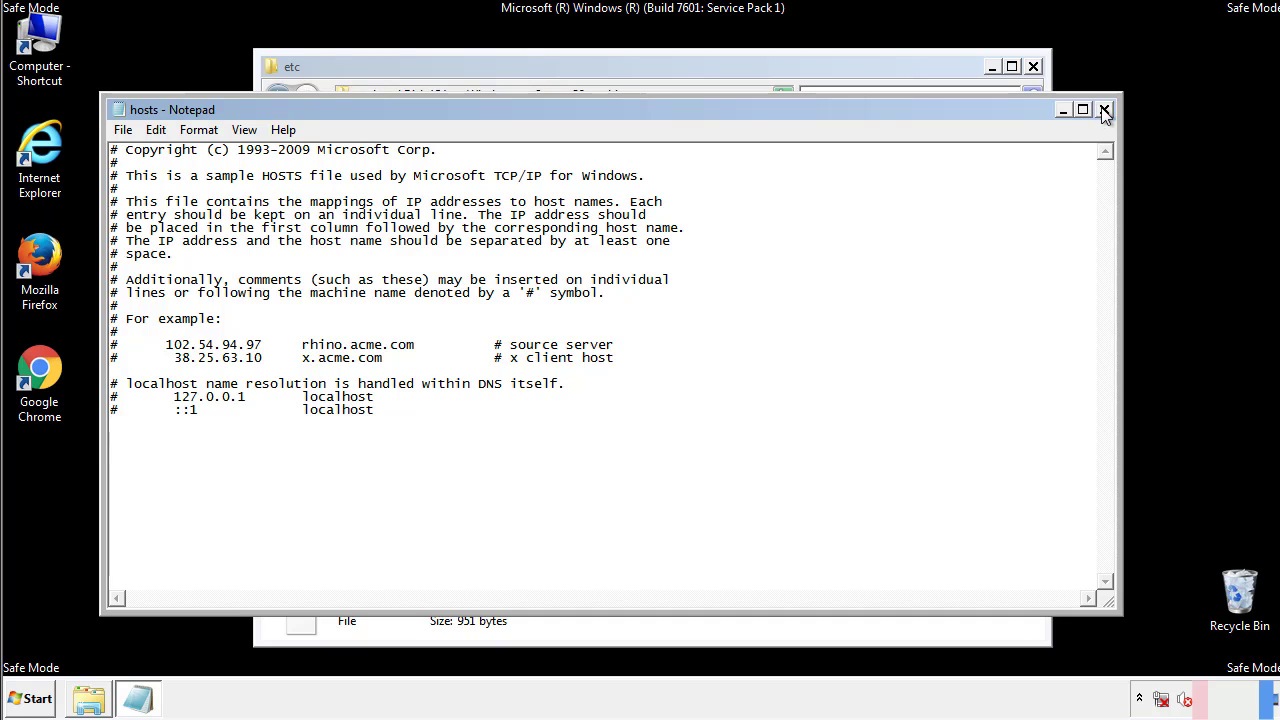
click(1104, 108)
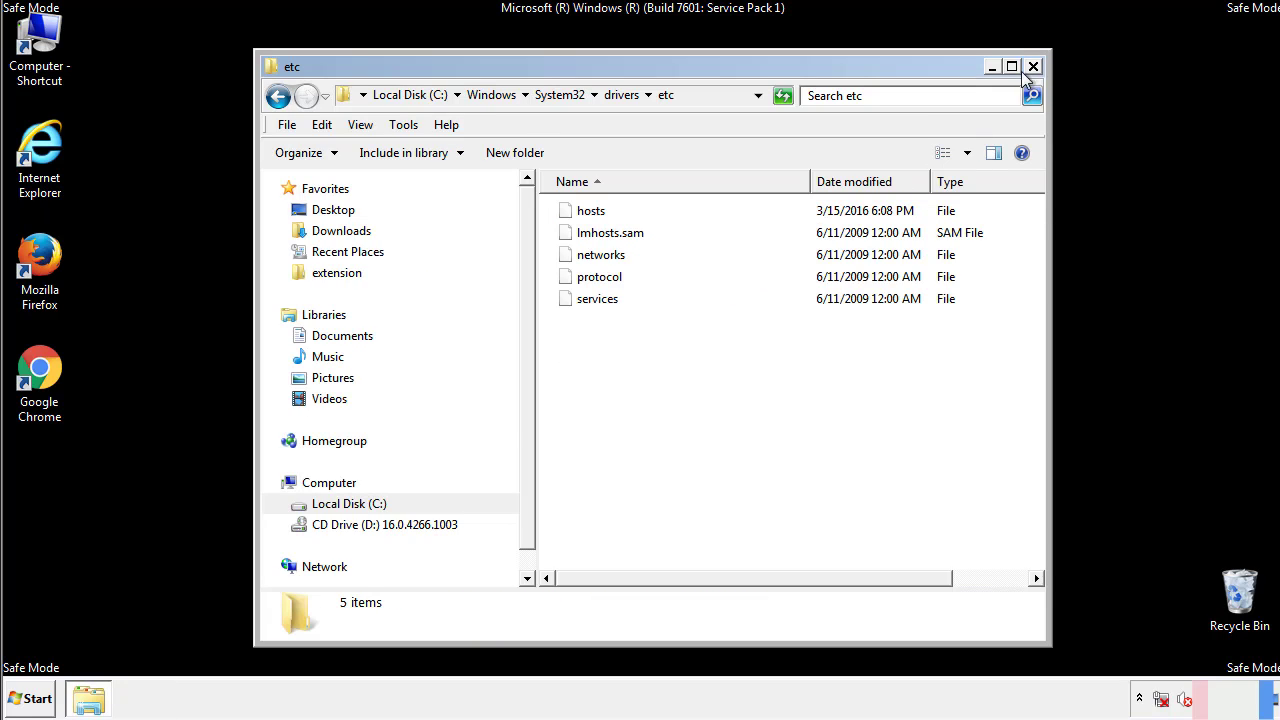
click(1032, 66)
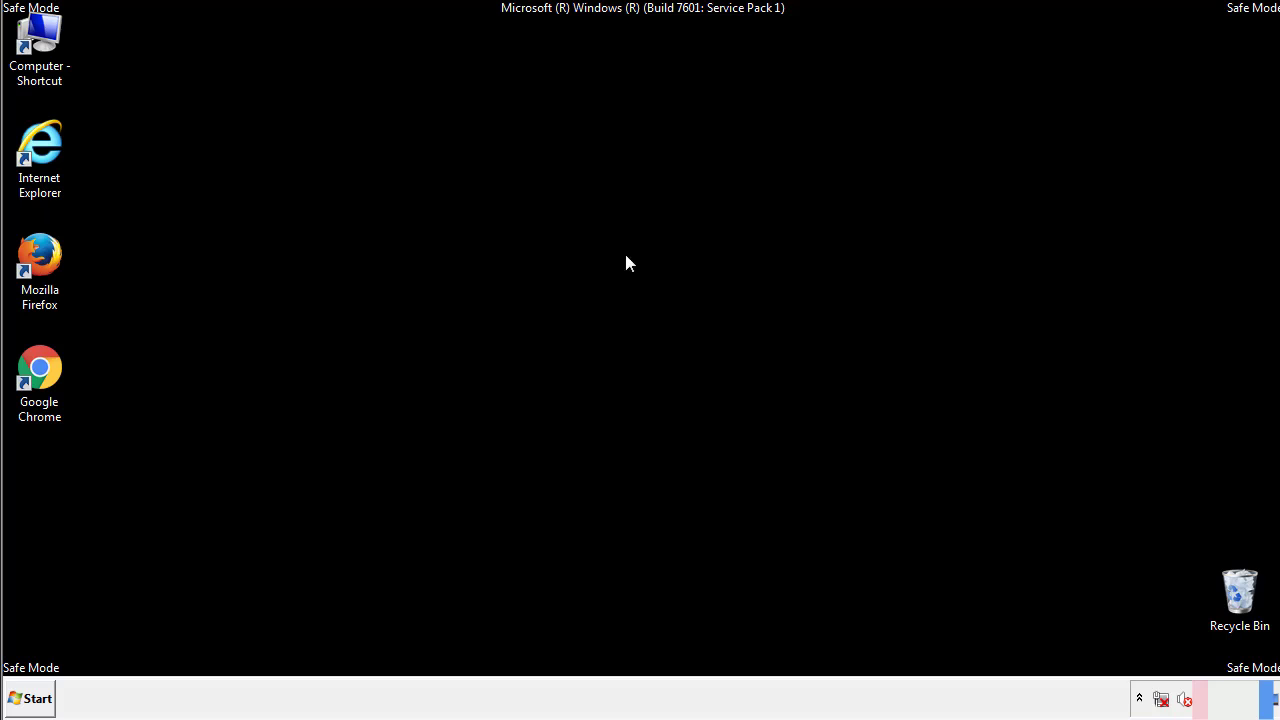
Step: Reach the Startup folder from All Programs
click(30, 698)
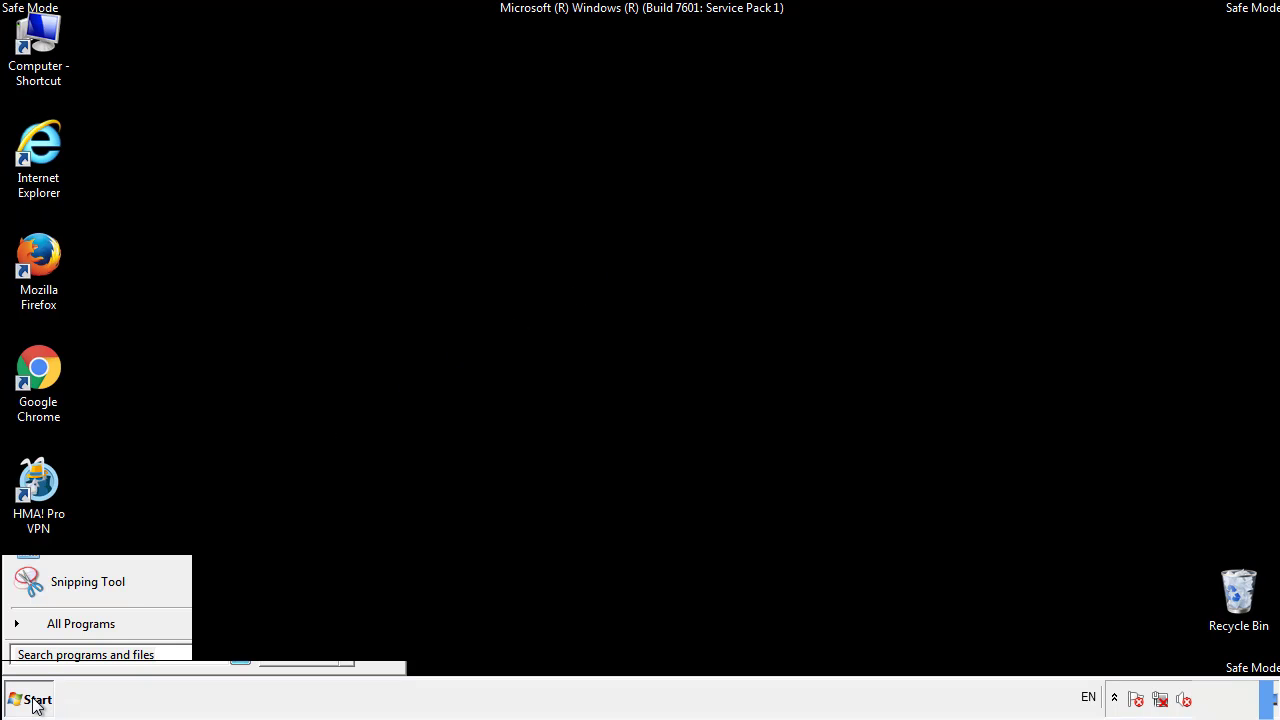
click(80, 624)
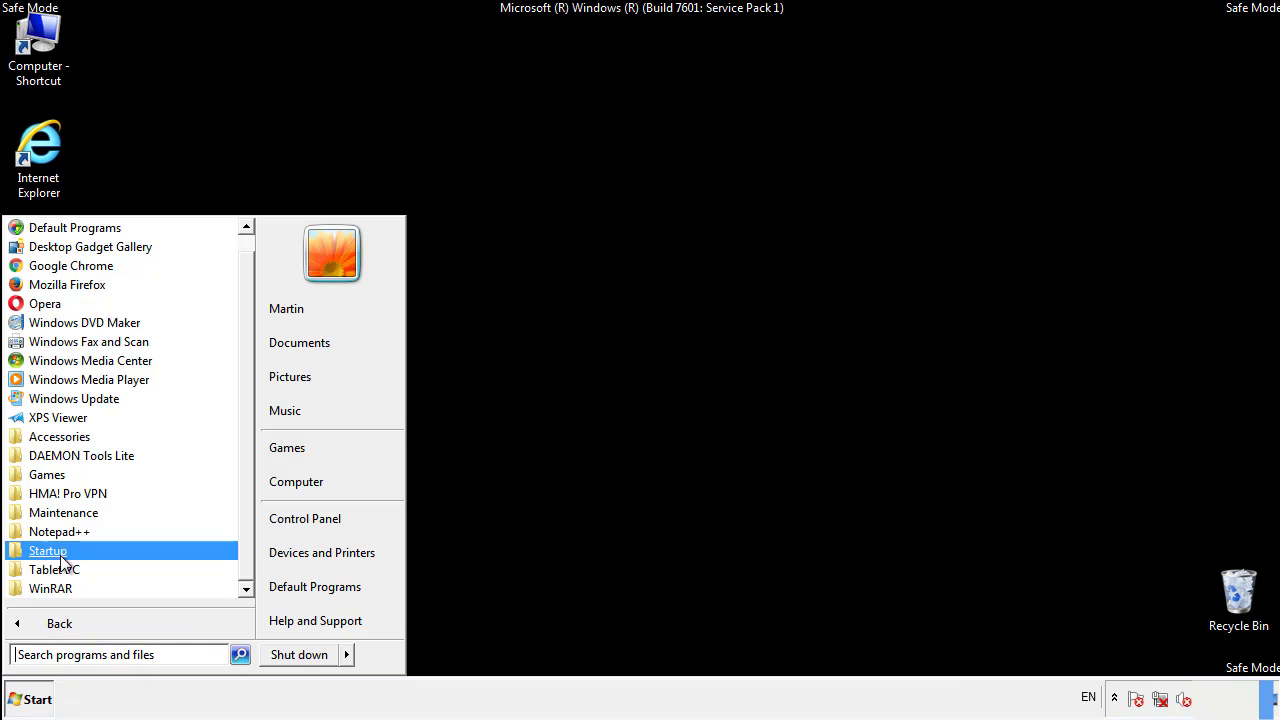
right_click(48, 550)
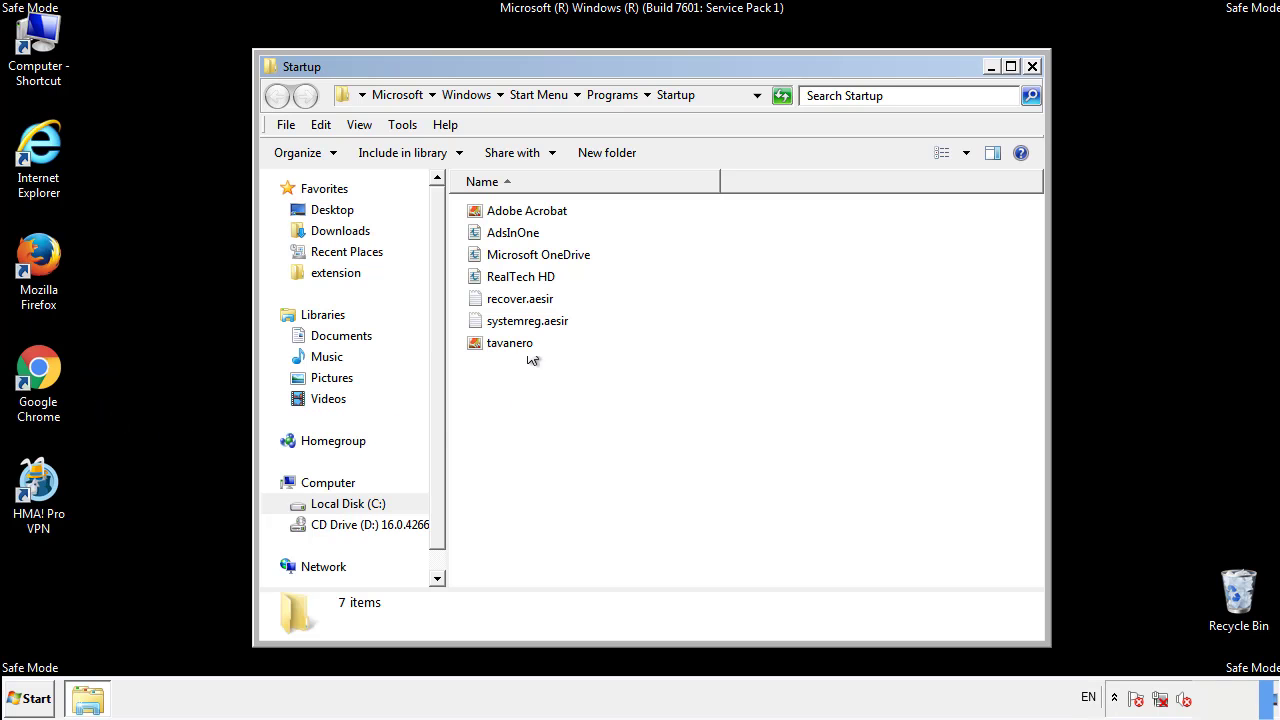
Step: Delete AdsInOne through tavanero (four items), confirm, and close the Startup folder
click(512, 232)
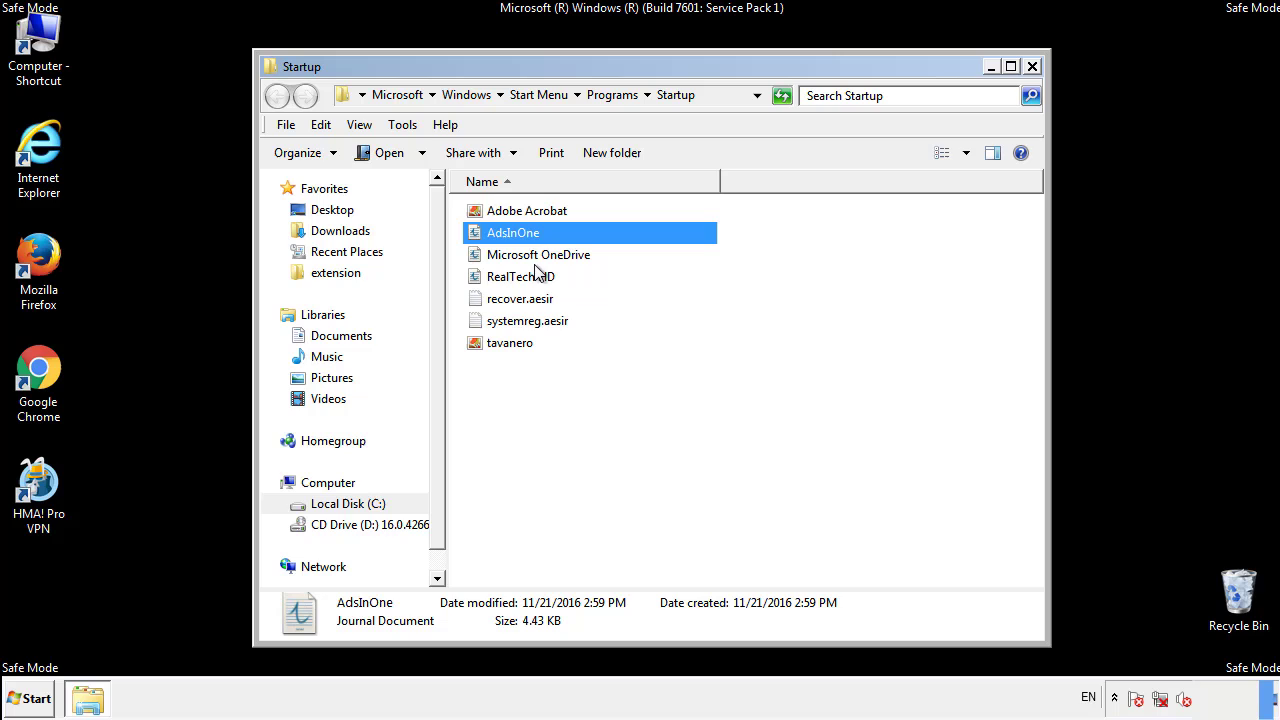
click(528, 320)
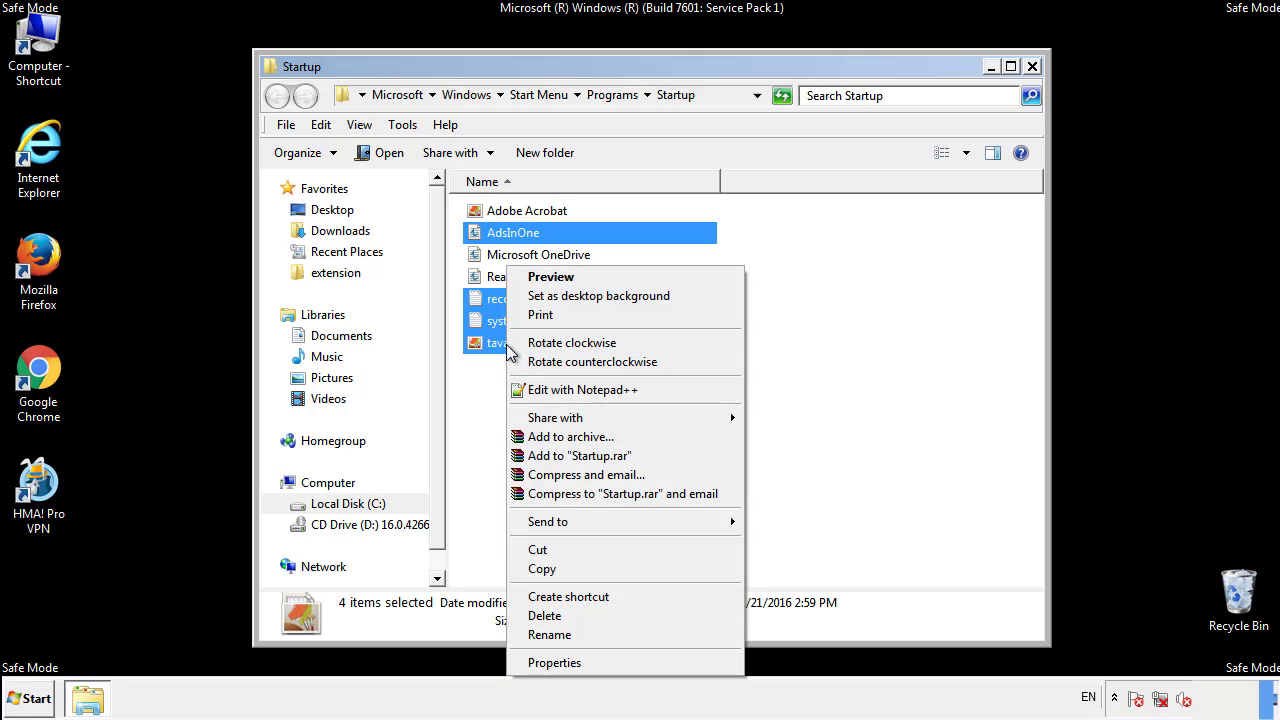
click(544, 616)
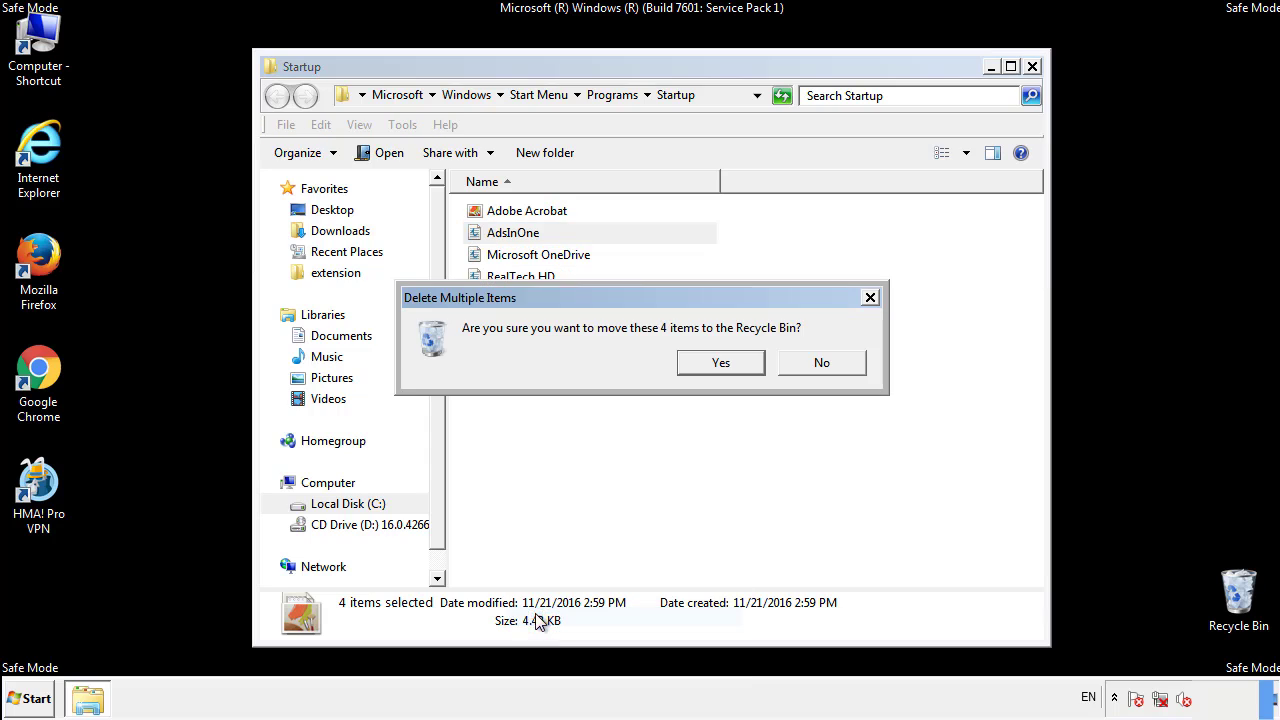
click(720, 362)
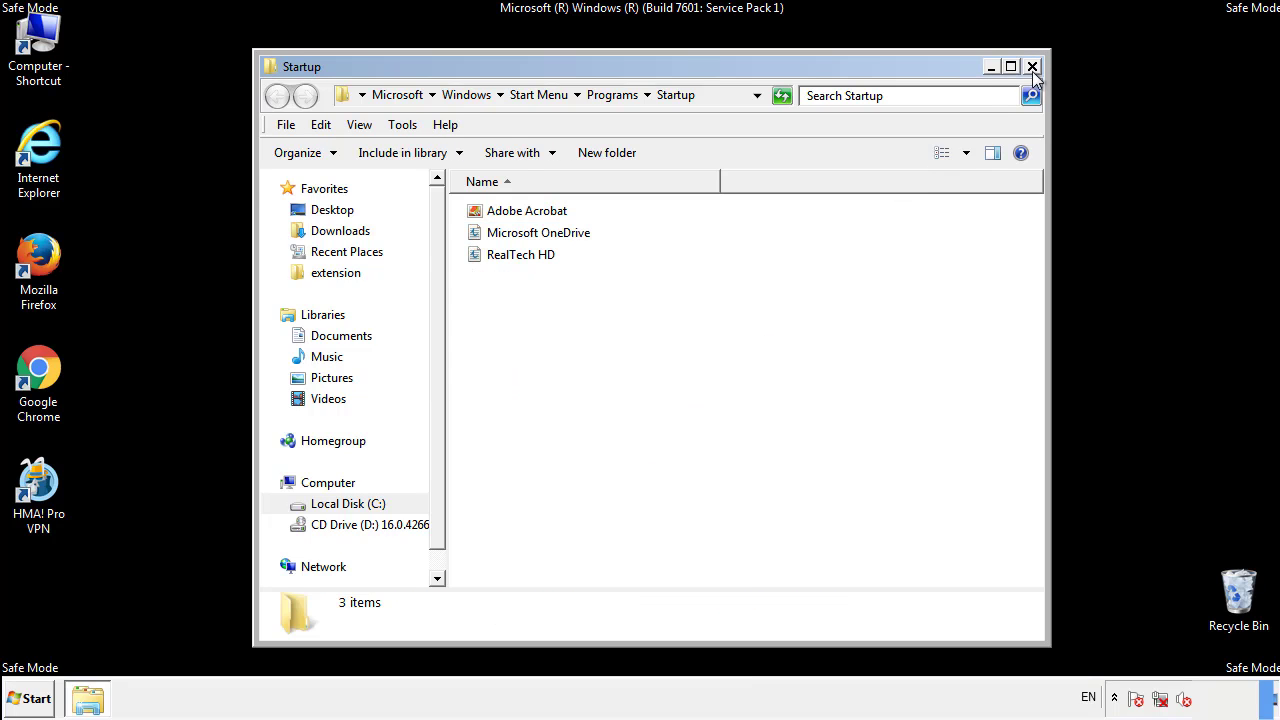
click(1032, 66)
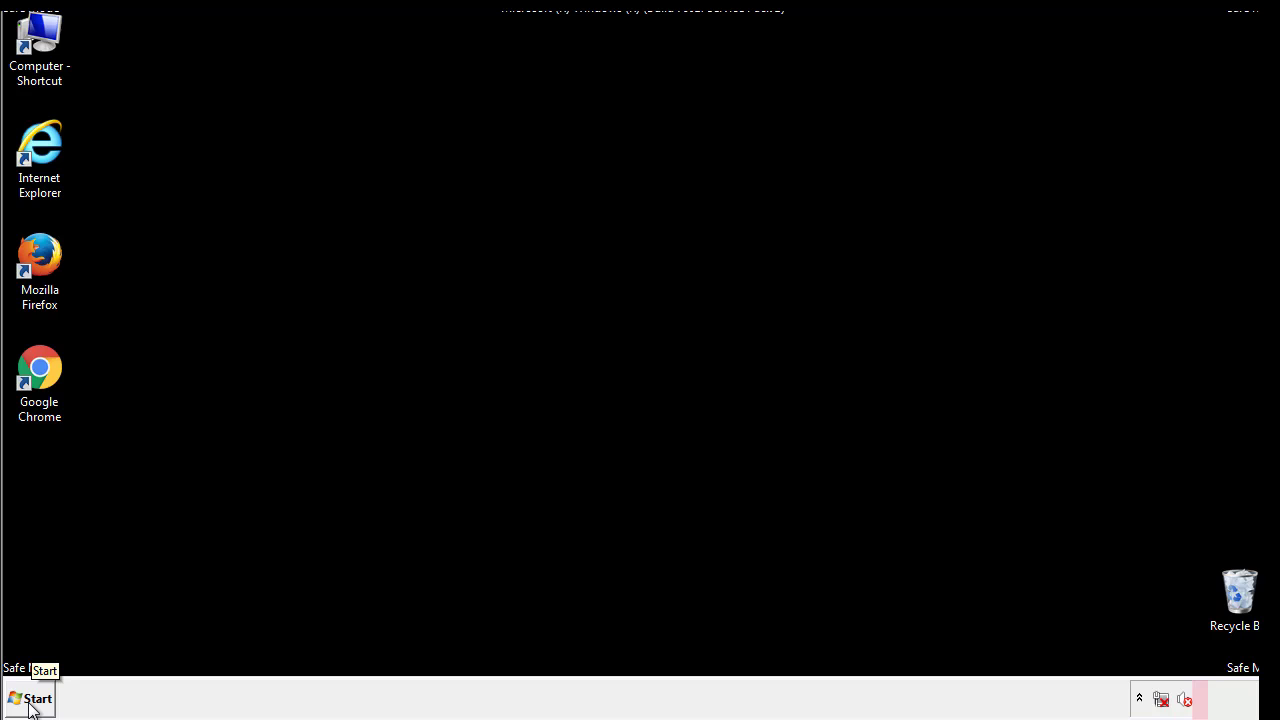
Step: Launch regedit and expand HKEY_LOCAL_MACHINE > SOFTWARE > Microsoft
click(30, 698)
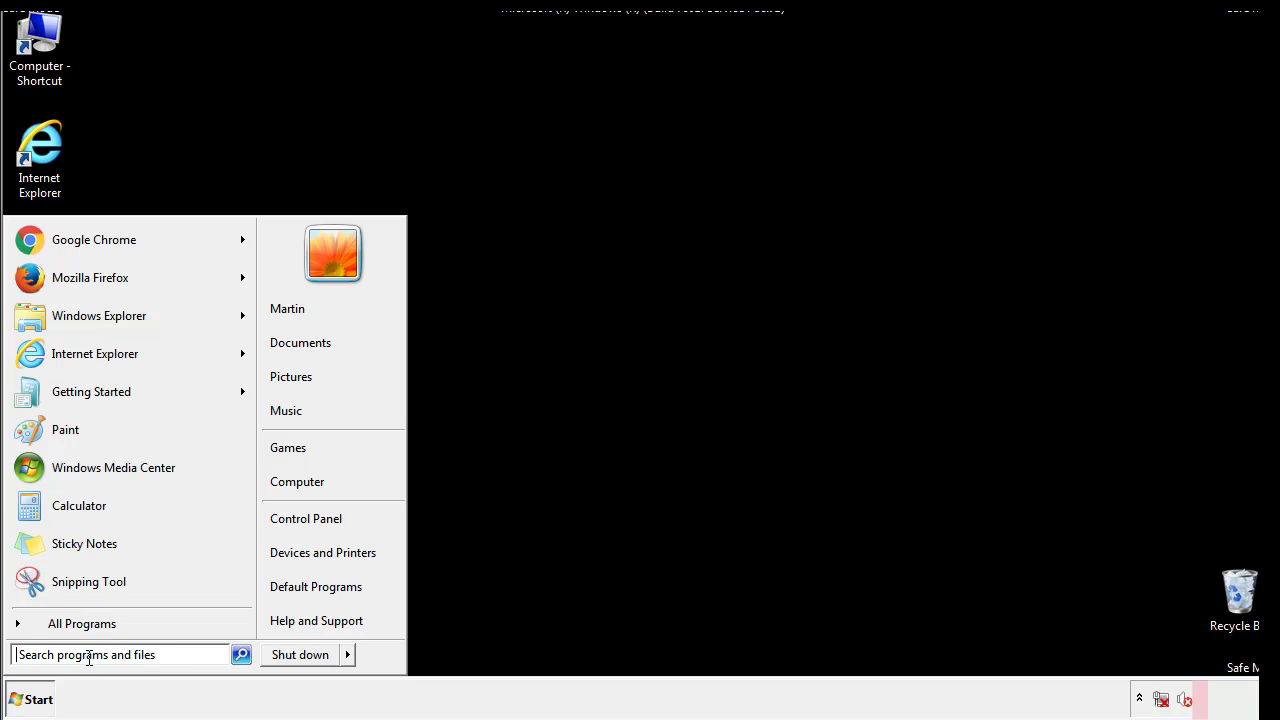
text(reged)
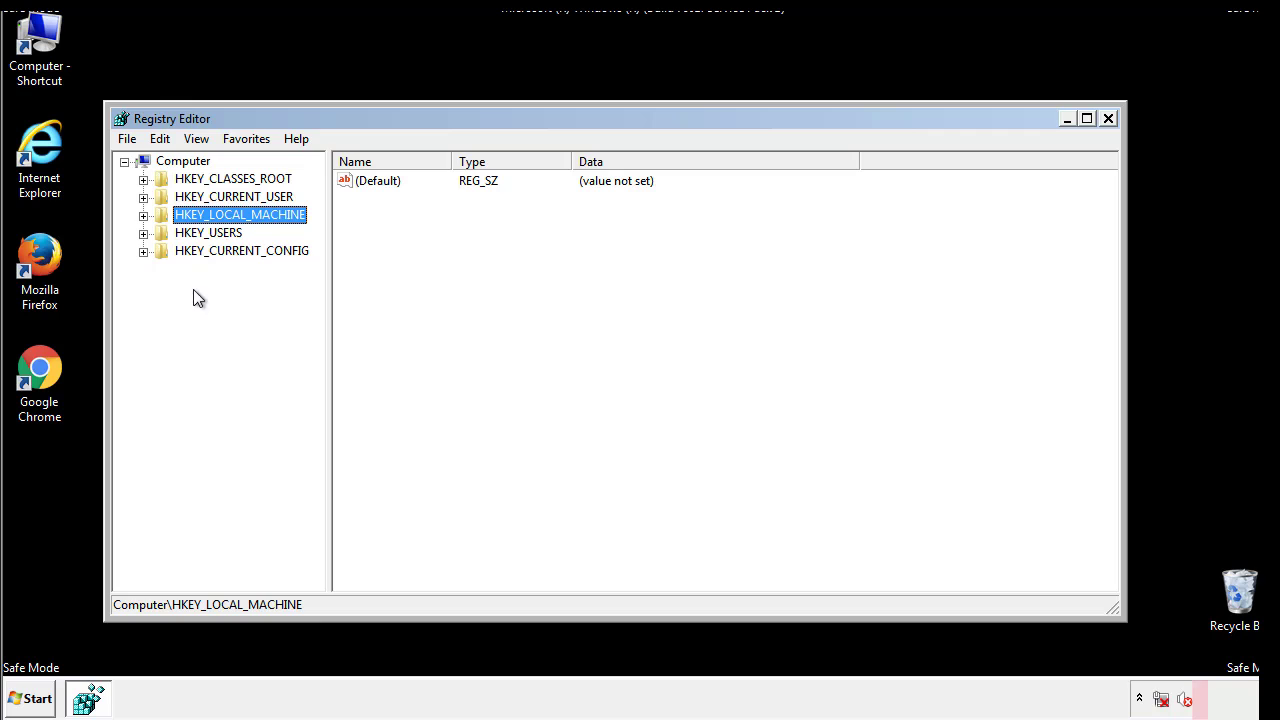
click(144, 216)
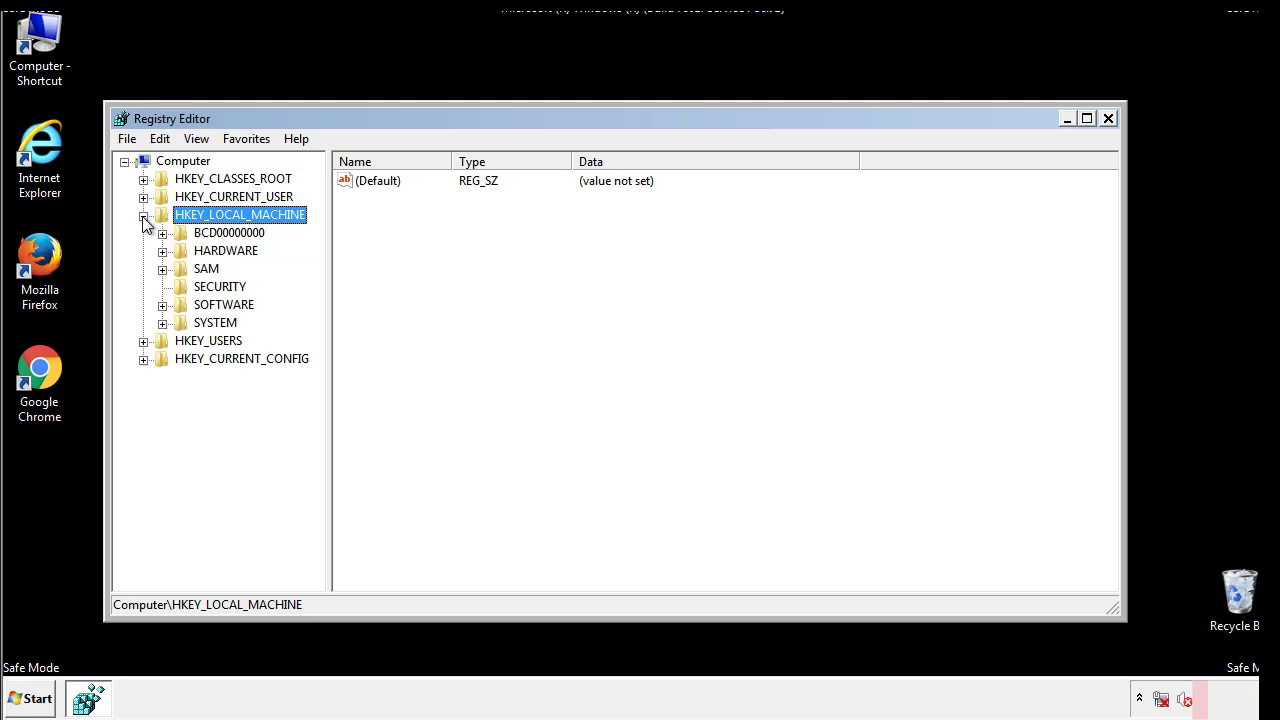
mouse_move(164, 310)
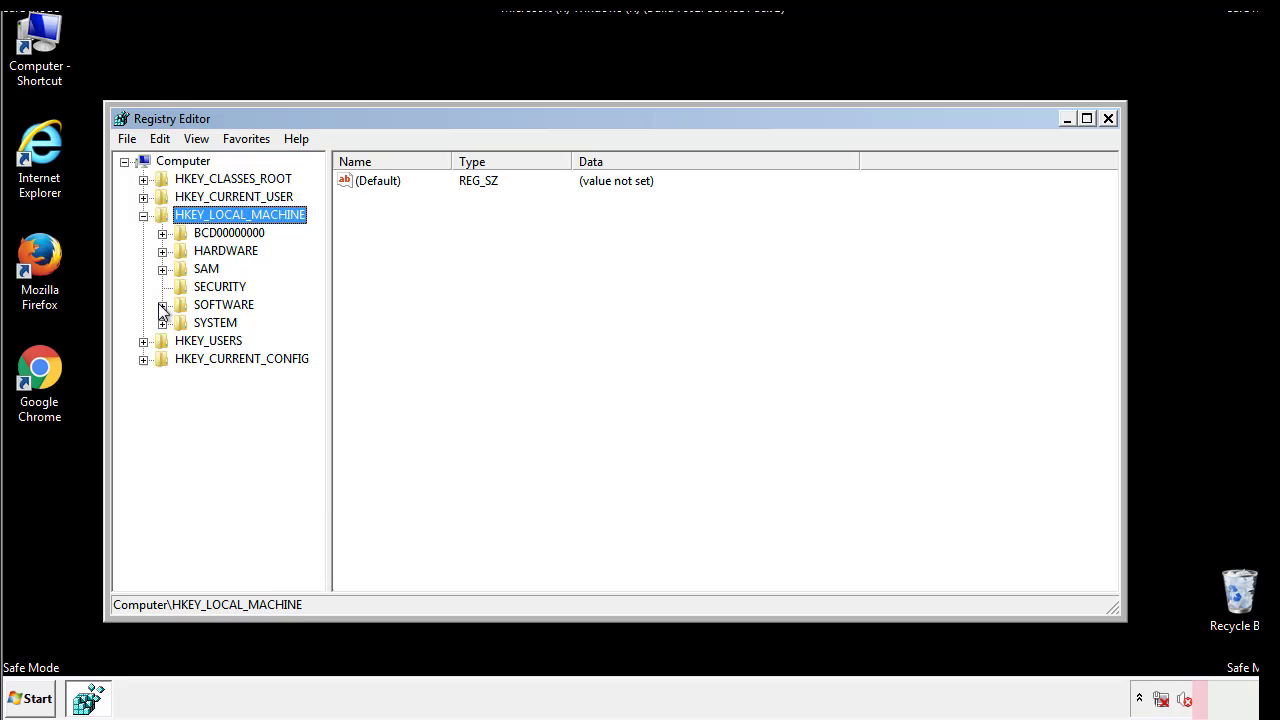
click(164, 304)
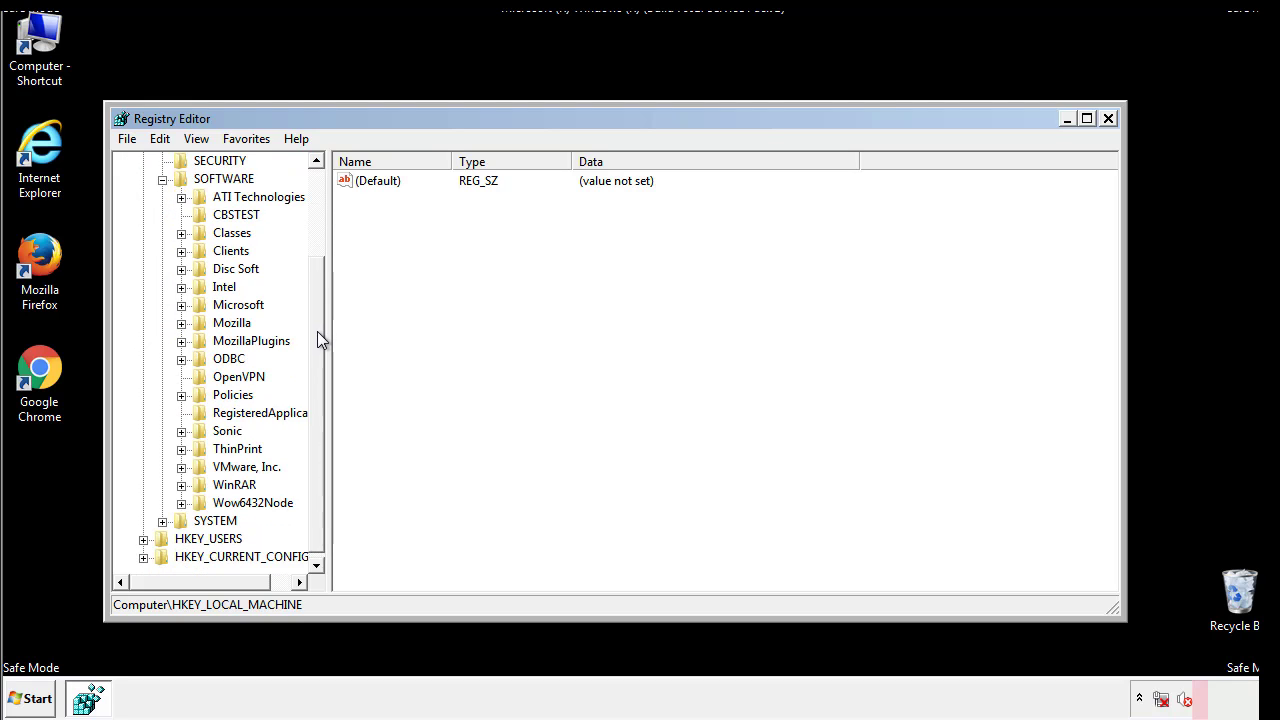
mouse_move(184, 312)
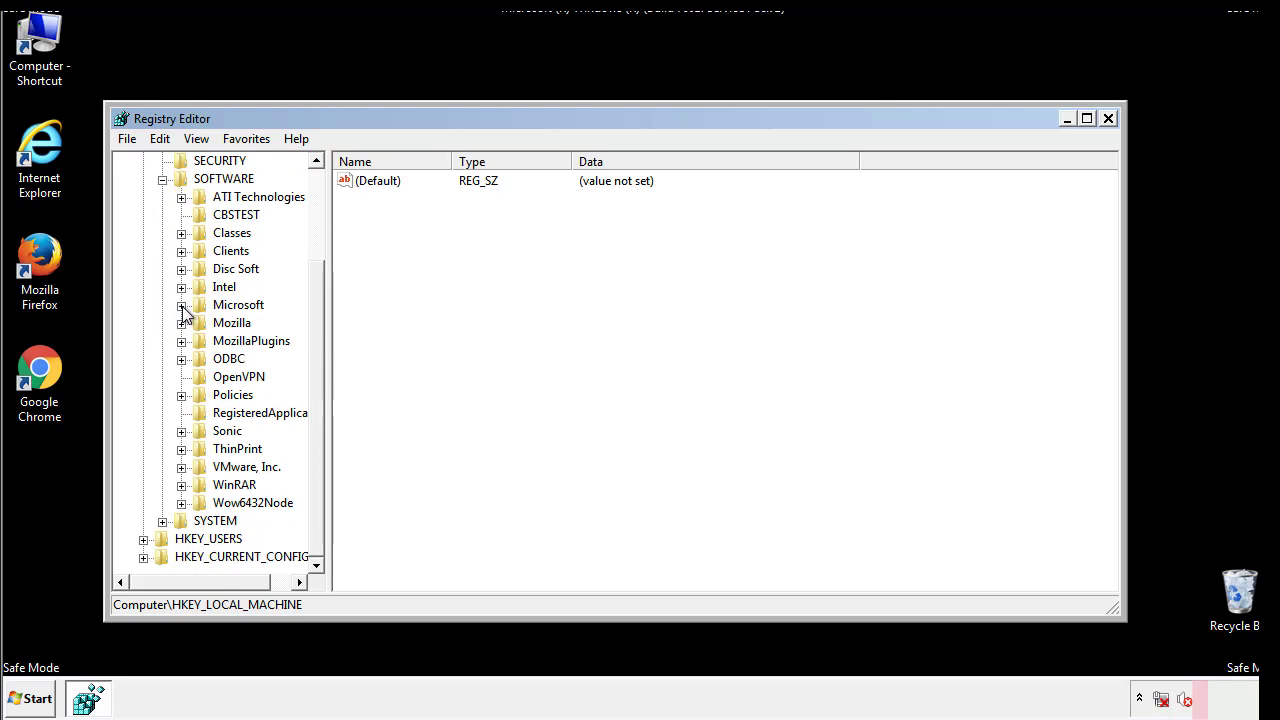
click(180, 304)
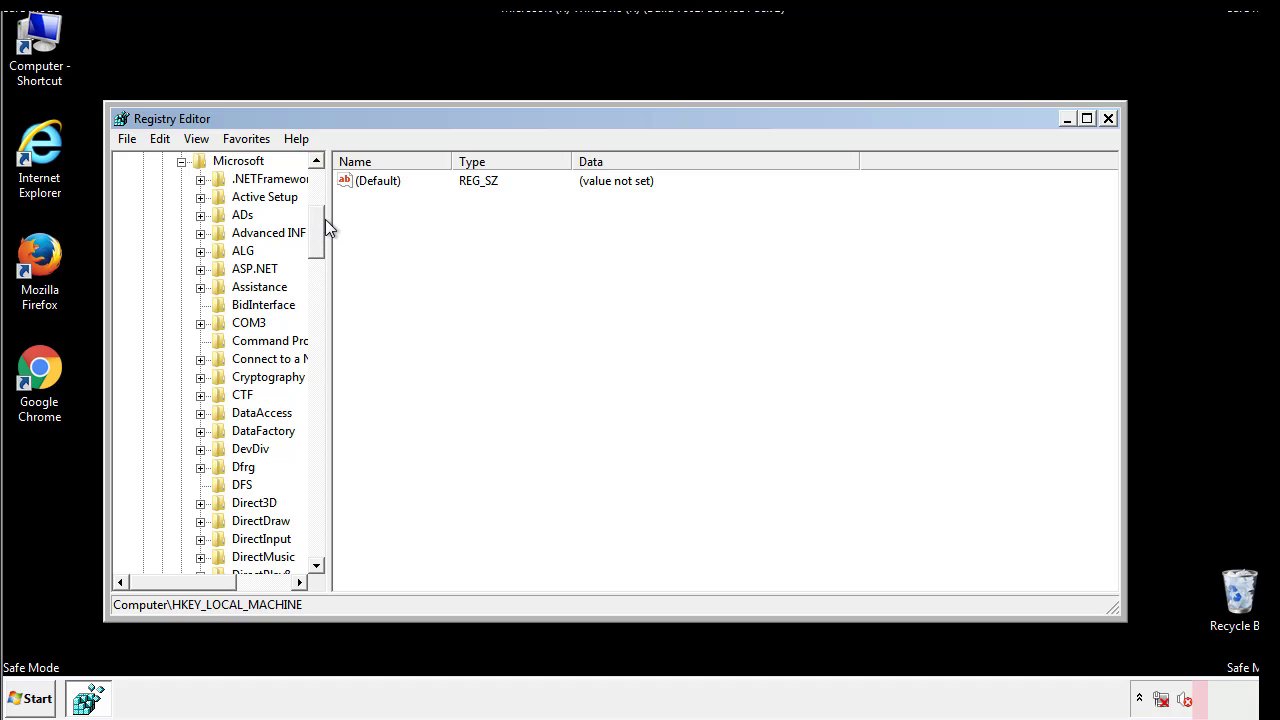
Step: Expand Windows > CurrentVersion so its Run key is in view
scroll(down, 3)
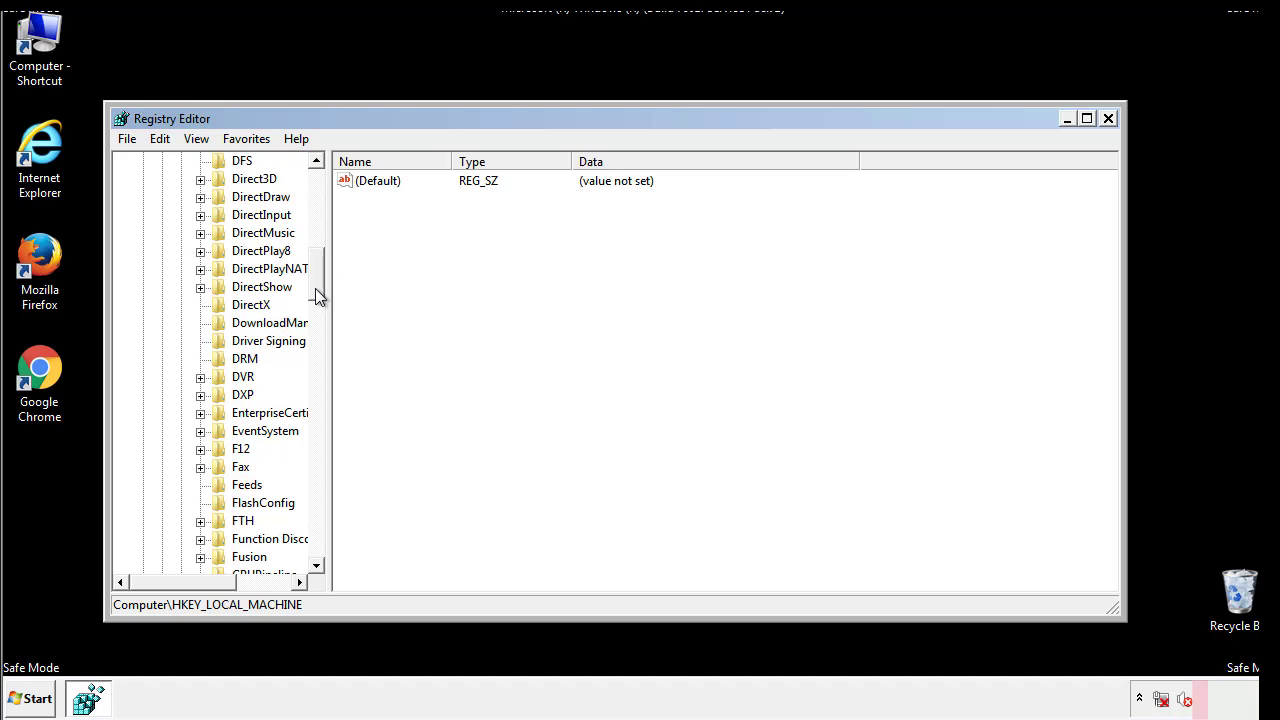
scroll(down, 3)
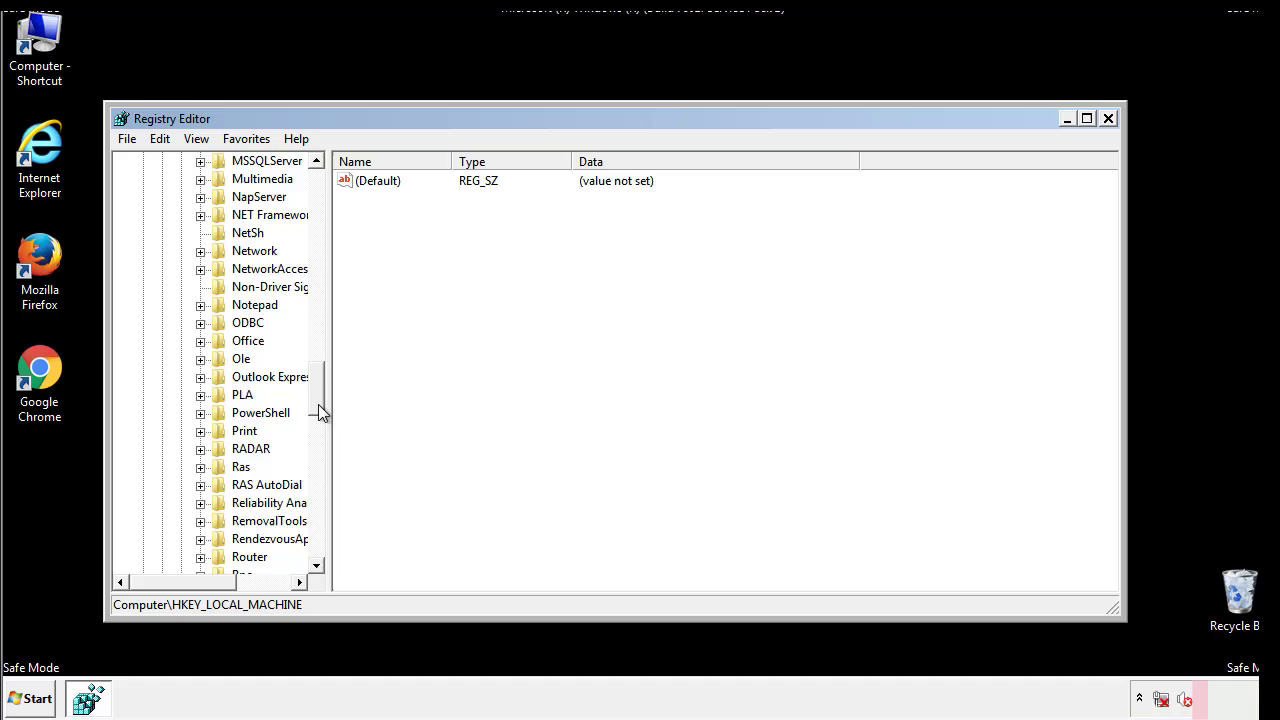
scroll(down, 3)
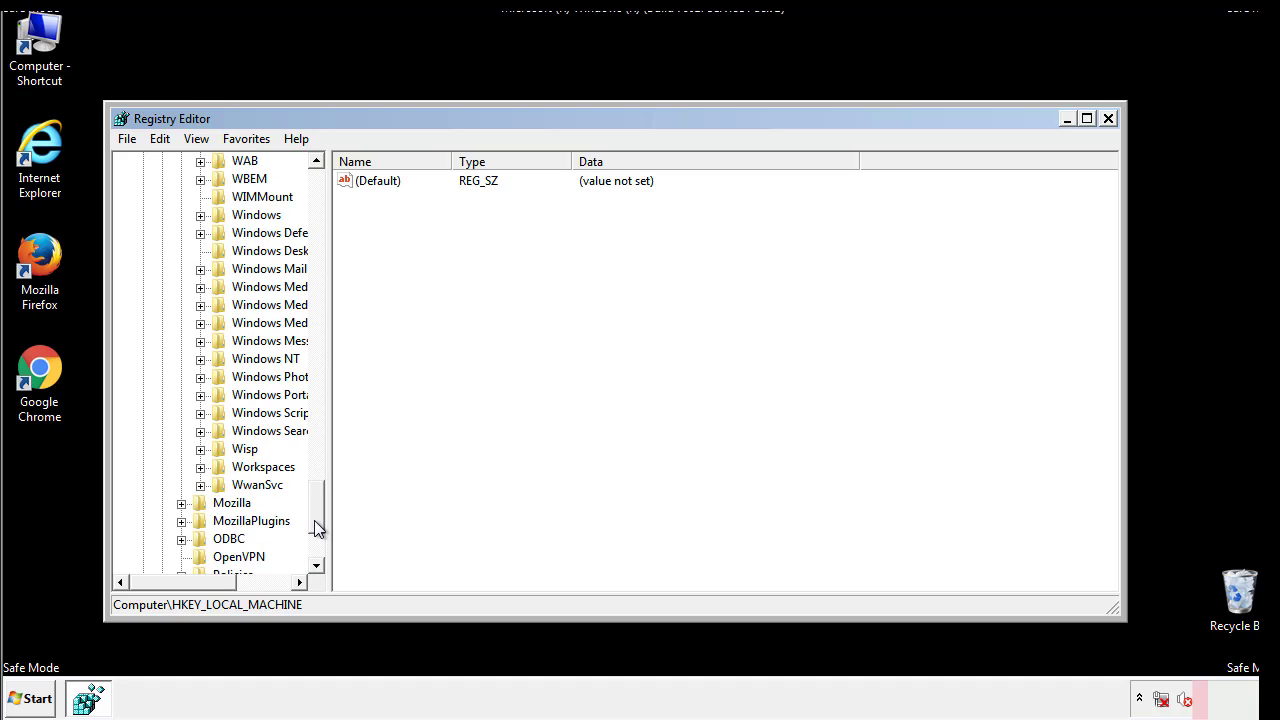
click(200, 304)
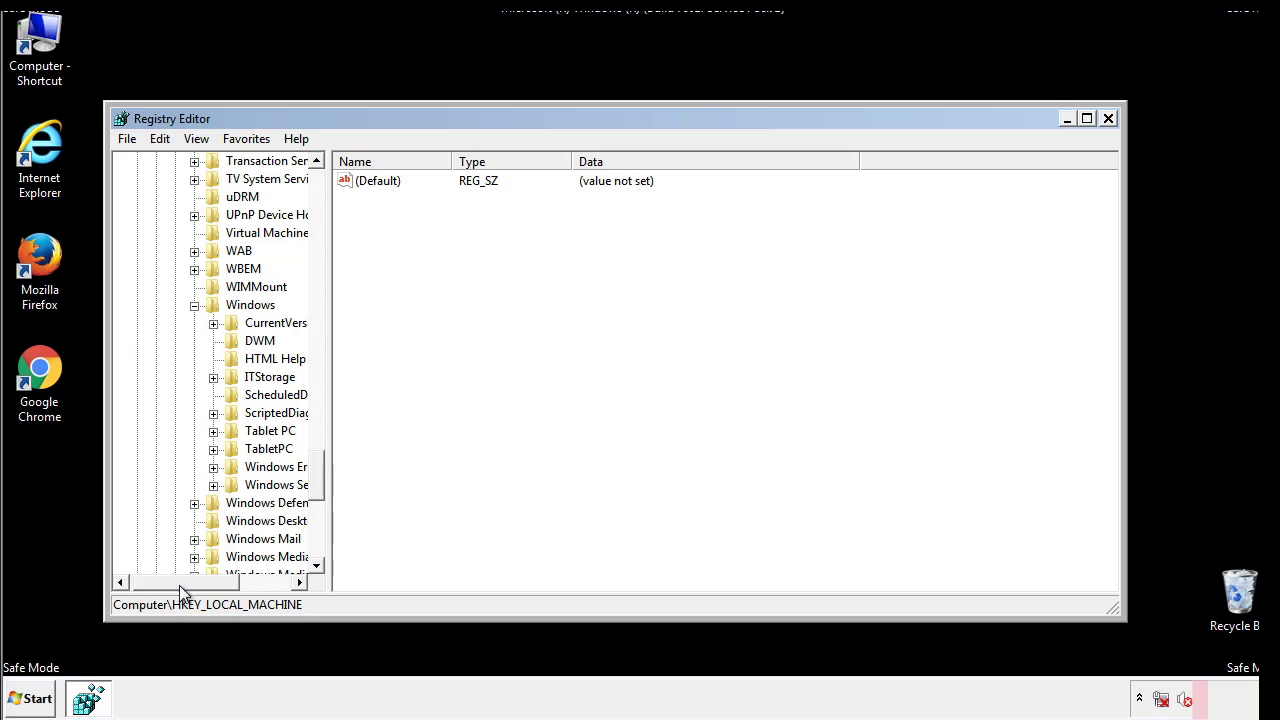
click(212, 322)
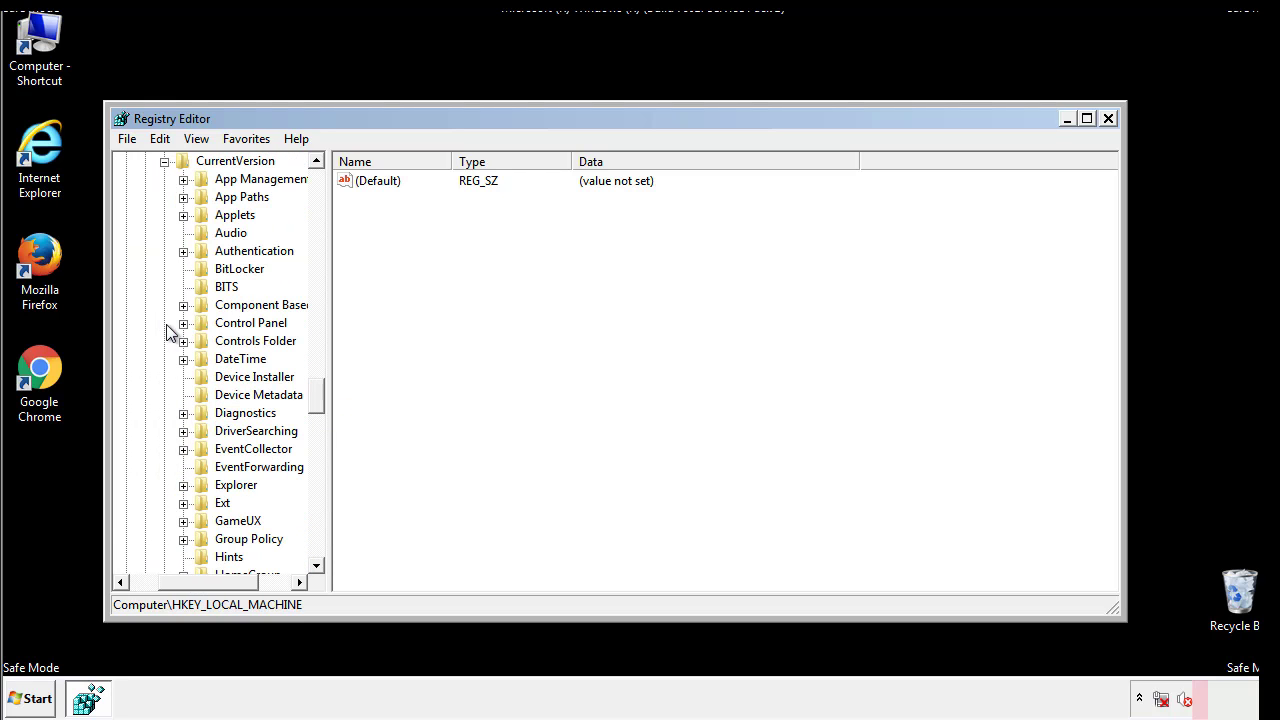
scroll(down, 3)
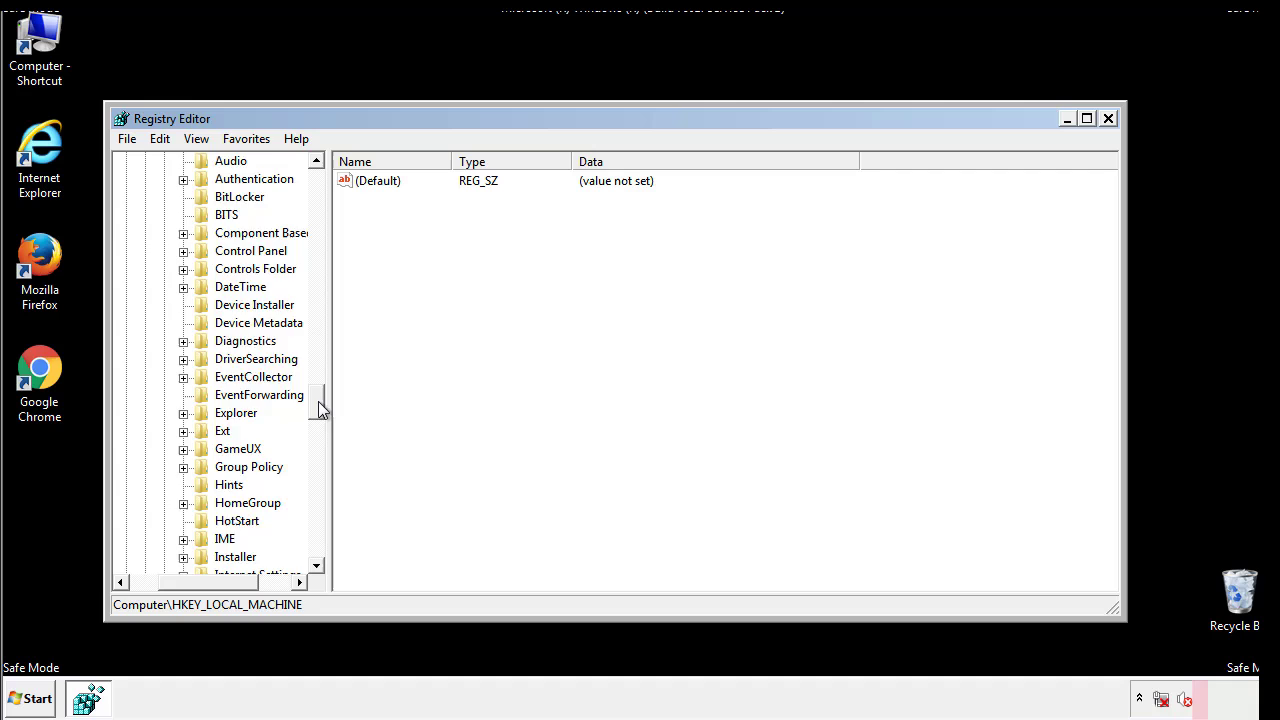
scroll(down, 3)
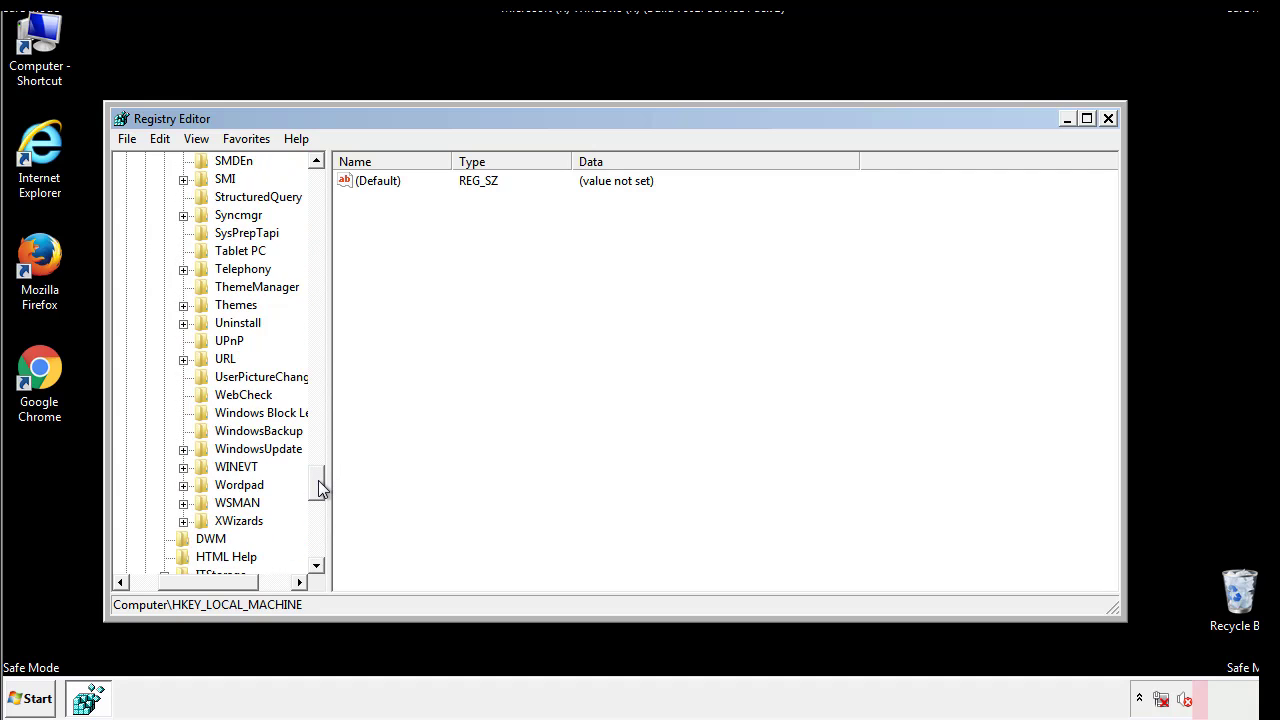
scroll(up, 3)
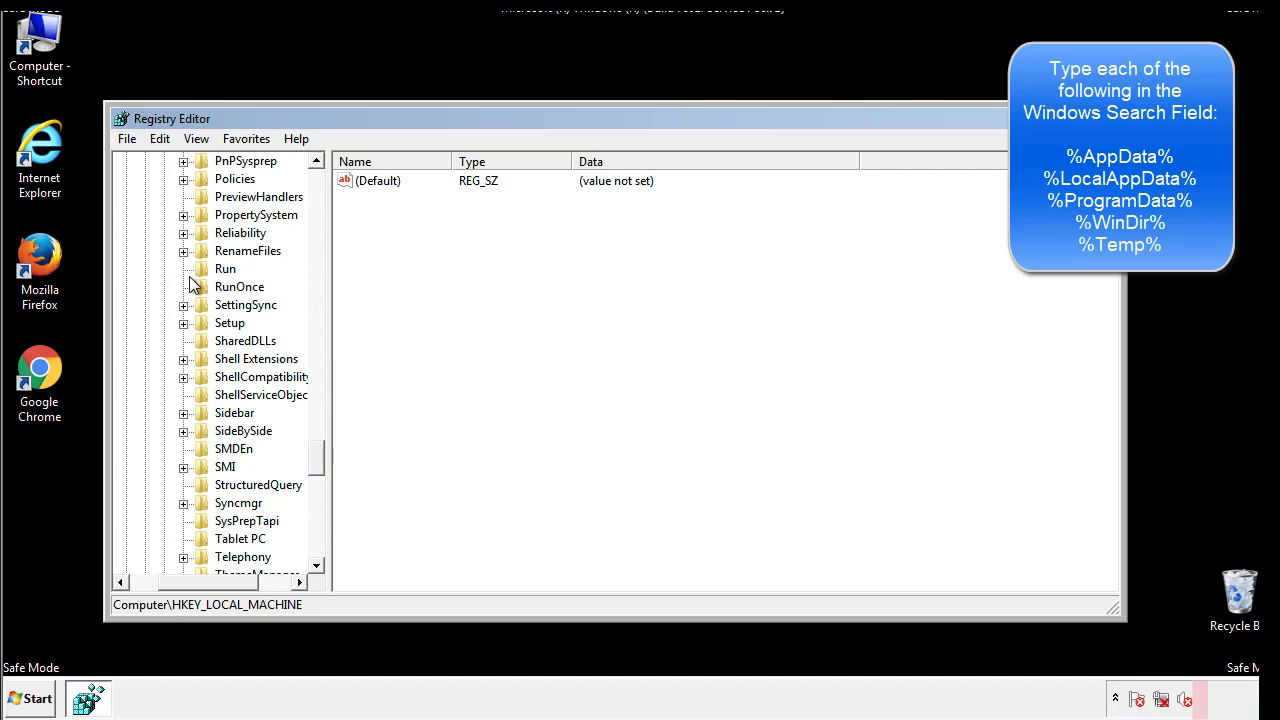
Step: Delete the tappi.loc value from HKLM's Run key, leaving only default and VMware
click(224, 268)
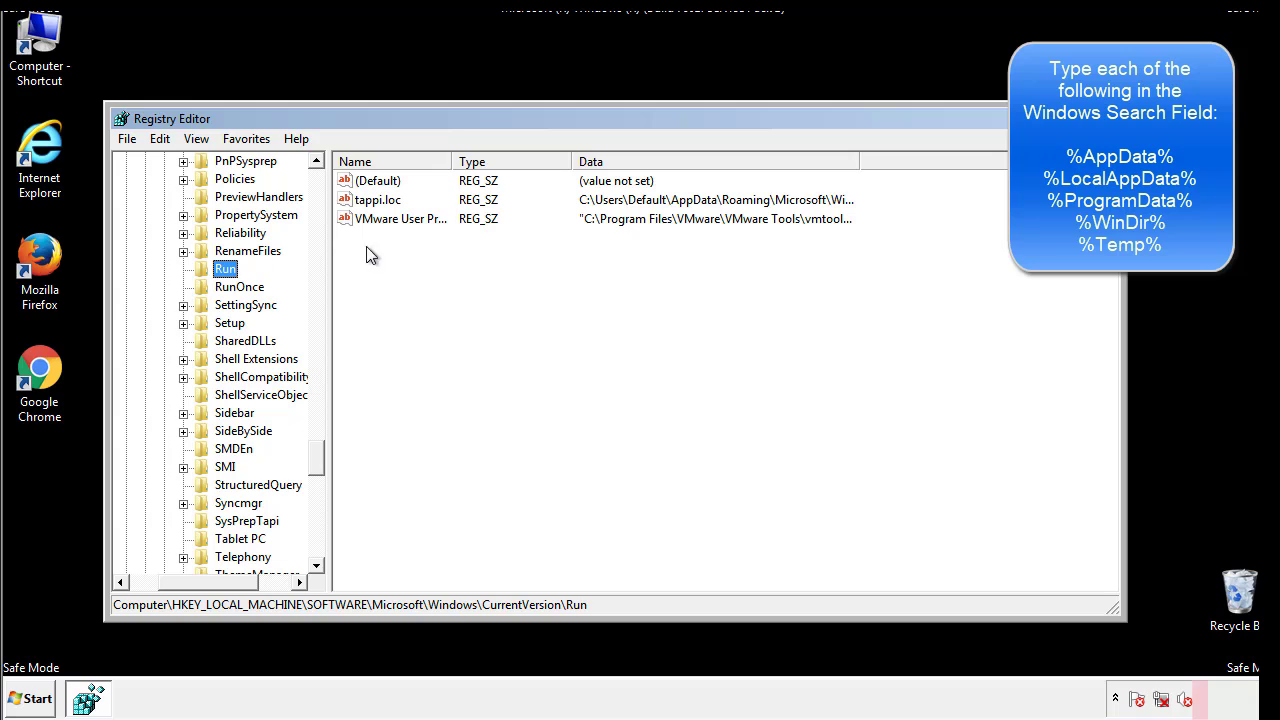
mouse_move(824, 220)
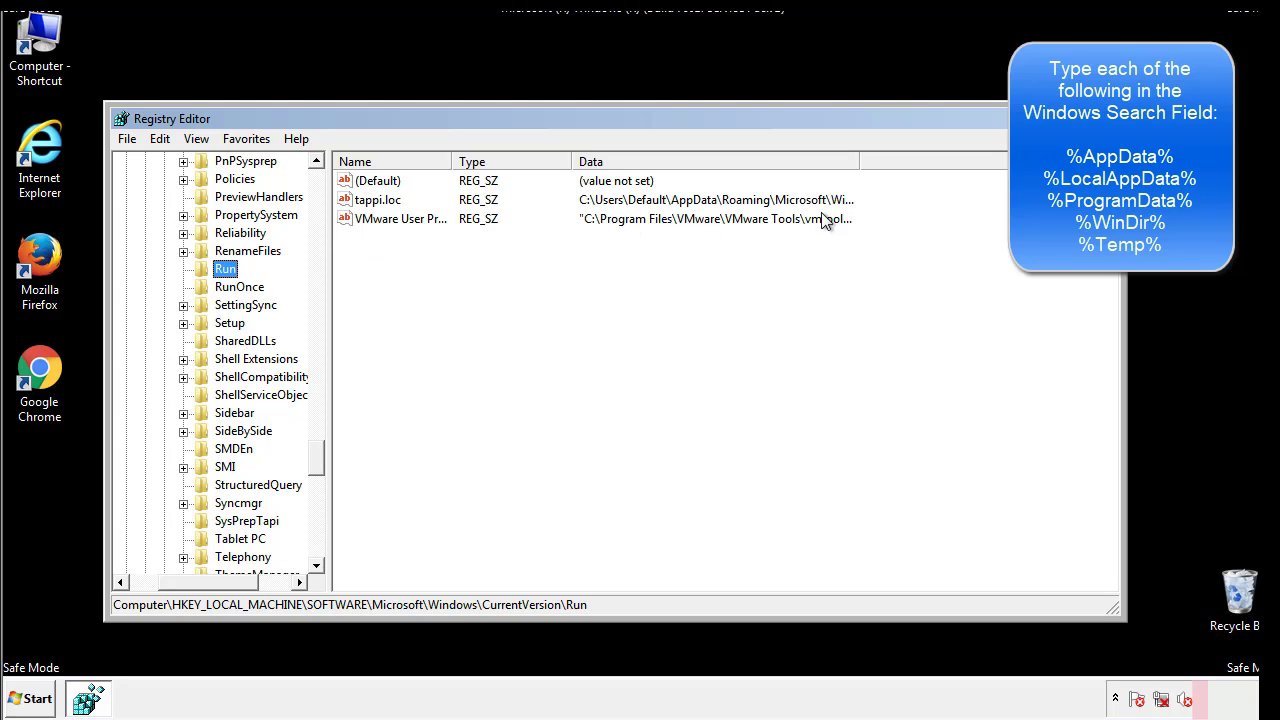
click(378, 200)
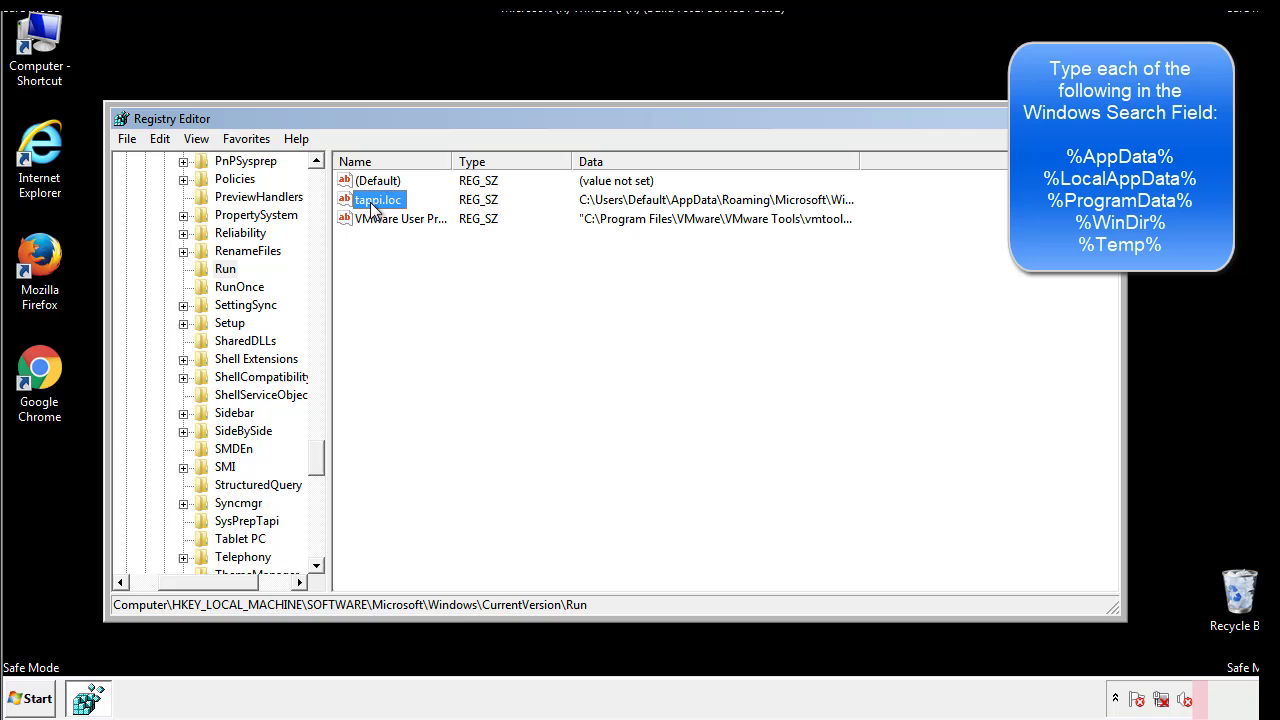
key(Delete)
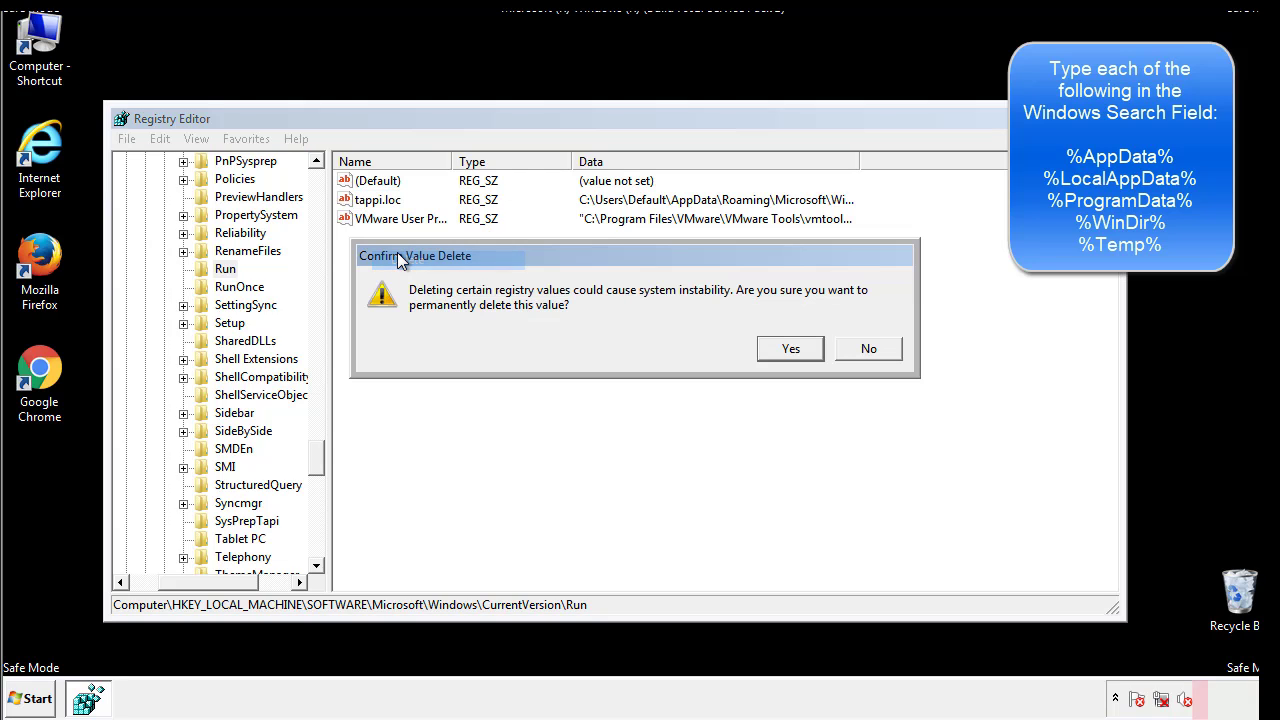
click(788, 348)
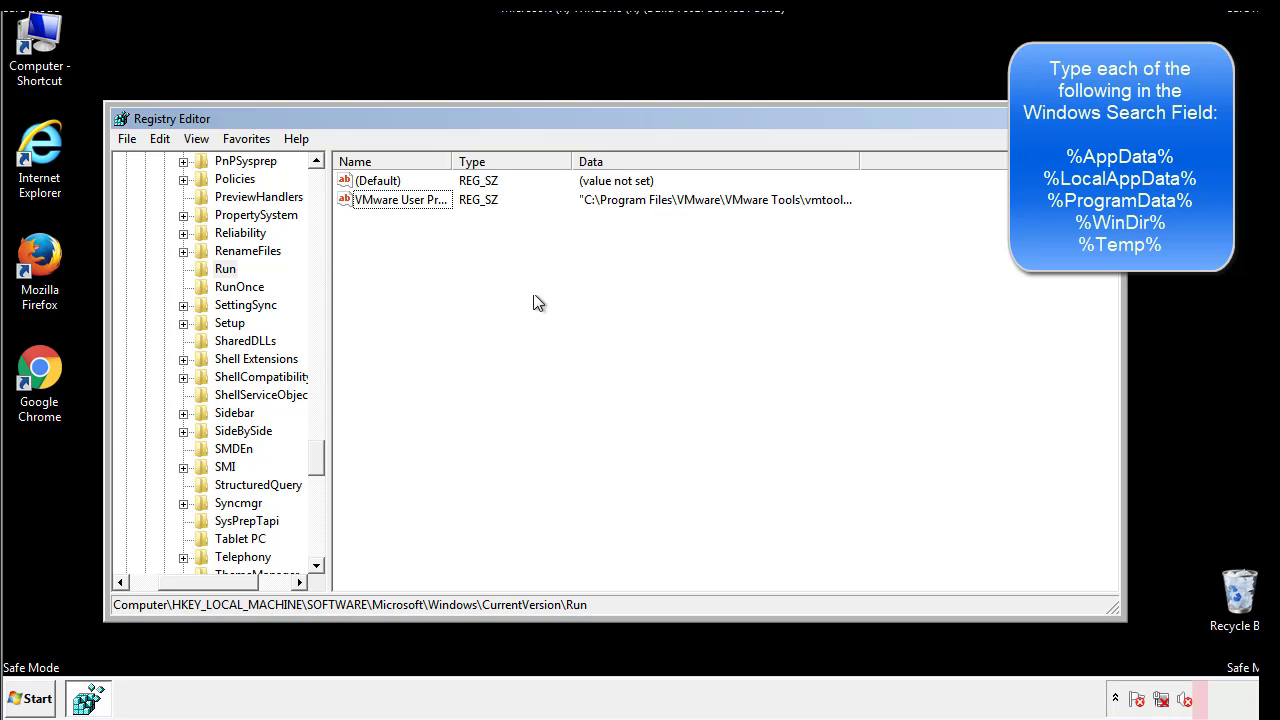
scroll(down, 3)
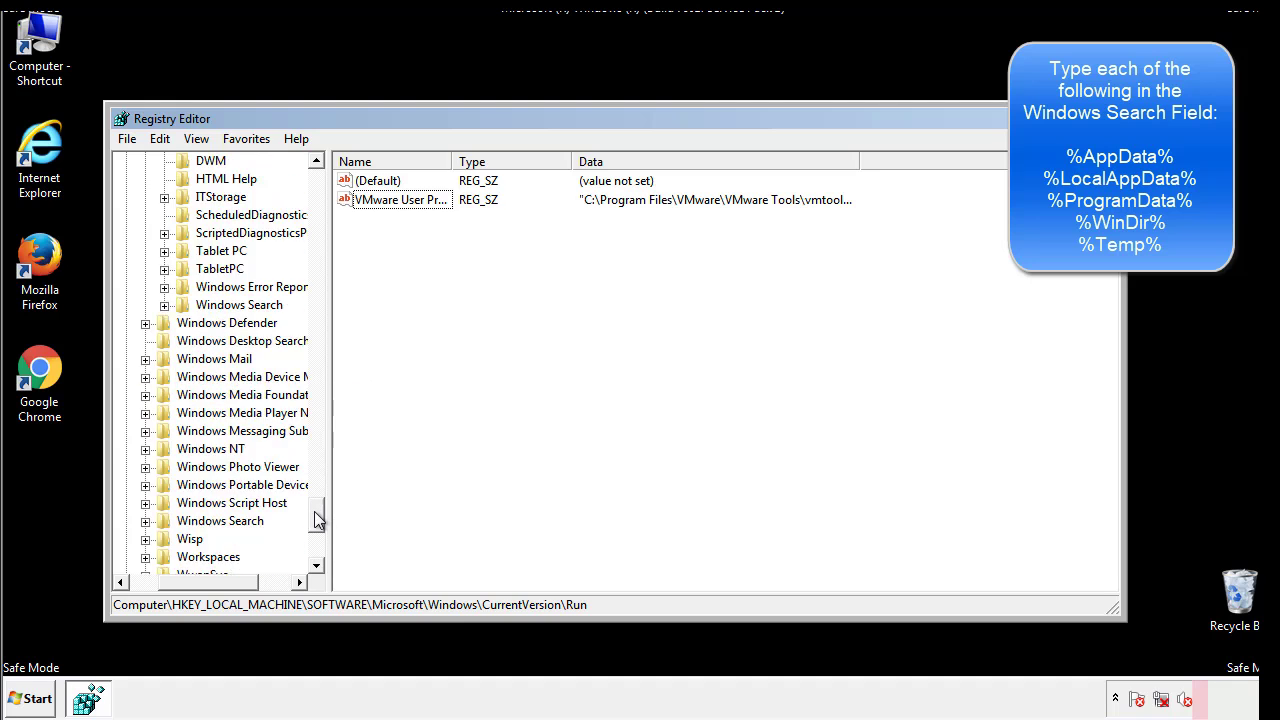
scroll(down, 3)
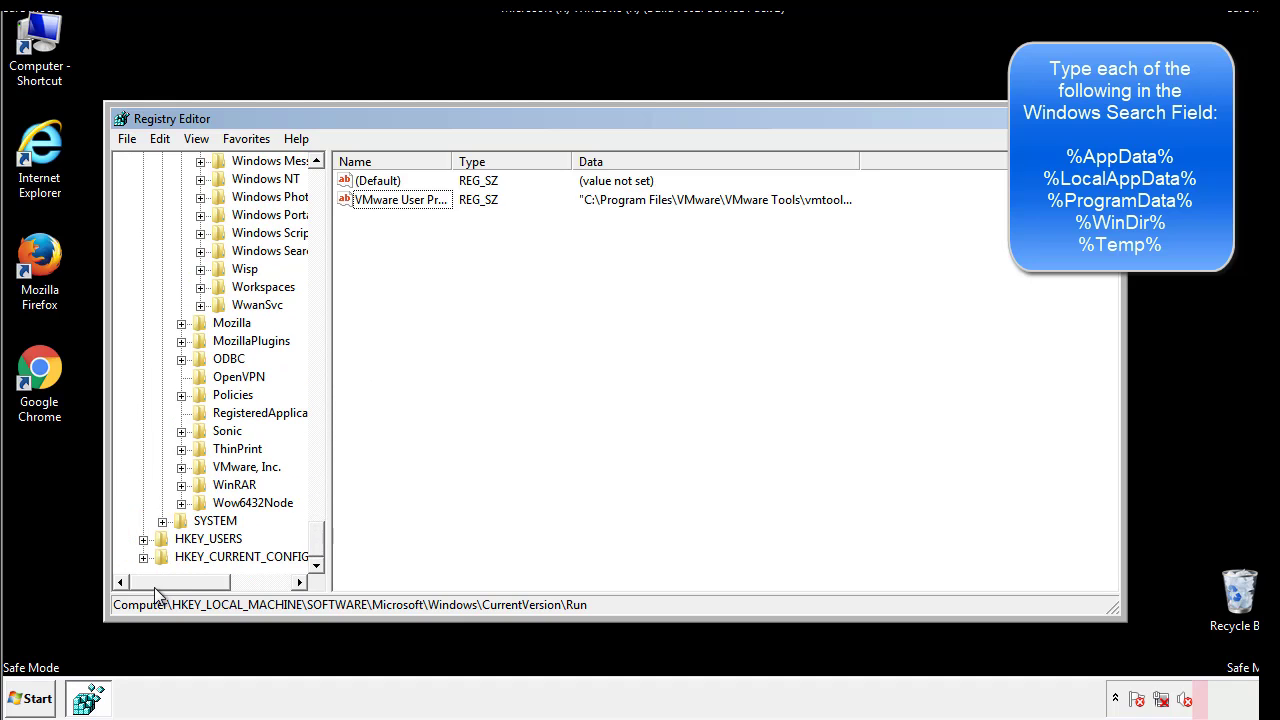
scroll(up, 3)
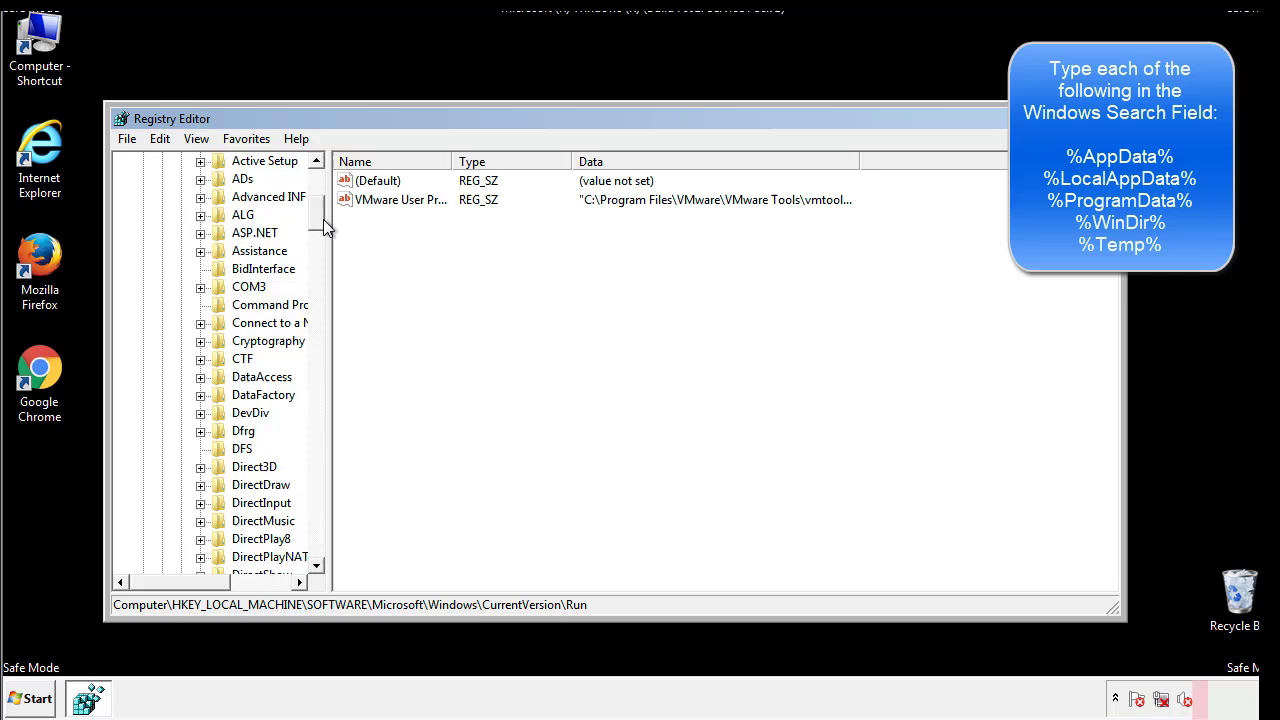
Step: Collapse HKEY_LOCAL_MACHINE and expand HKEY_CURRENT_USER > Software
click(144, 214)
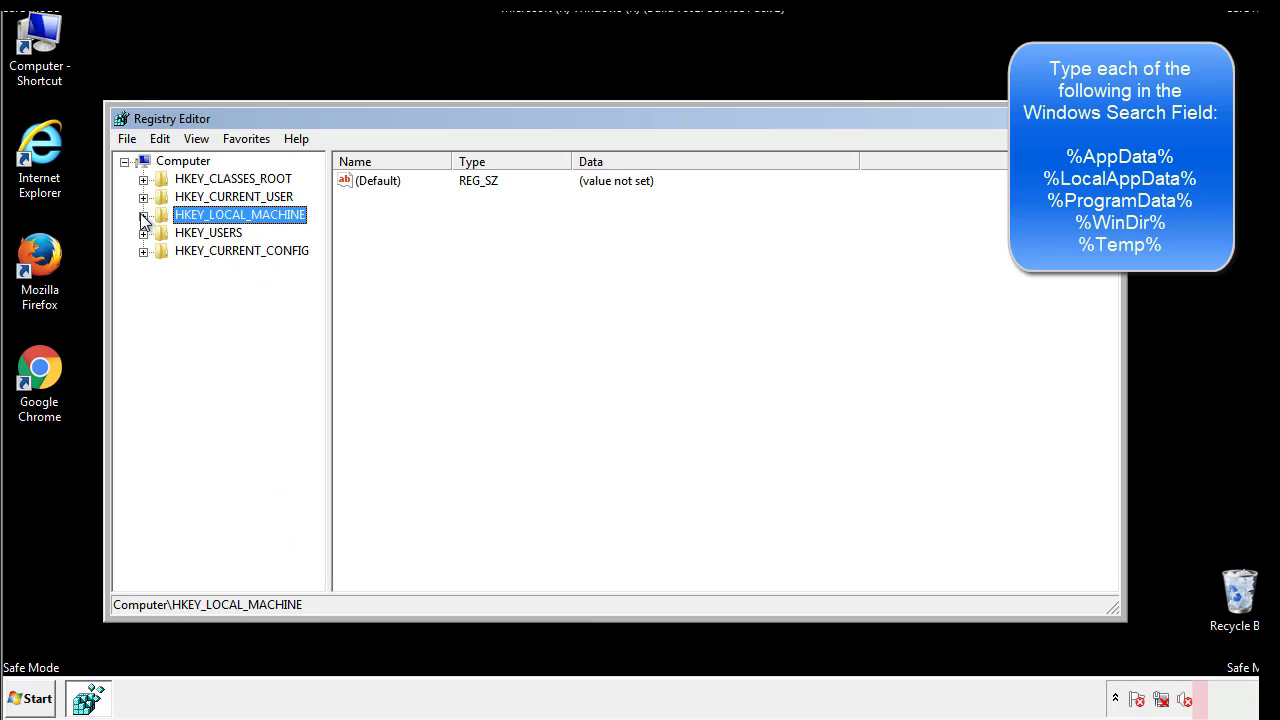
click(144, 196)
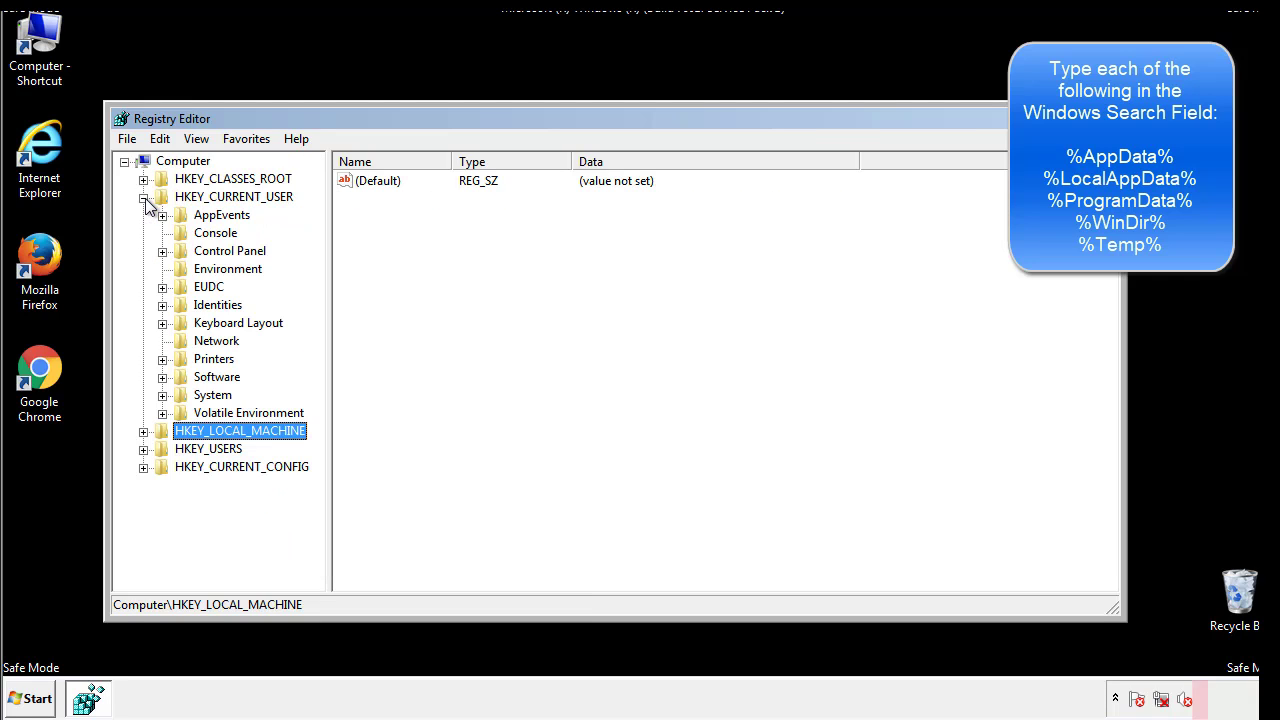
mouse_move(164, 320)
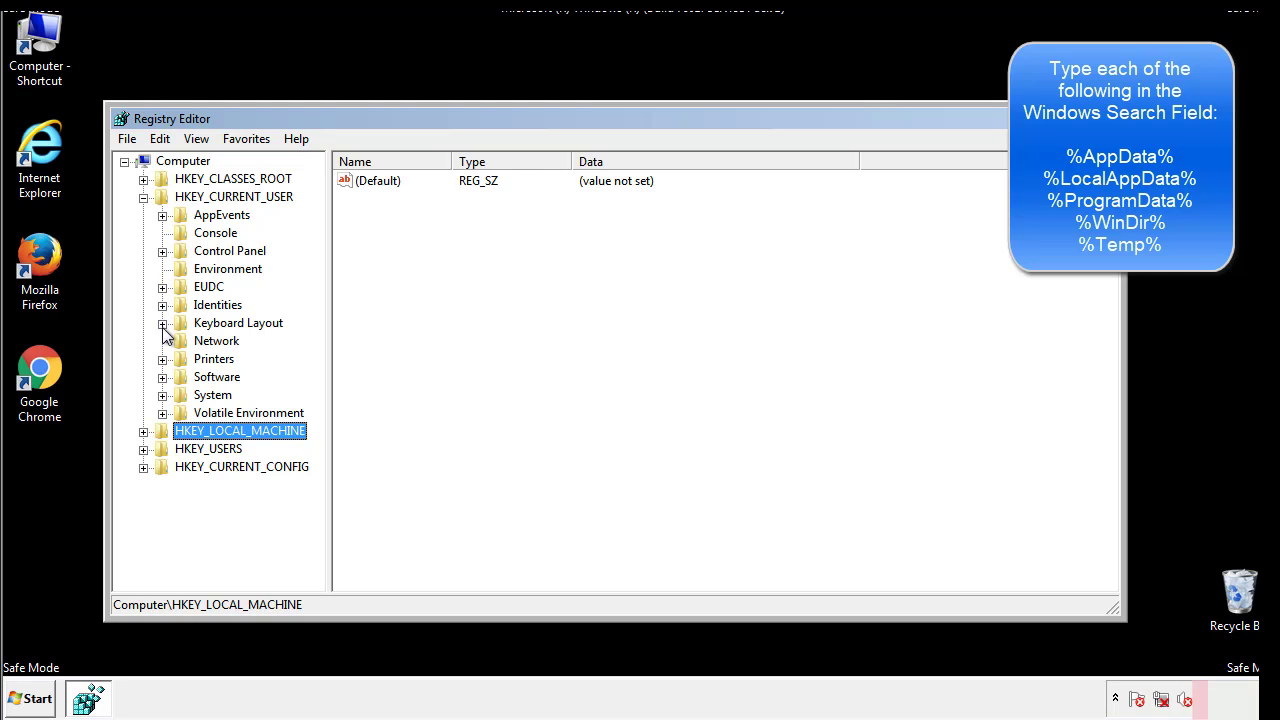
click(162, 376)
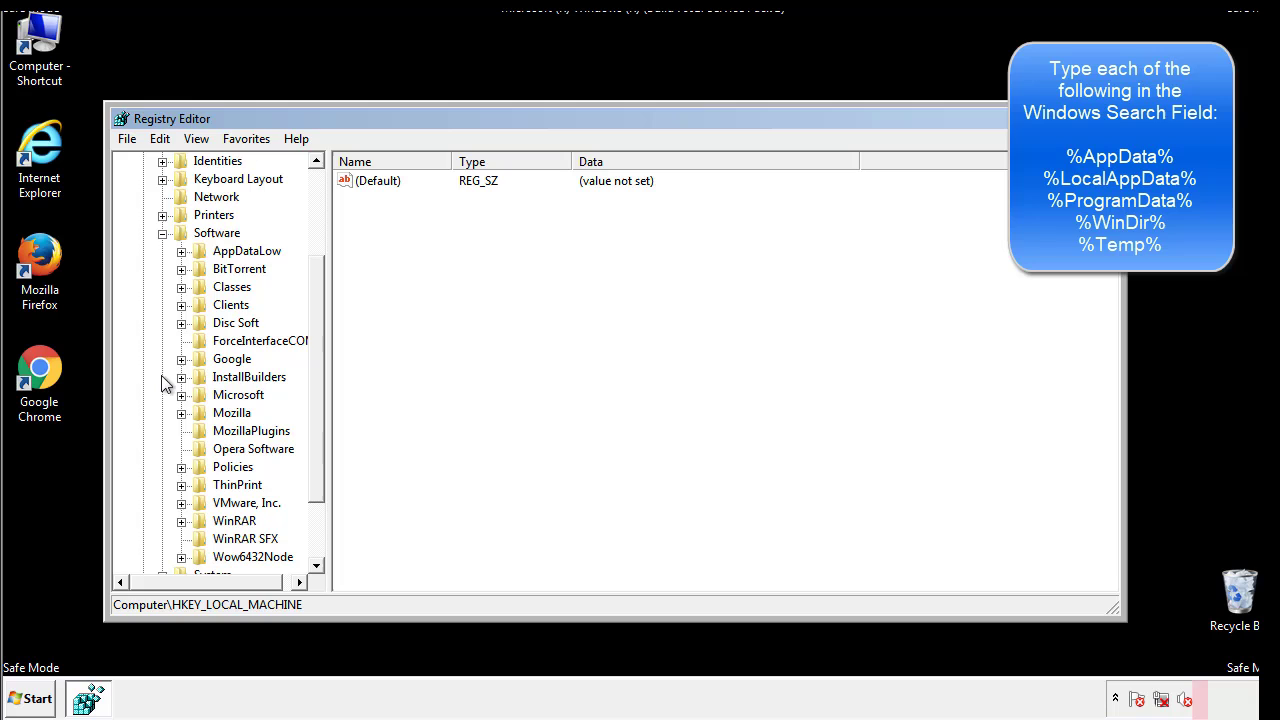
scroll(down, 3)
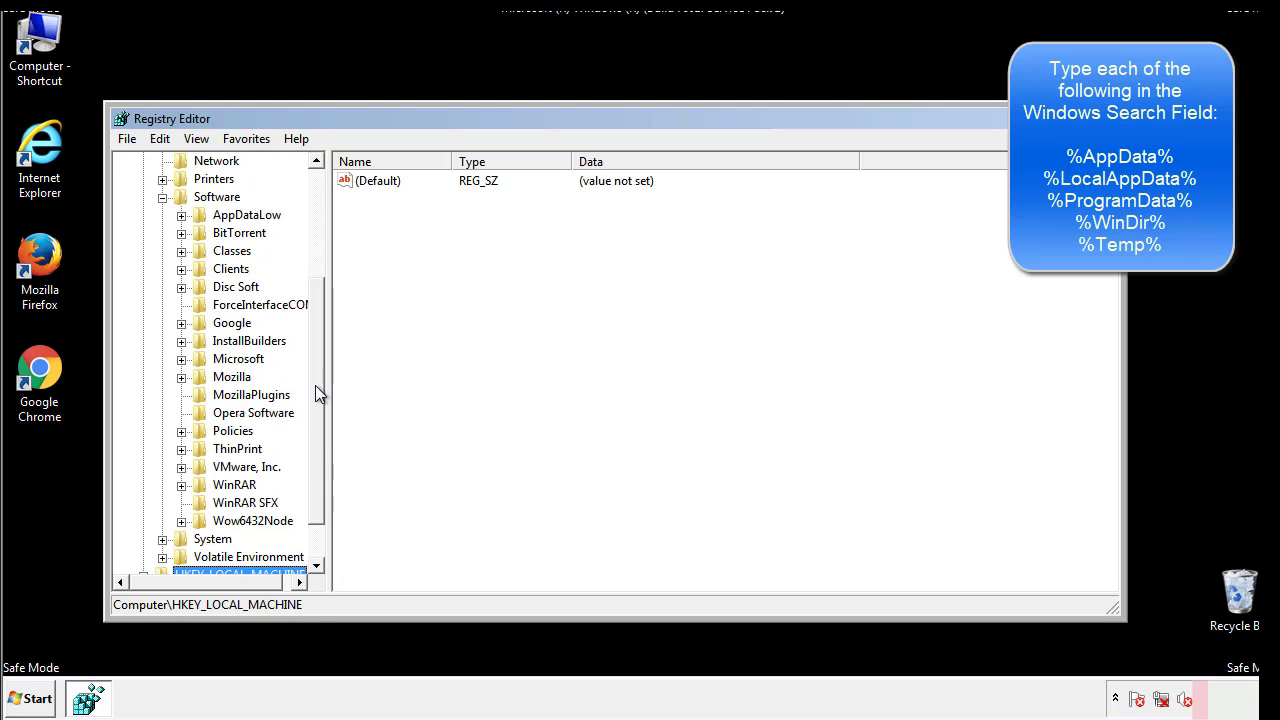
mouse_move(204, 404)
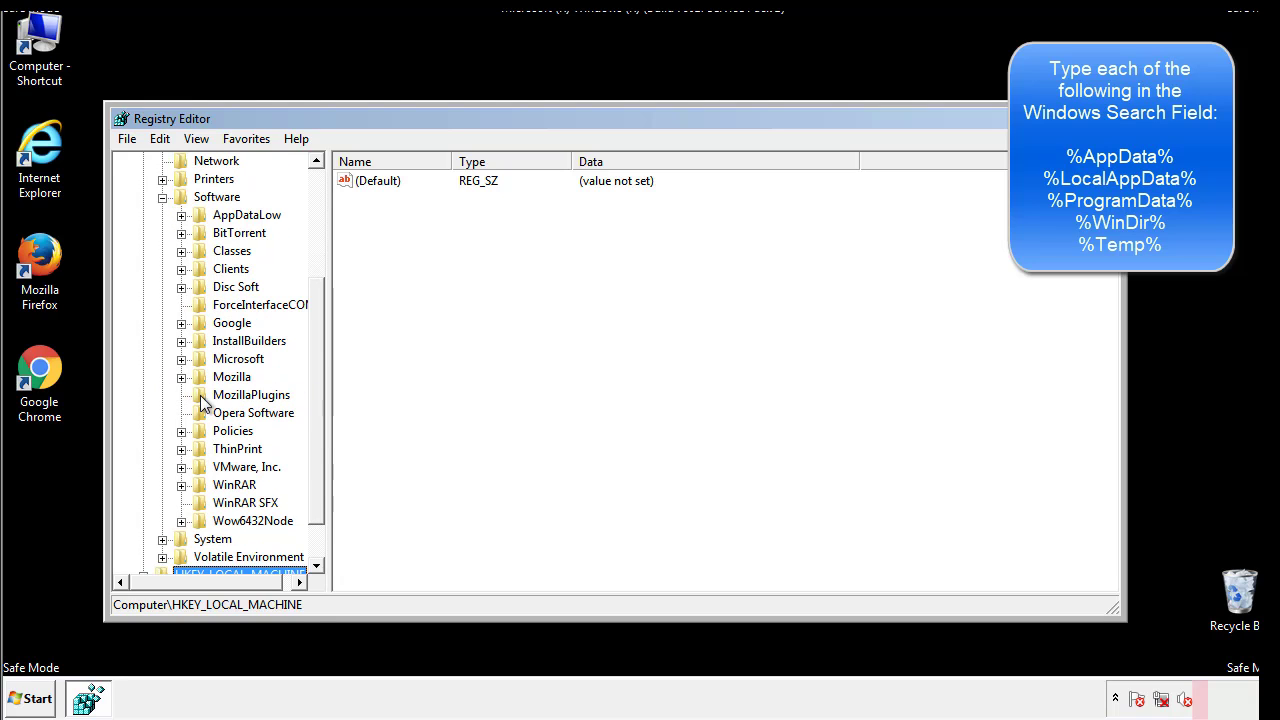
mouse_move(196, 276)
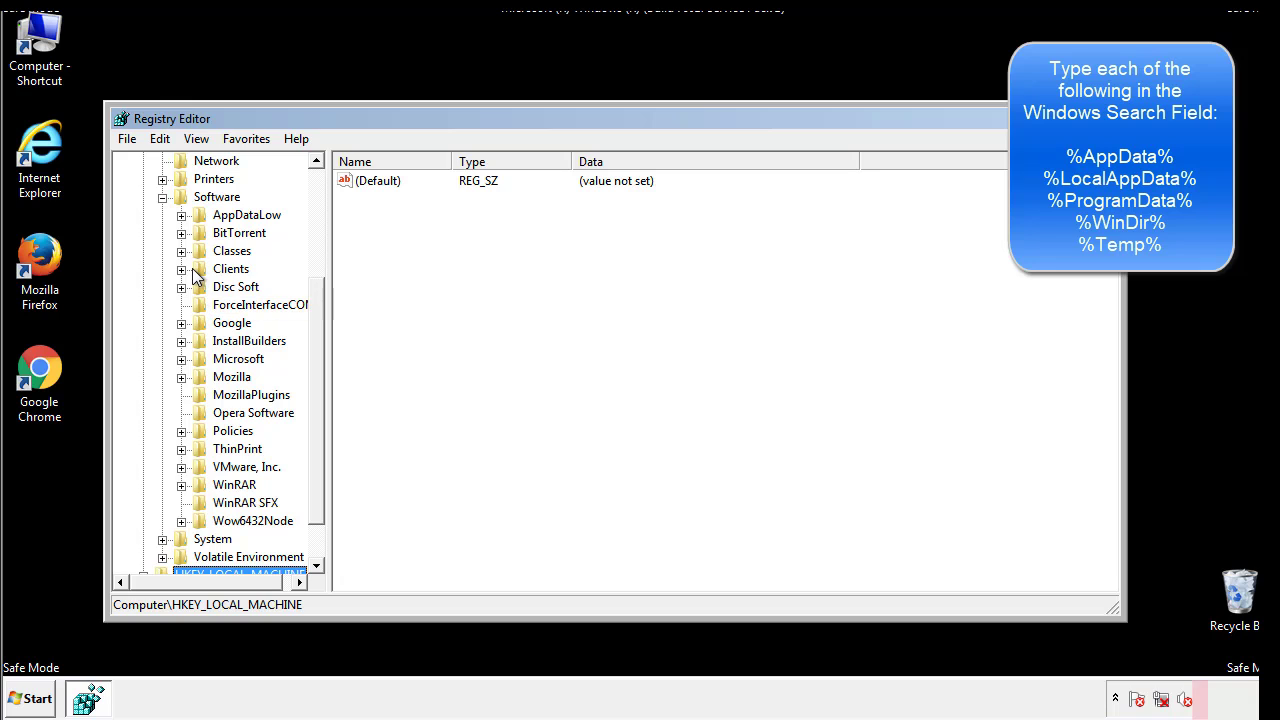
Step: Expand Microsoft and scroll toward the Windows\CurrentVersion Run key
click(180, 358)
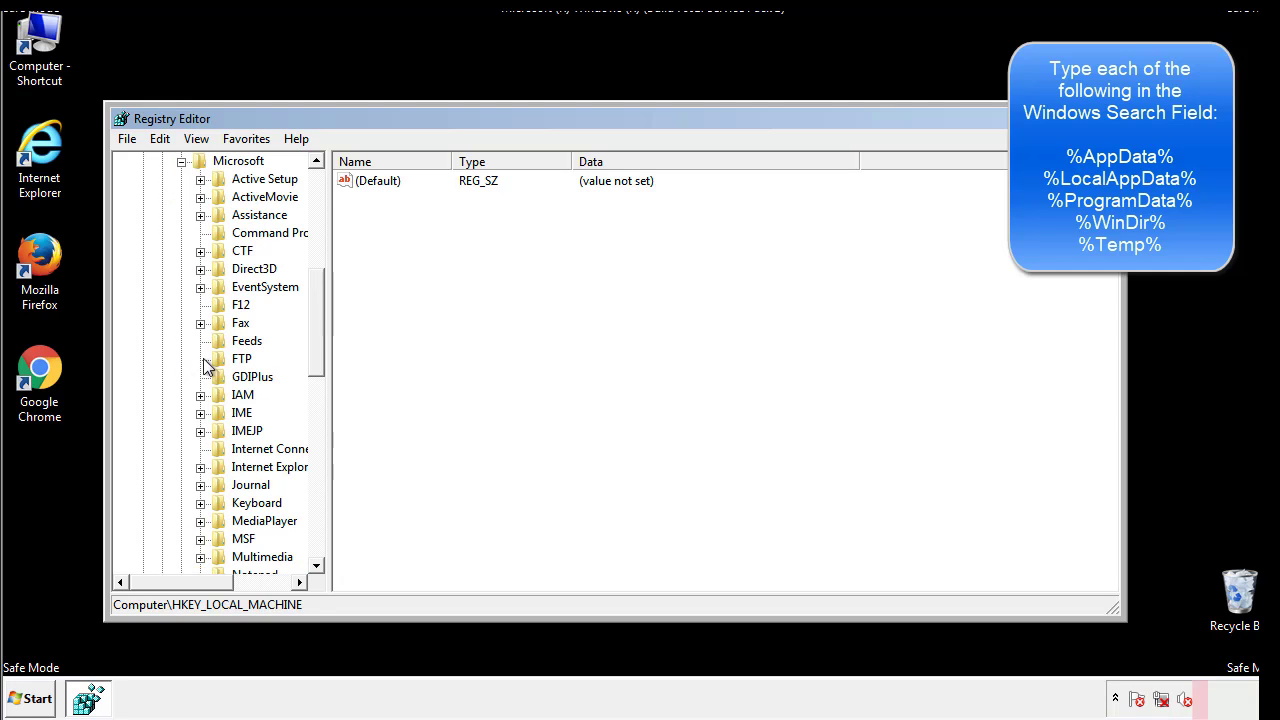
scroll(down, 3)
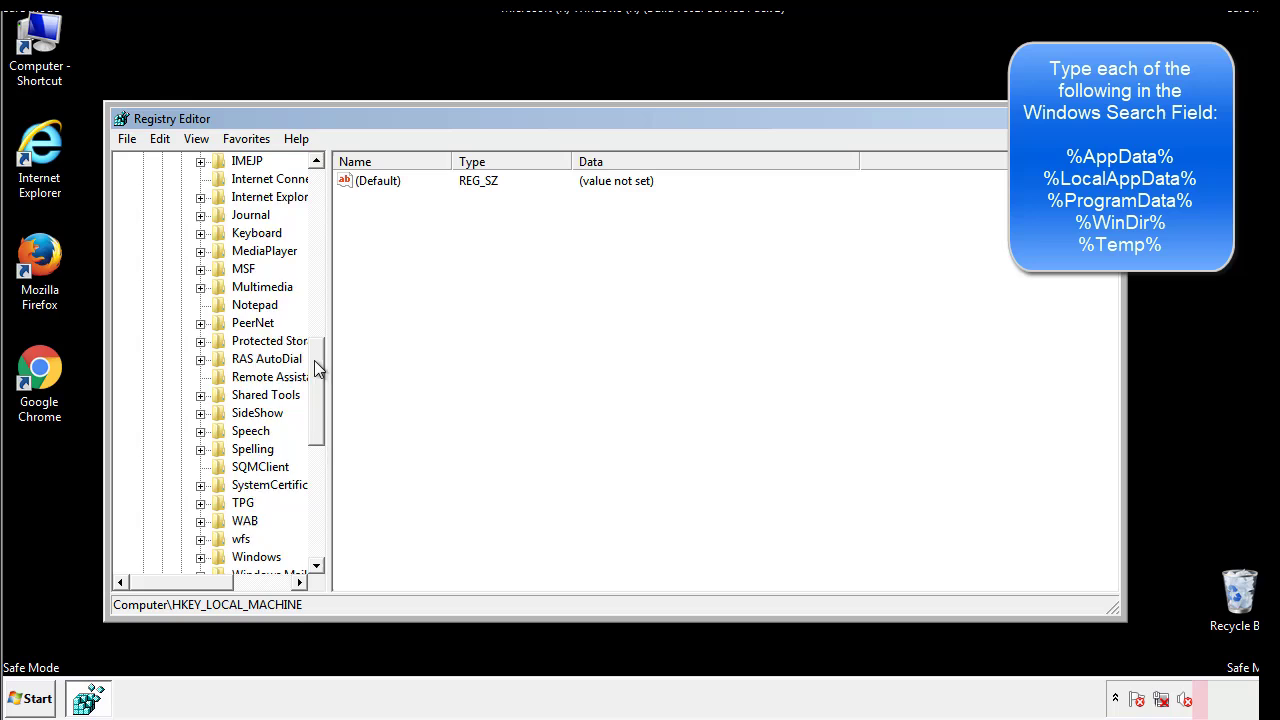
scroll(down, 3)
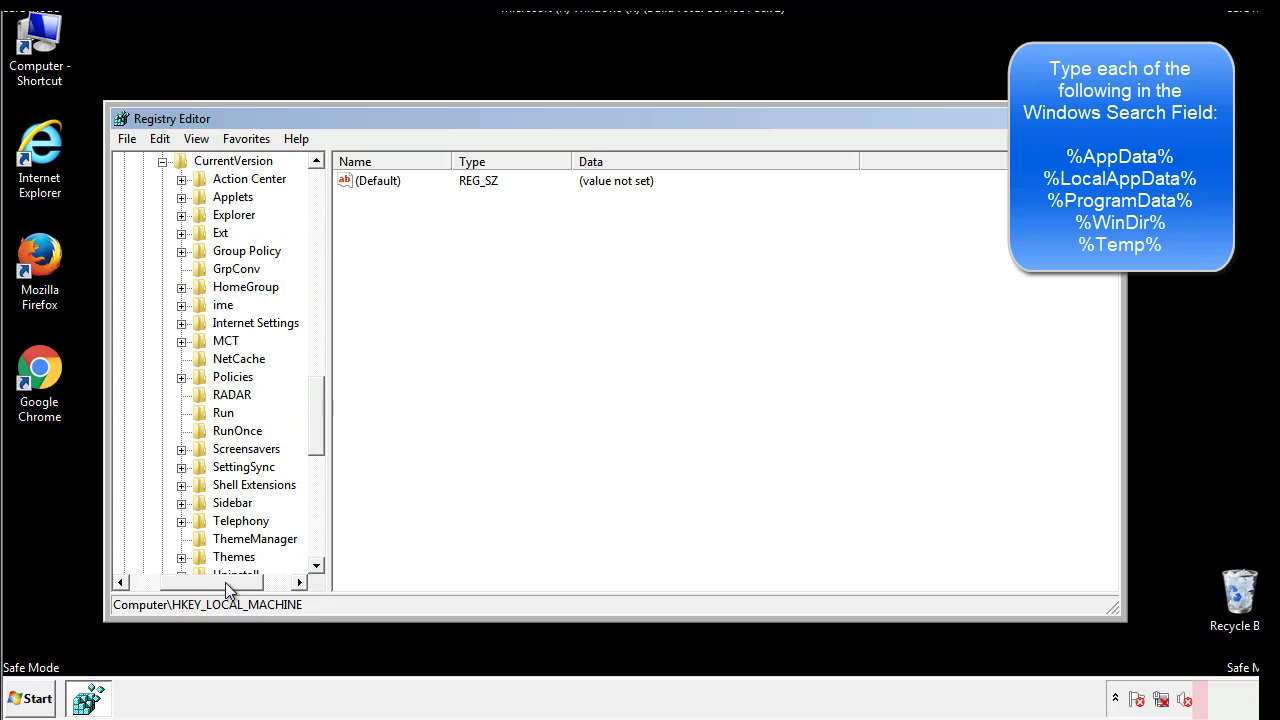
Step: View the current user's Run values, showing only default and DAEMON Tools Lite
click(224, 412)
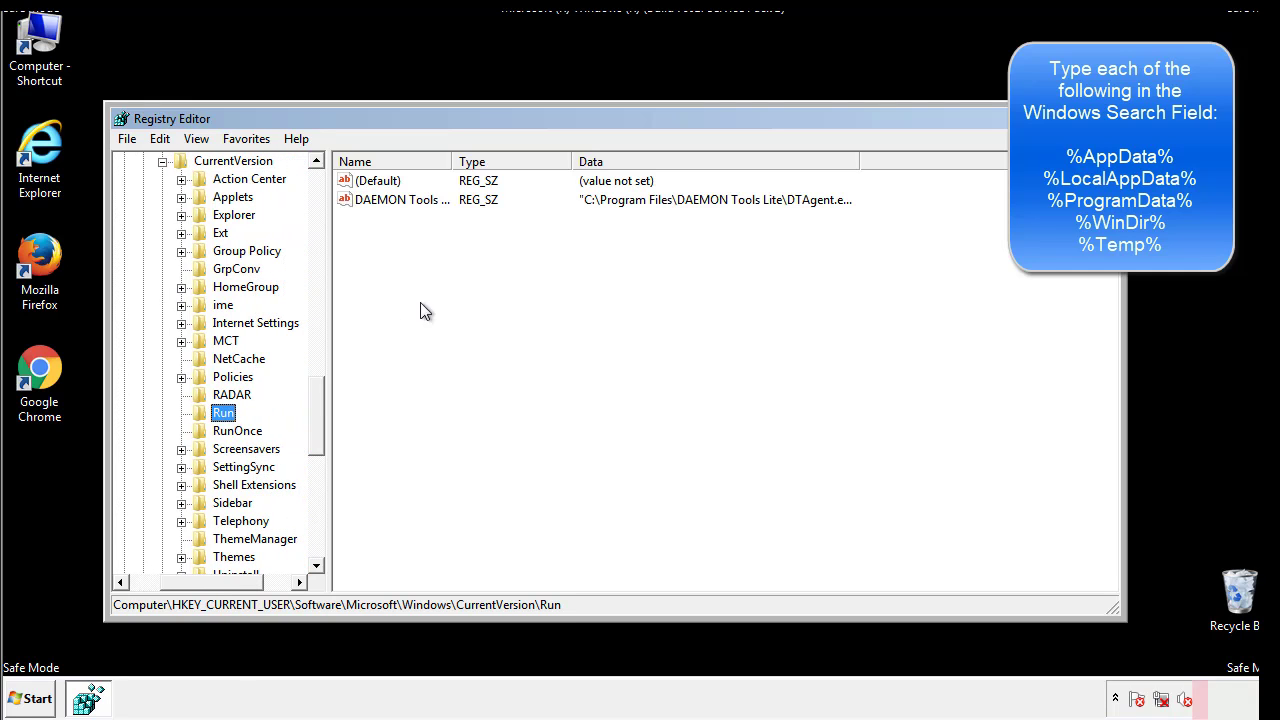
mouse_move(416, 220)
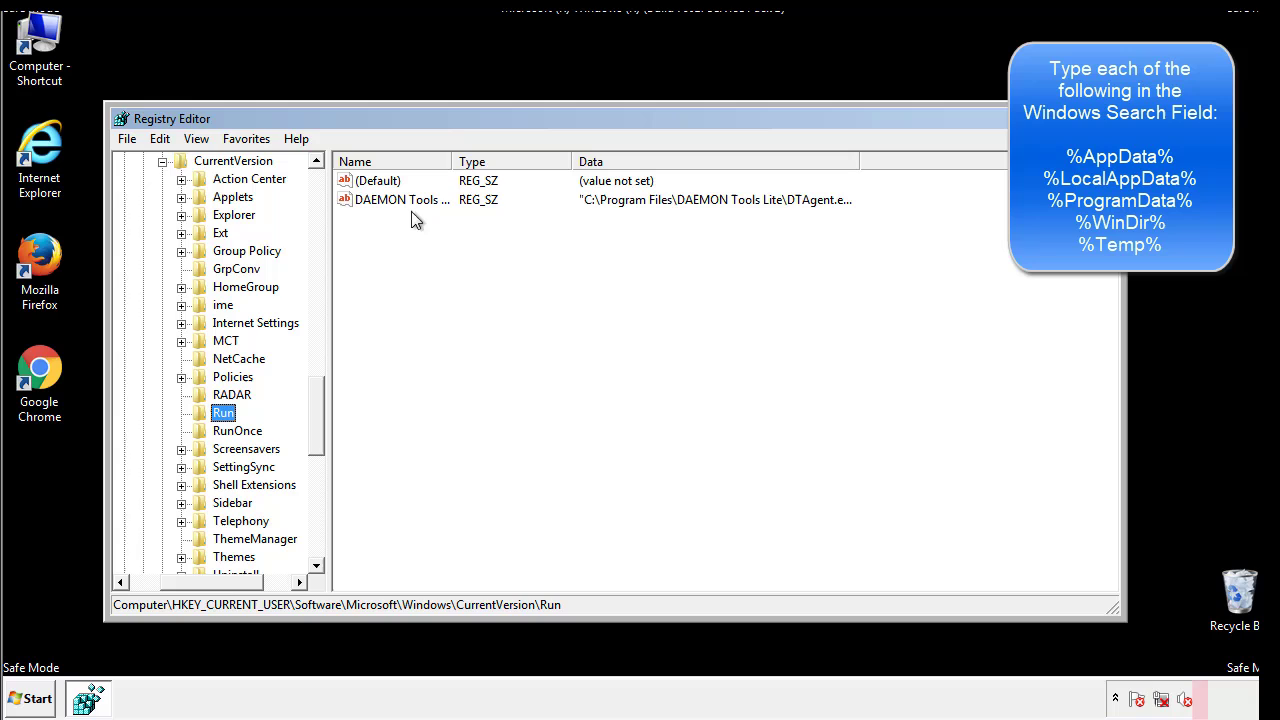
mouse_move(548, 236)
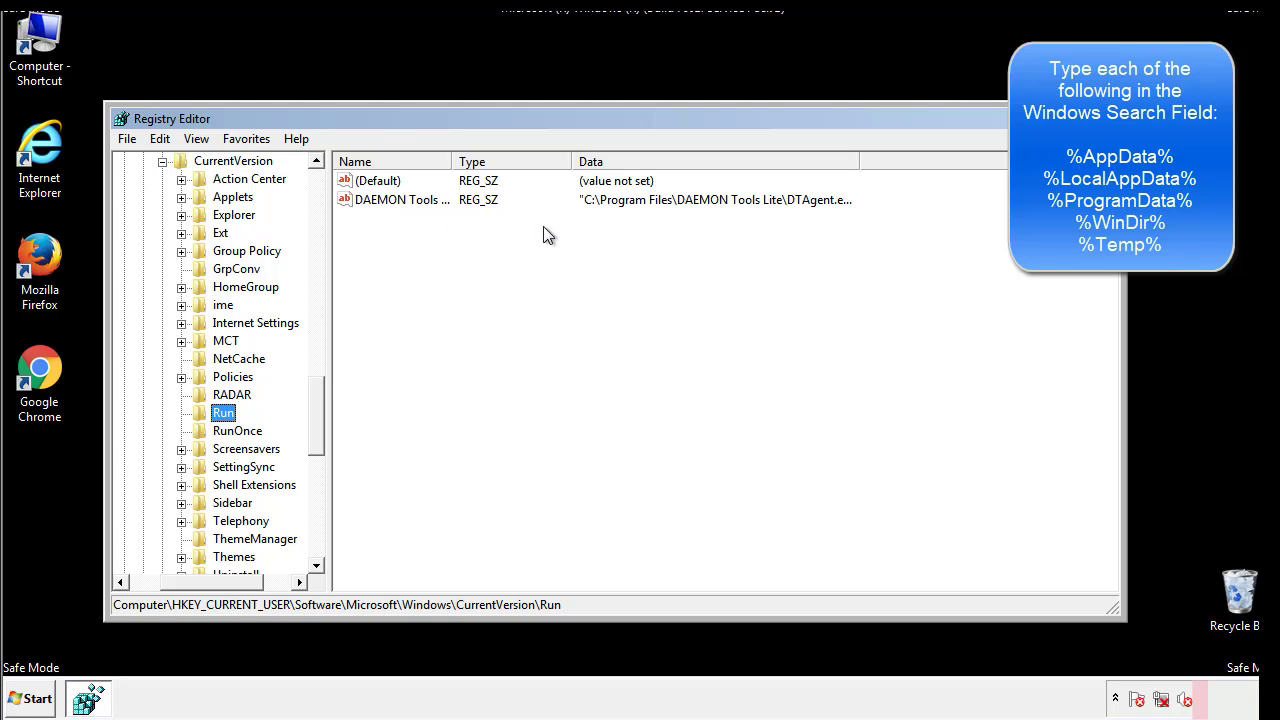
click(380, 180)
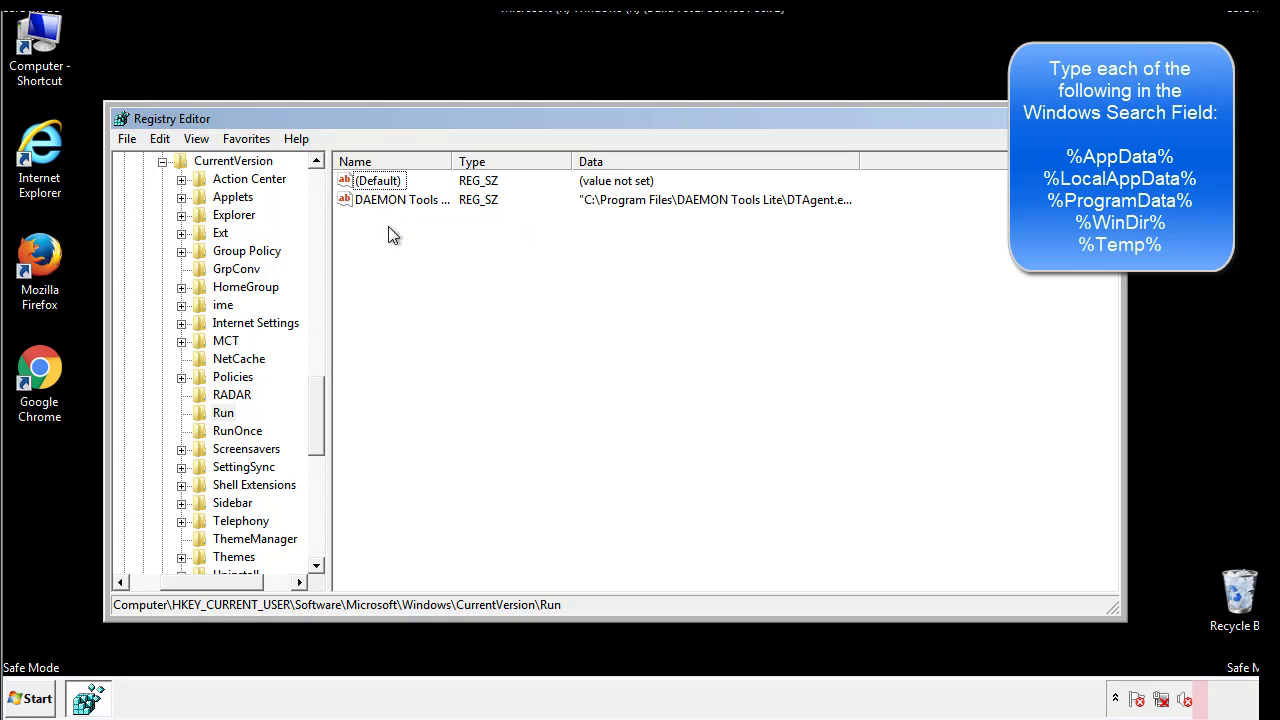
mouse_move(464, 236)
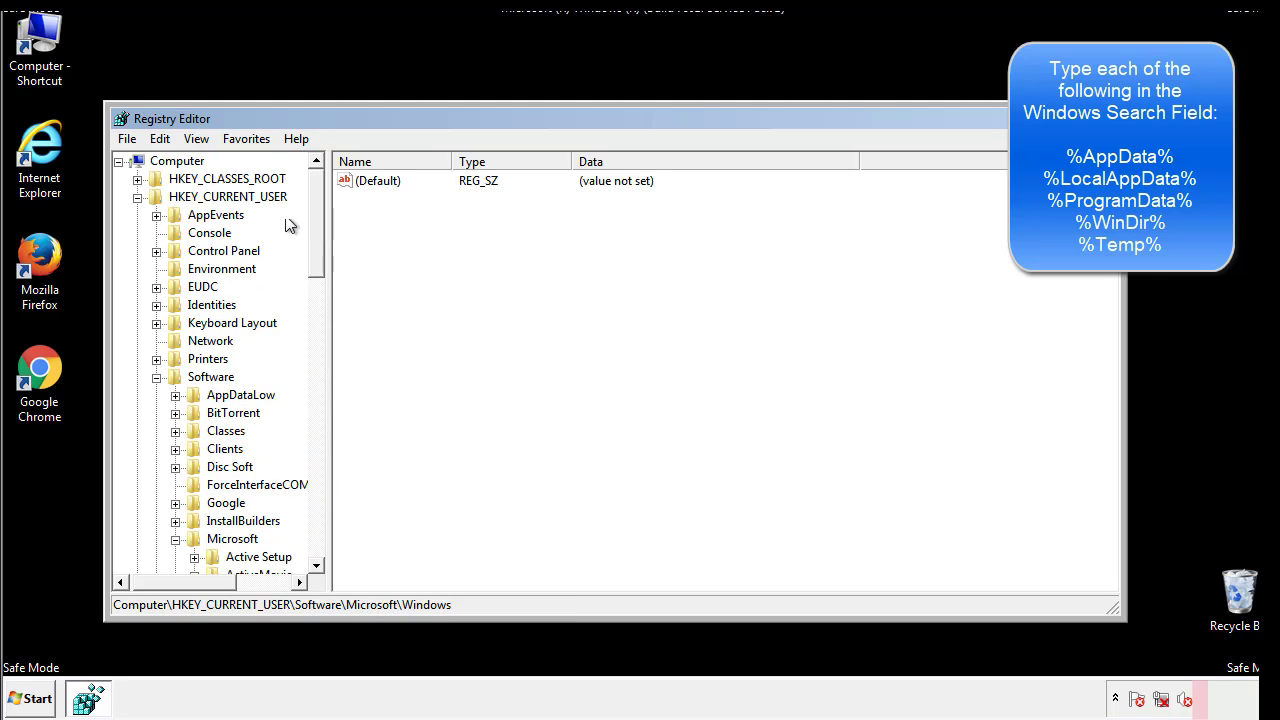
Step: Find the first registry key referencing %temp% (Temporary Files)
click(160, 138)
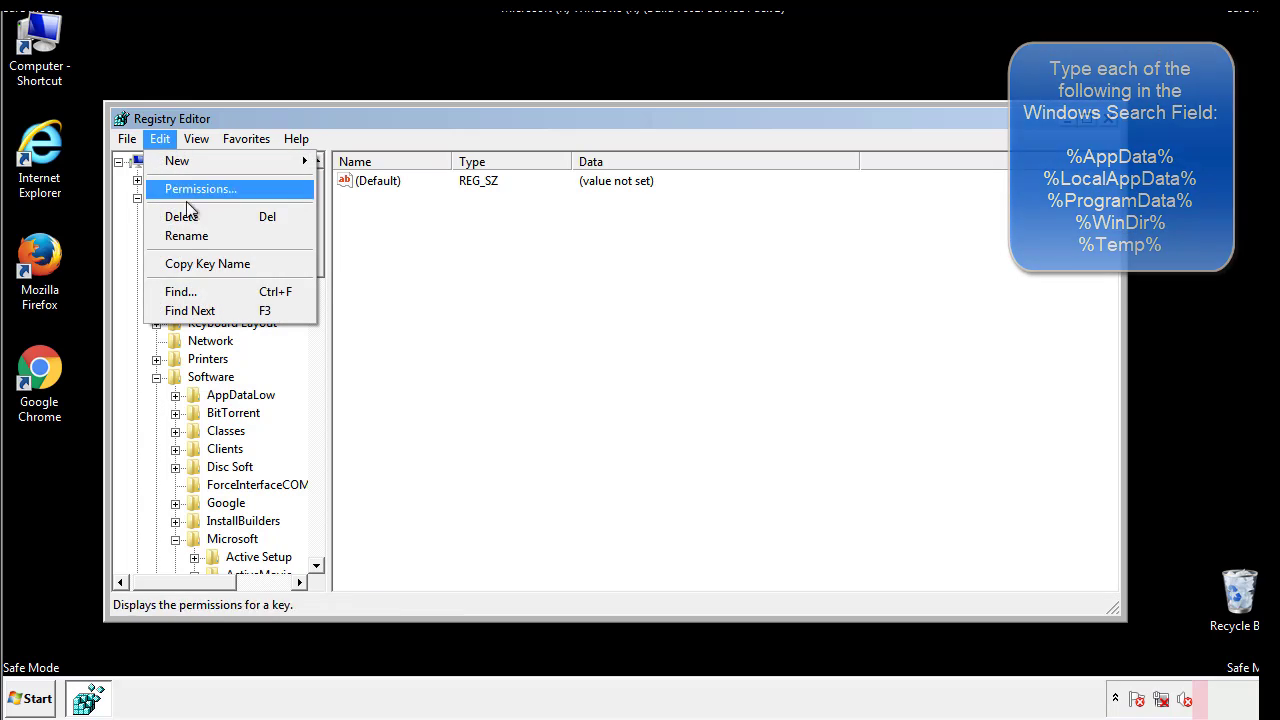
click(180, 292)
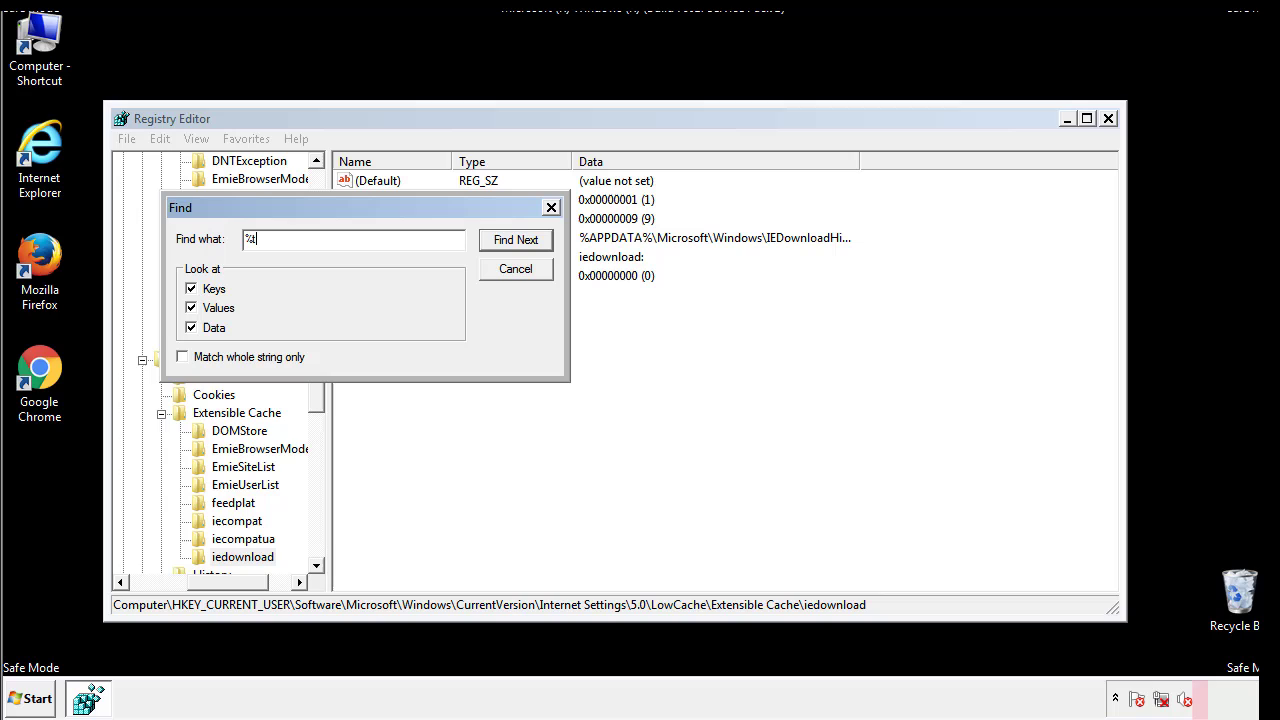
text(emp%)
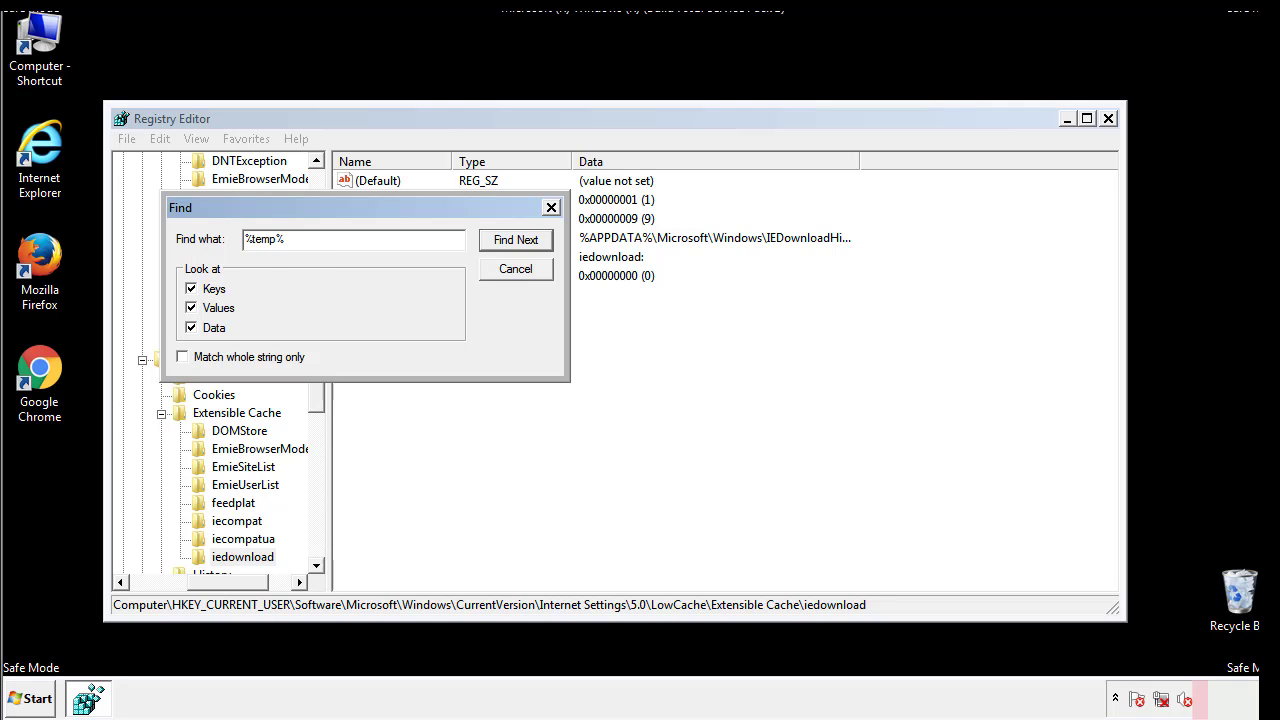
click(516, 240)
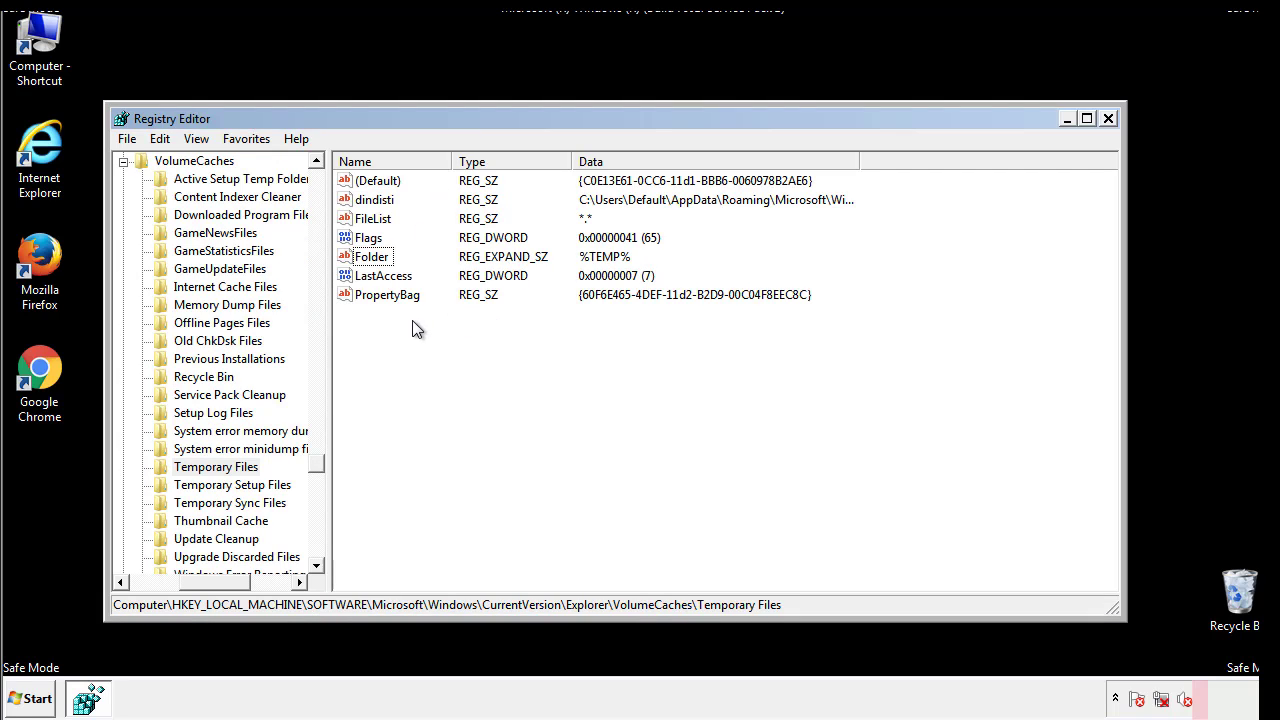
Step: Select and permanently delete all values of the Temporary Files key
key(ctrl+a)
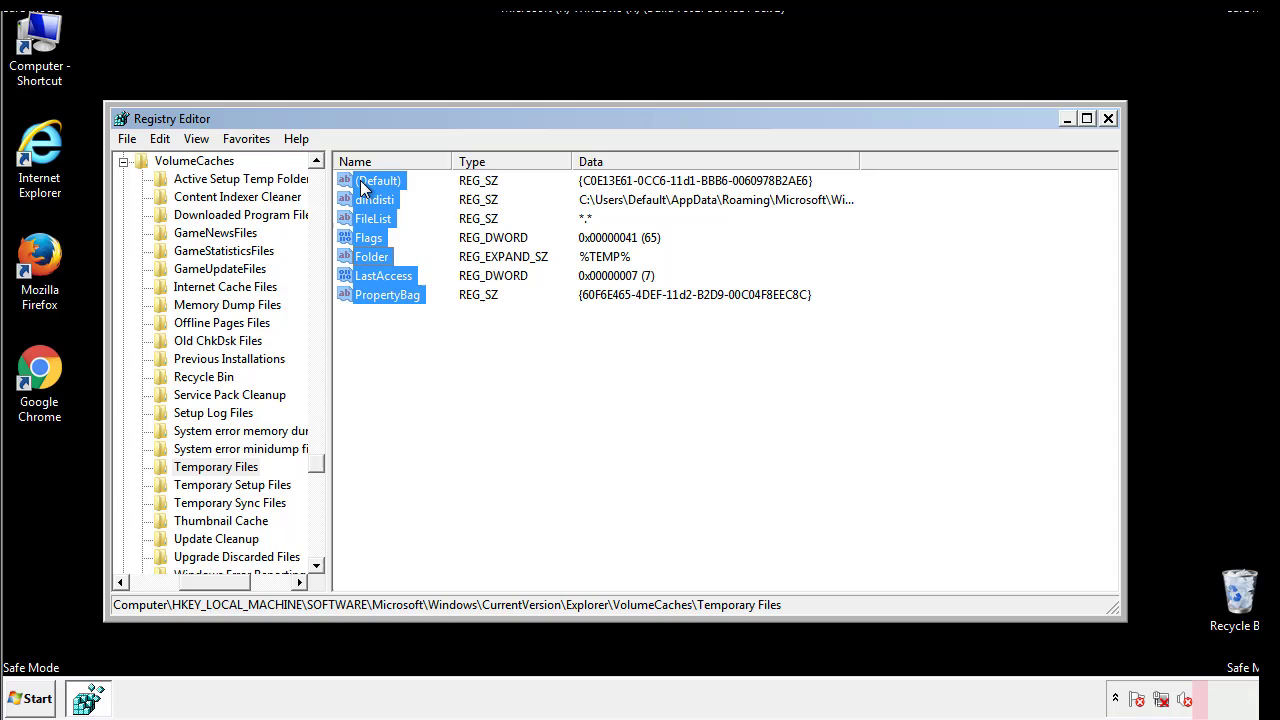
right_click(378, 180)
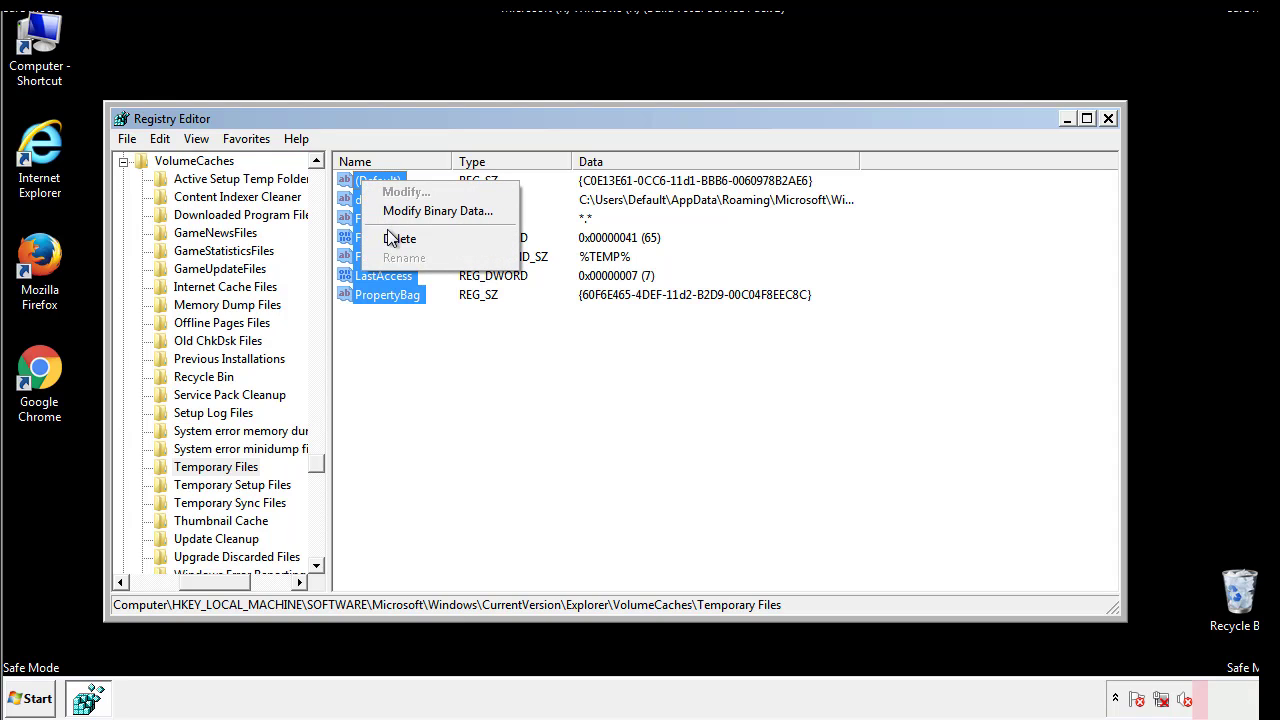
click(400, 238)
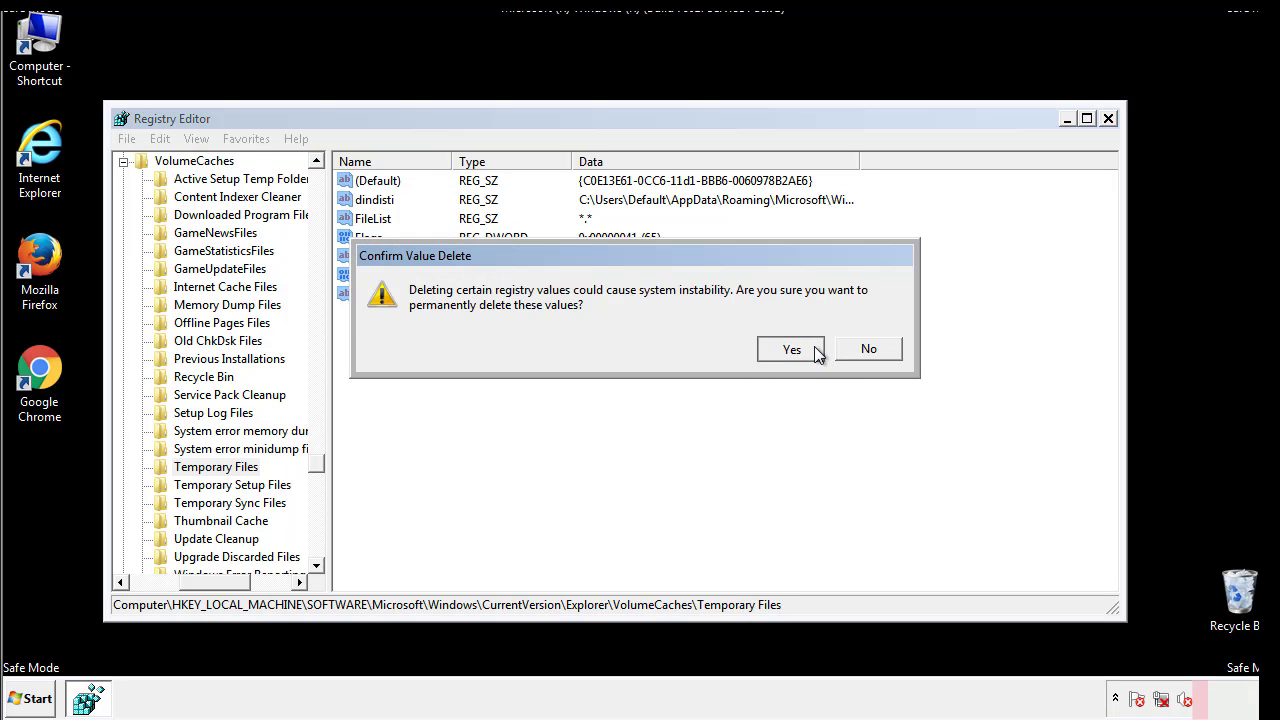
click(792, 348)
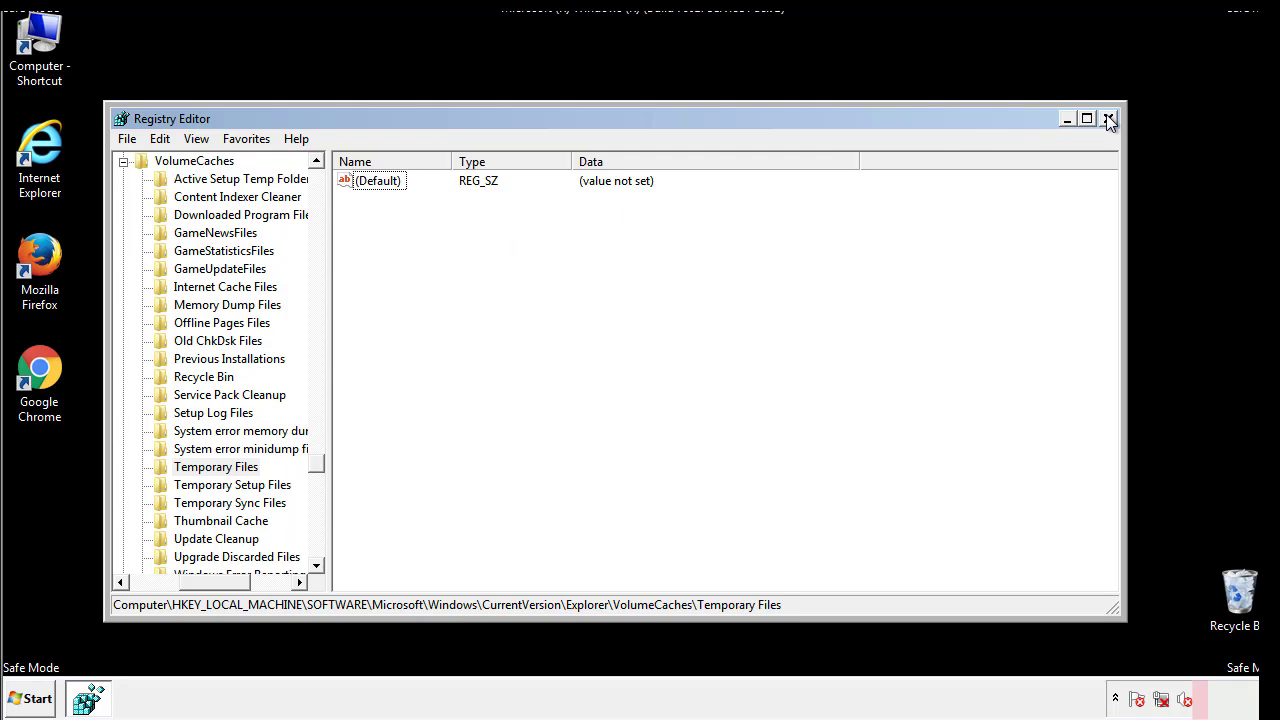
Step: Close Registry Editor and launch msconfig from the Start menu search box
click(1108, 118)
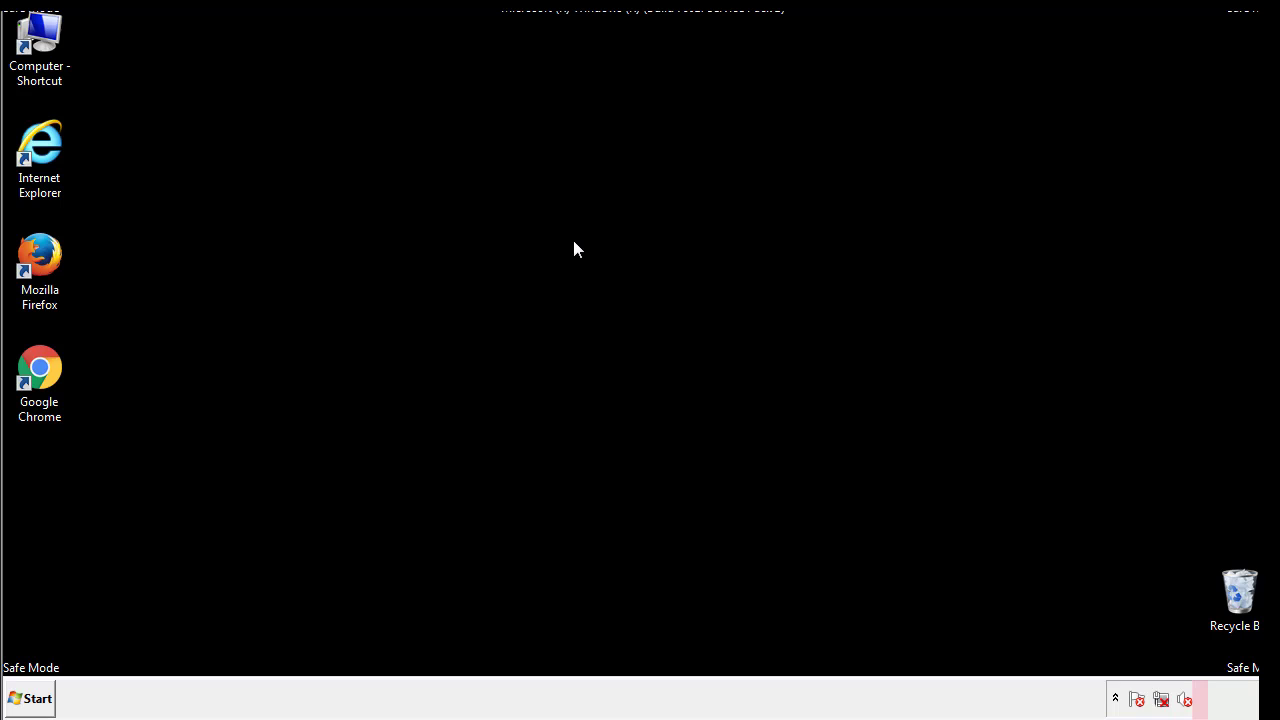
mouse_move(52, 500)
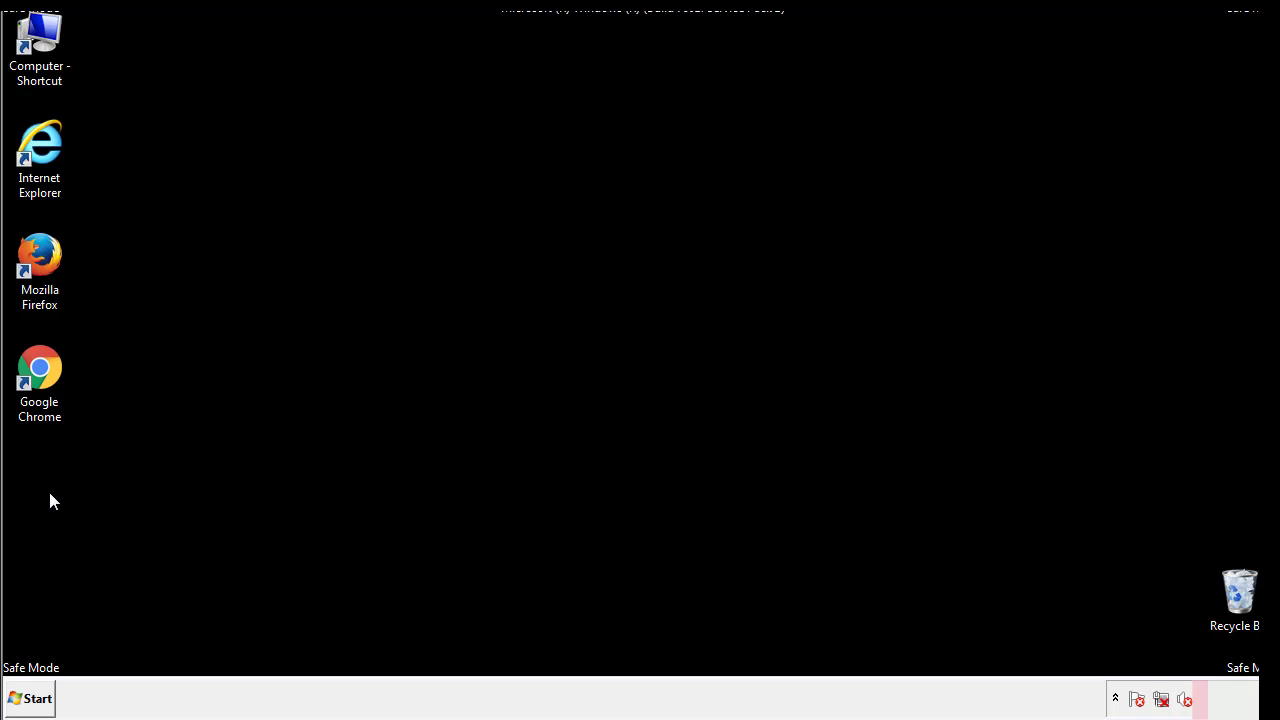
click(30, 698)
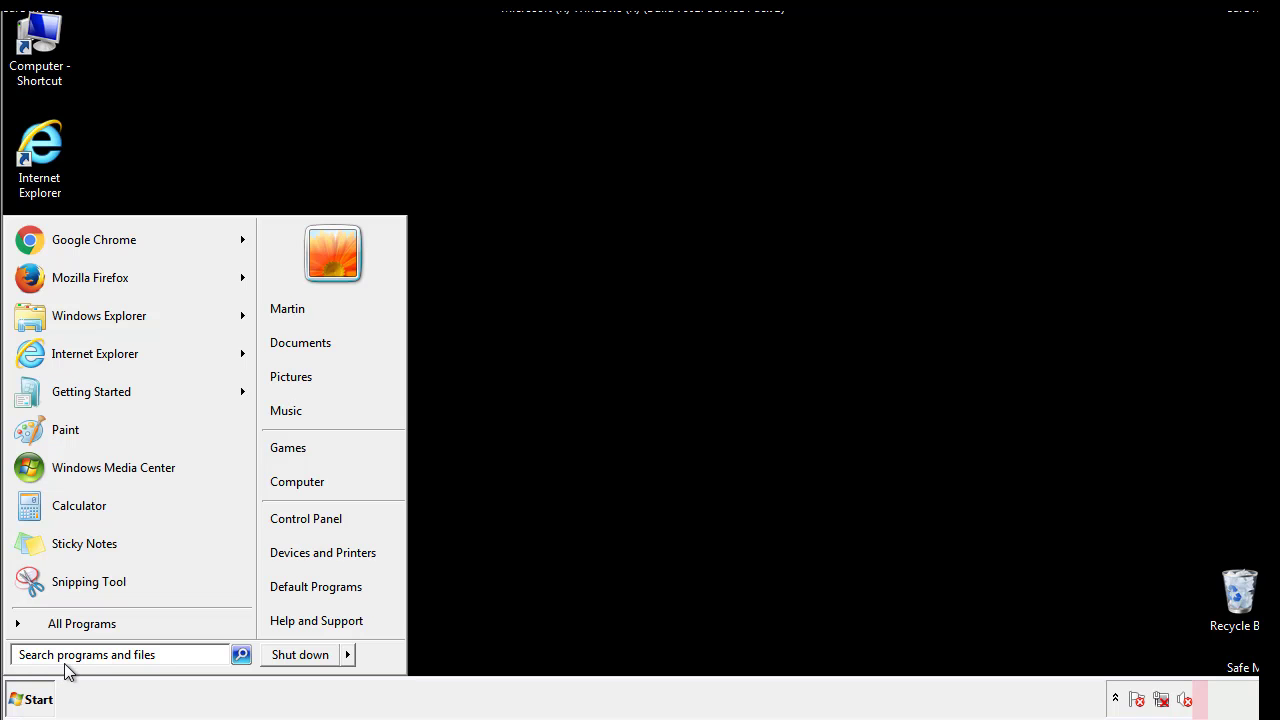
text(mscon)
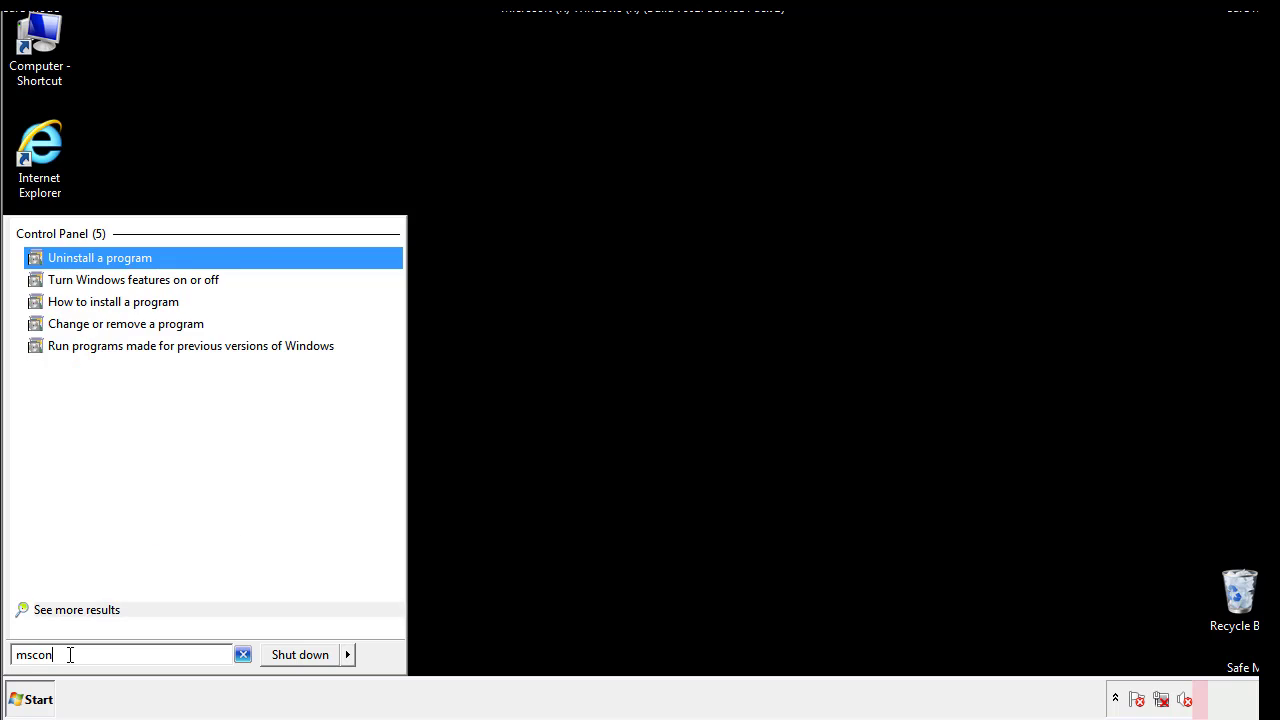
text(fig)
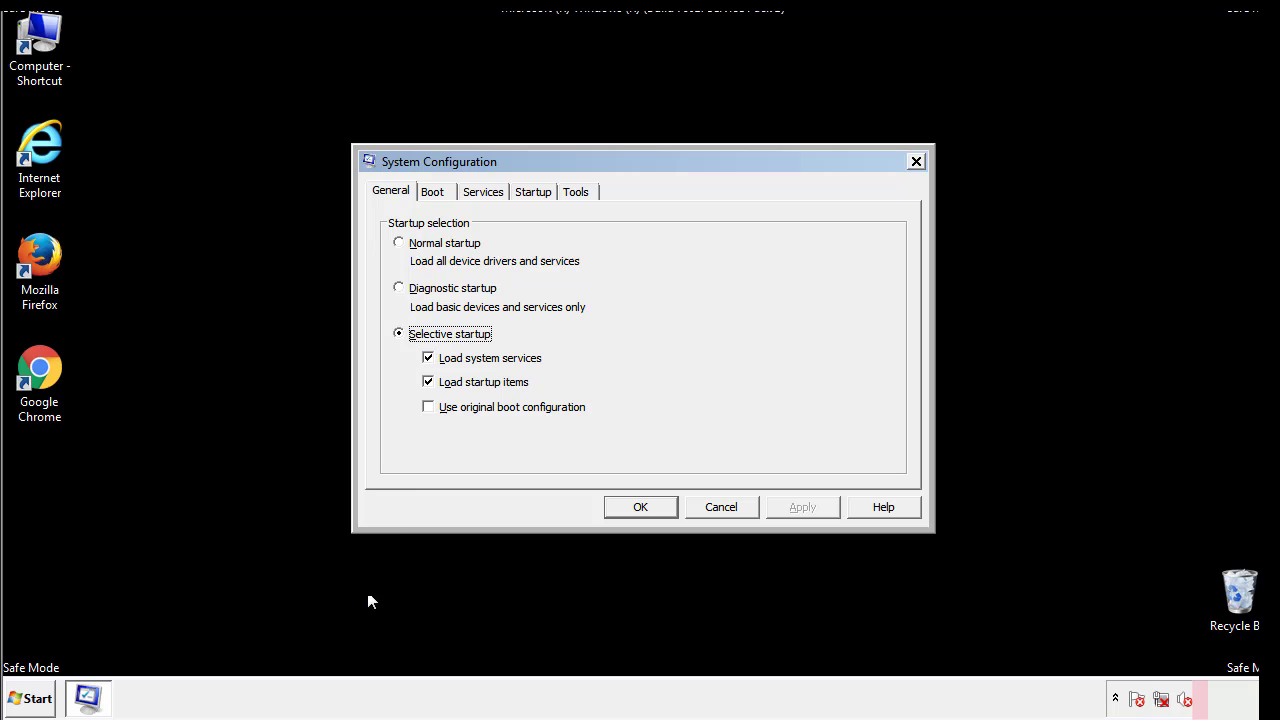
Step: Uncheck Safe boot under Boot options, apply with OK, and restart the computer
click(432, 192)
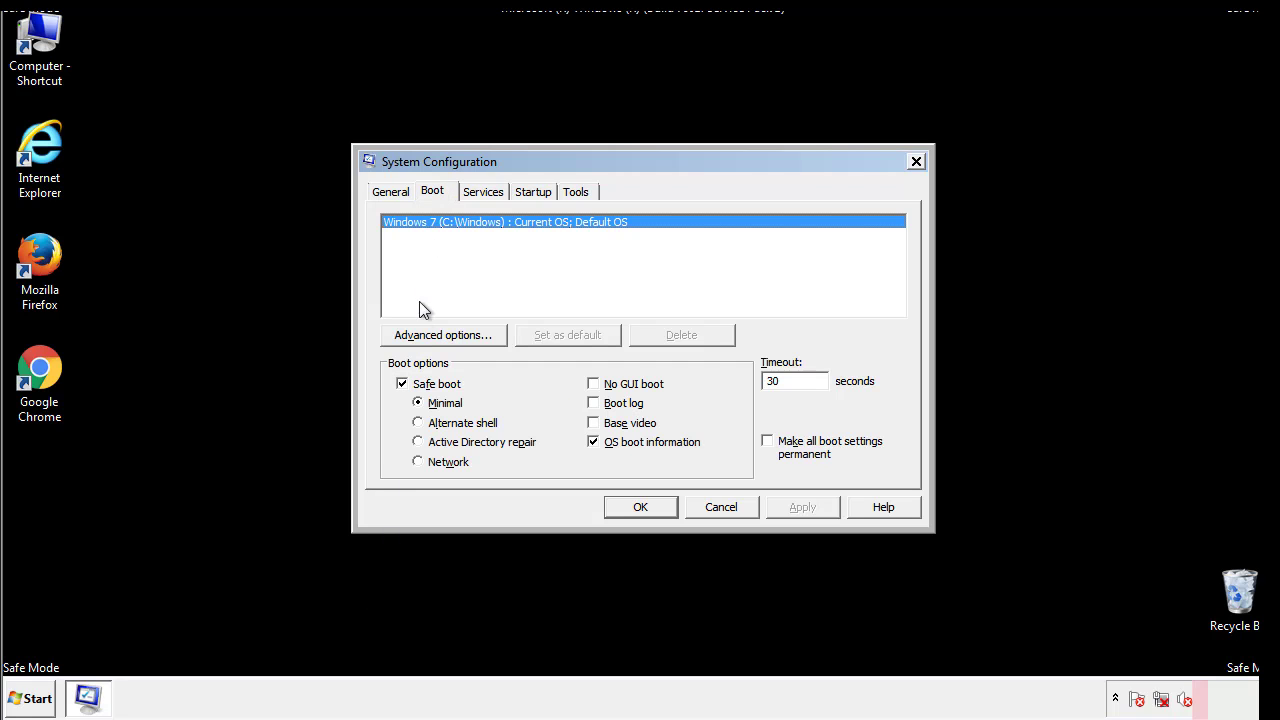
click(402, 384)
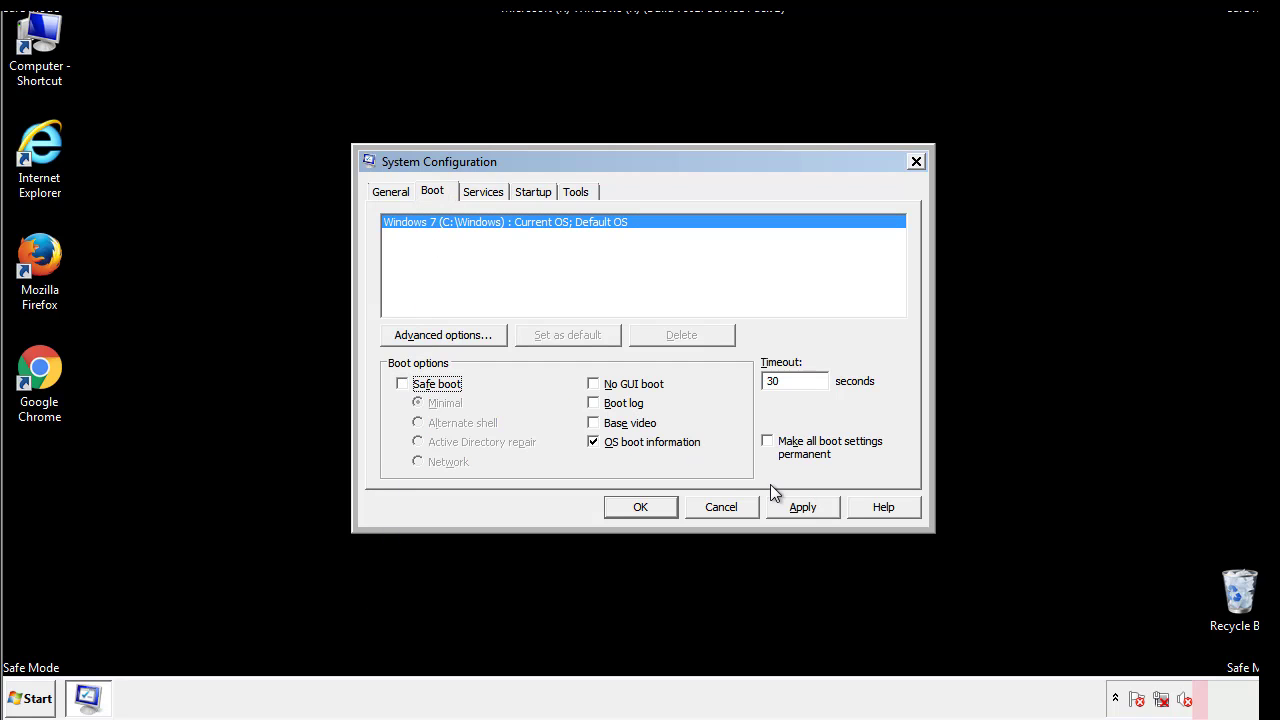
click(640, 508)
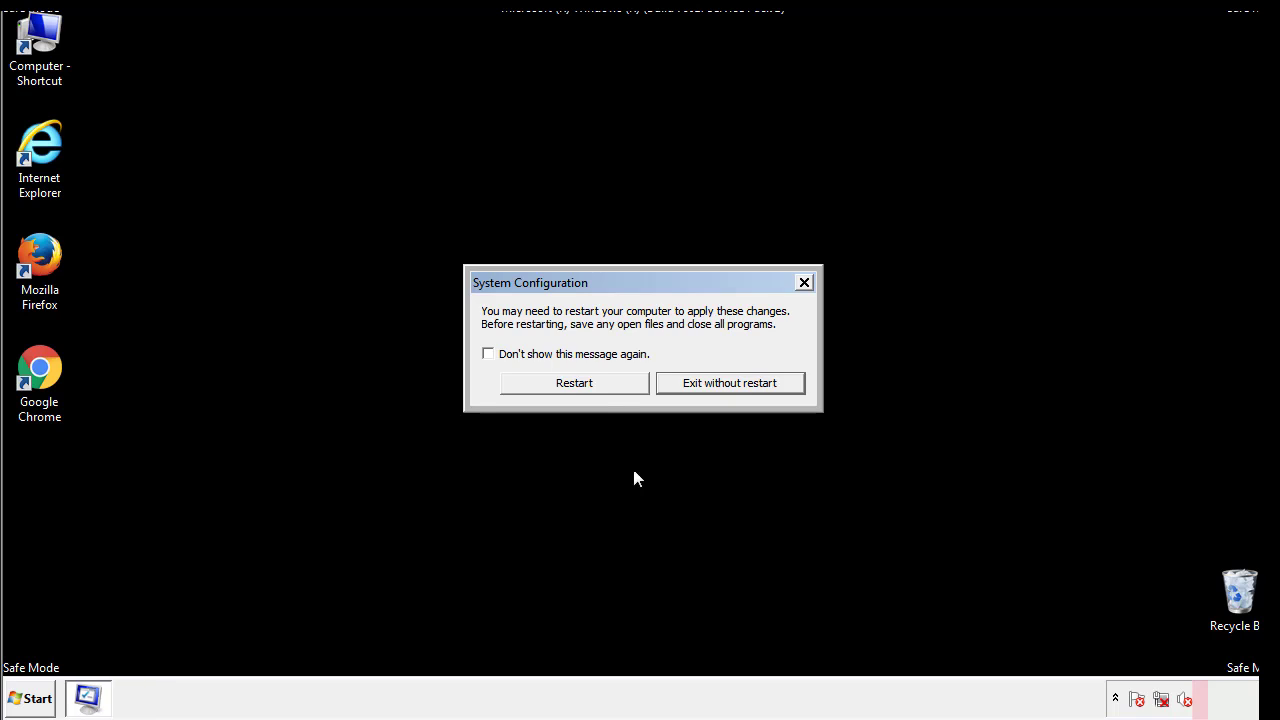
click(572, 382)
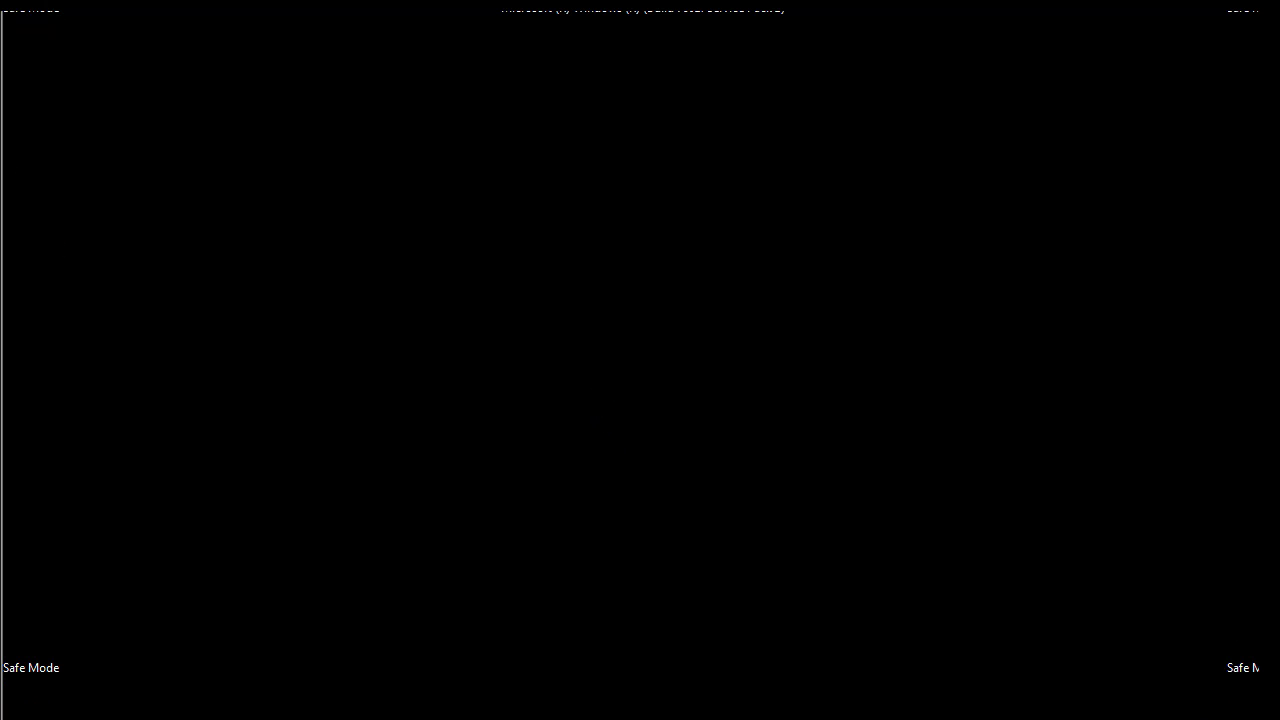